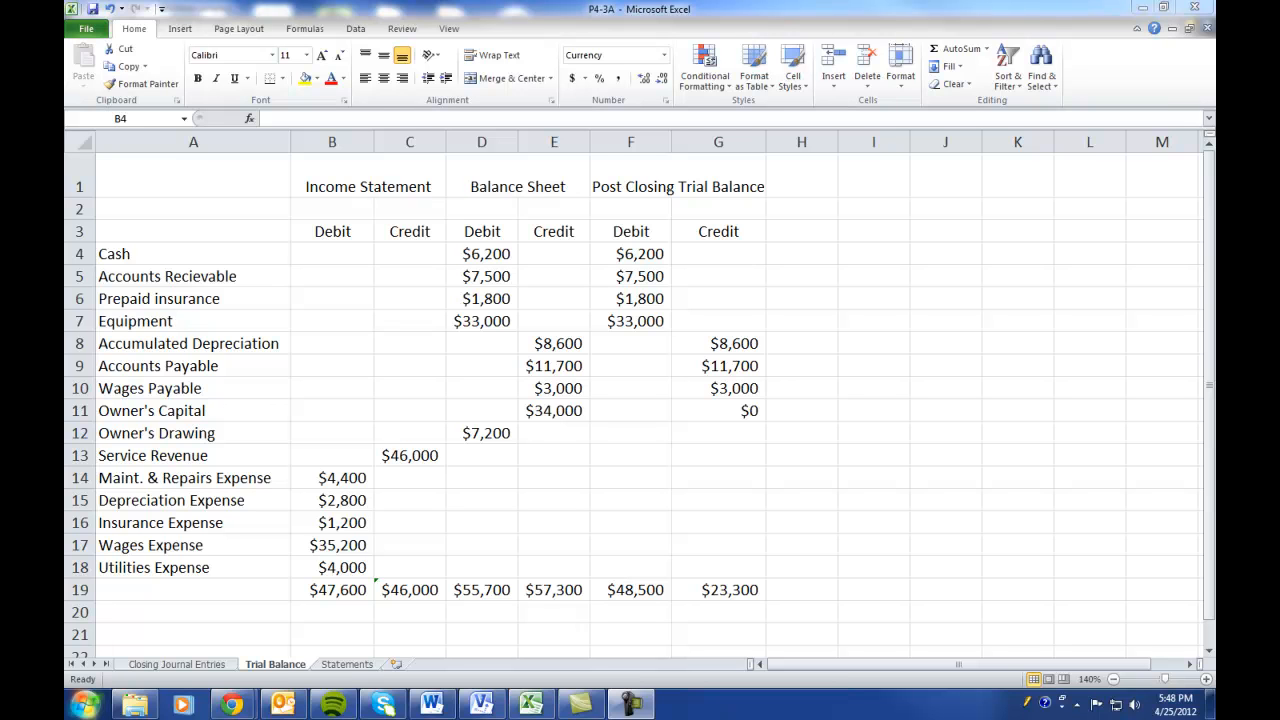
mouse_move(170, 640)
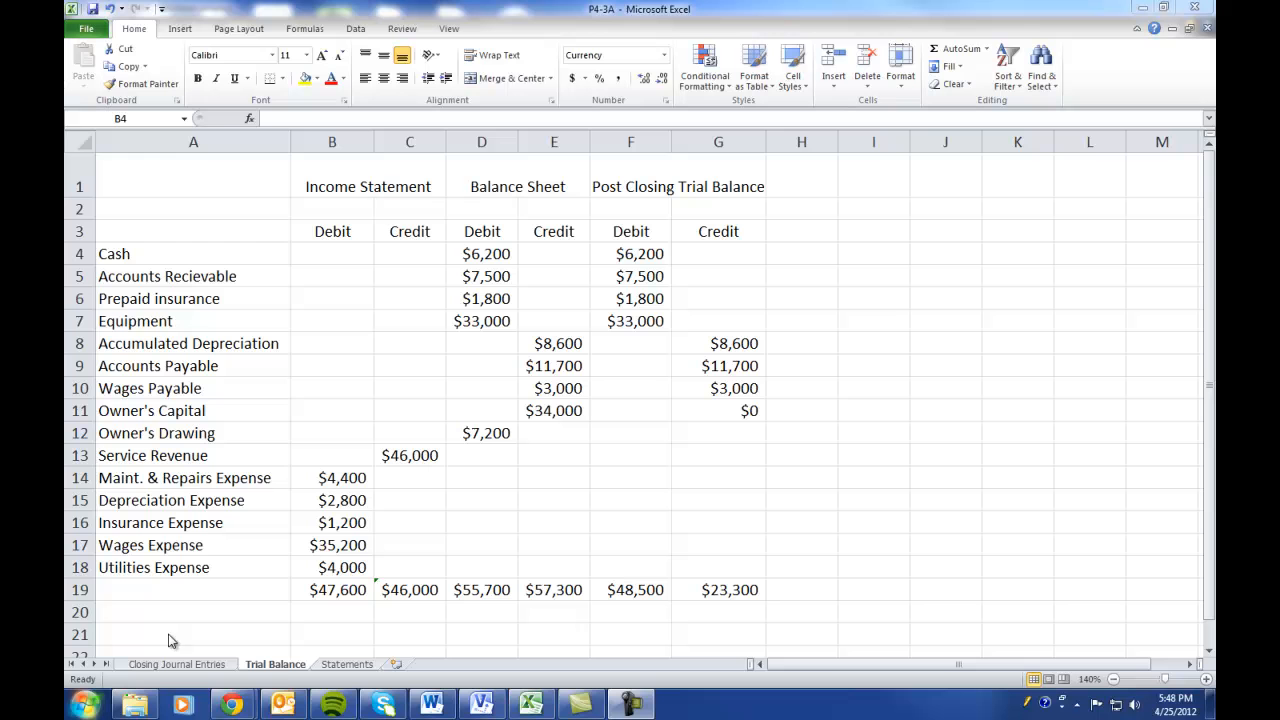
mouse_move(185, 270)
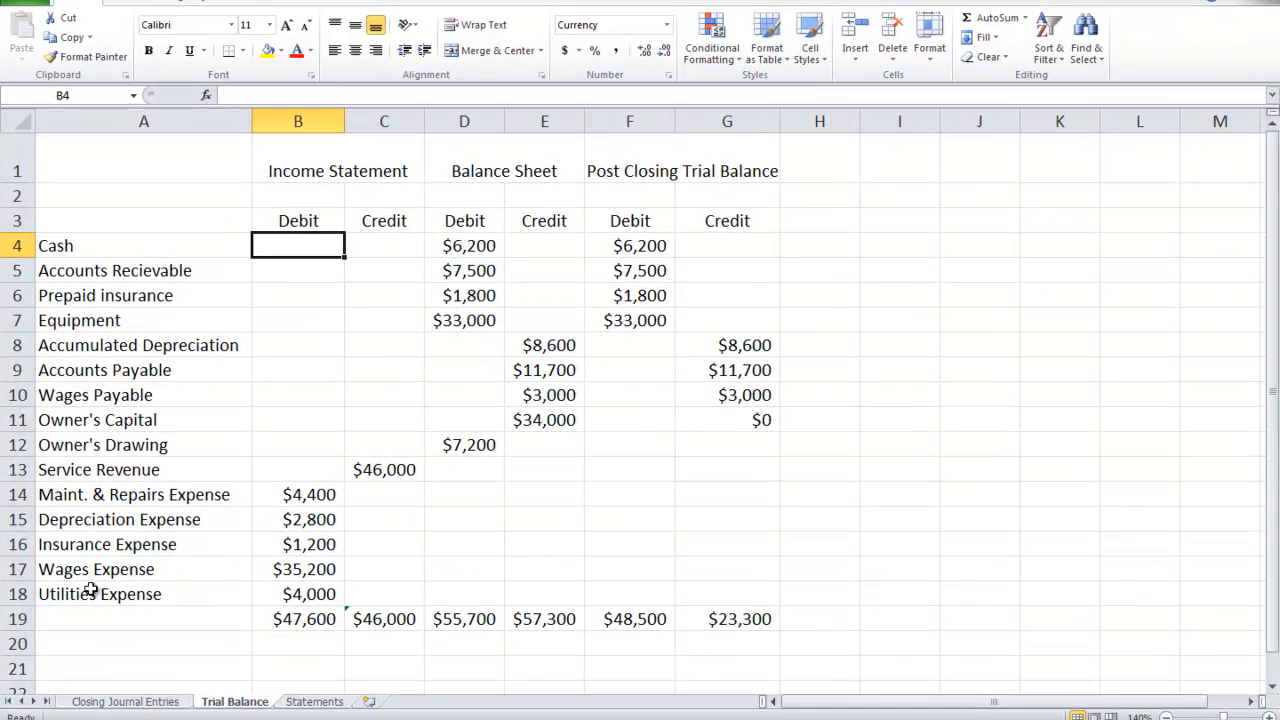
mouse_move(102, 565)
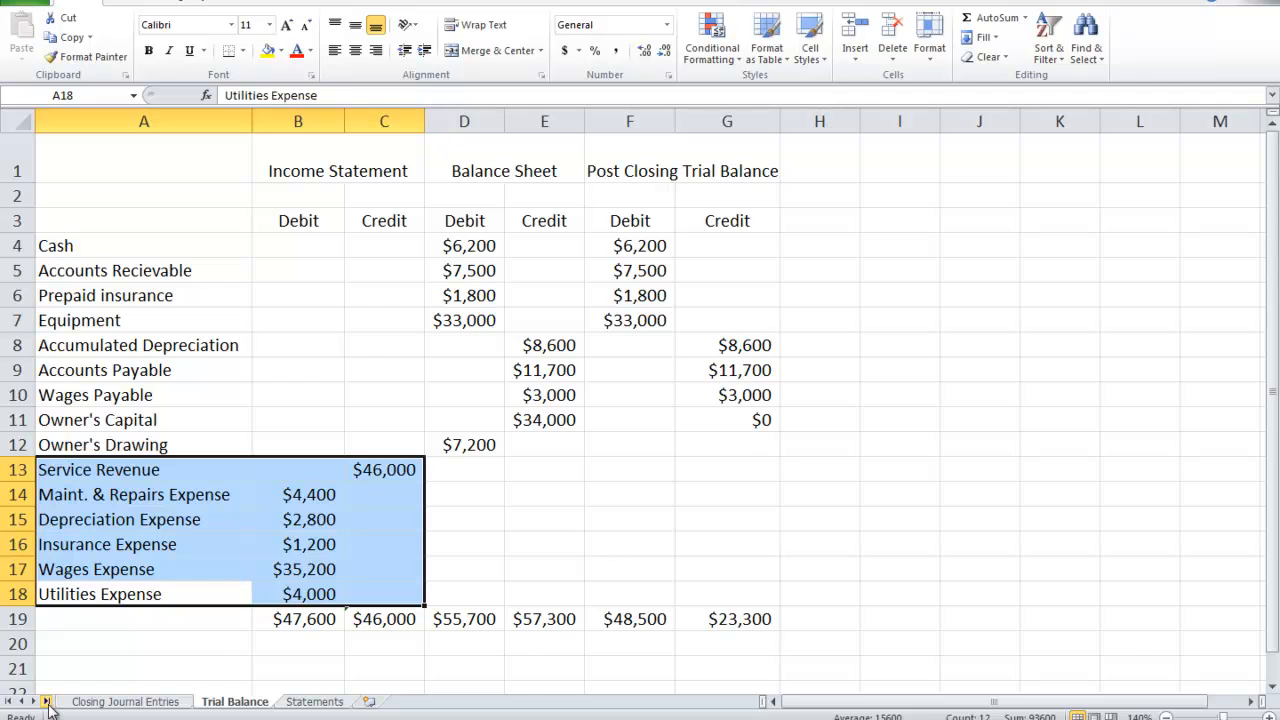
Switch to the Statements sheet and scroll down through the income statement.
left_click(314, 701)
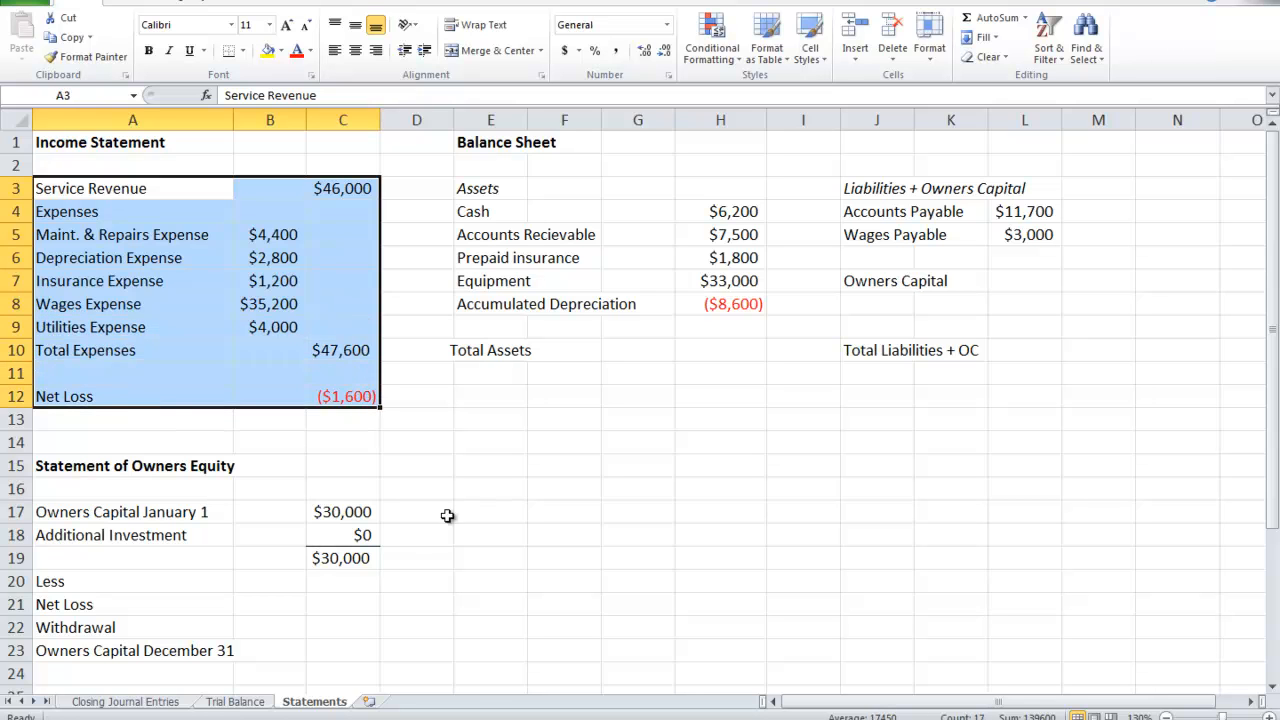
mouse_move(230, 352)
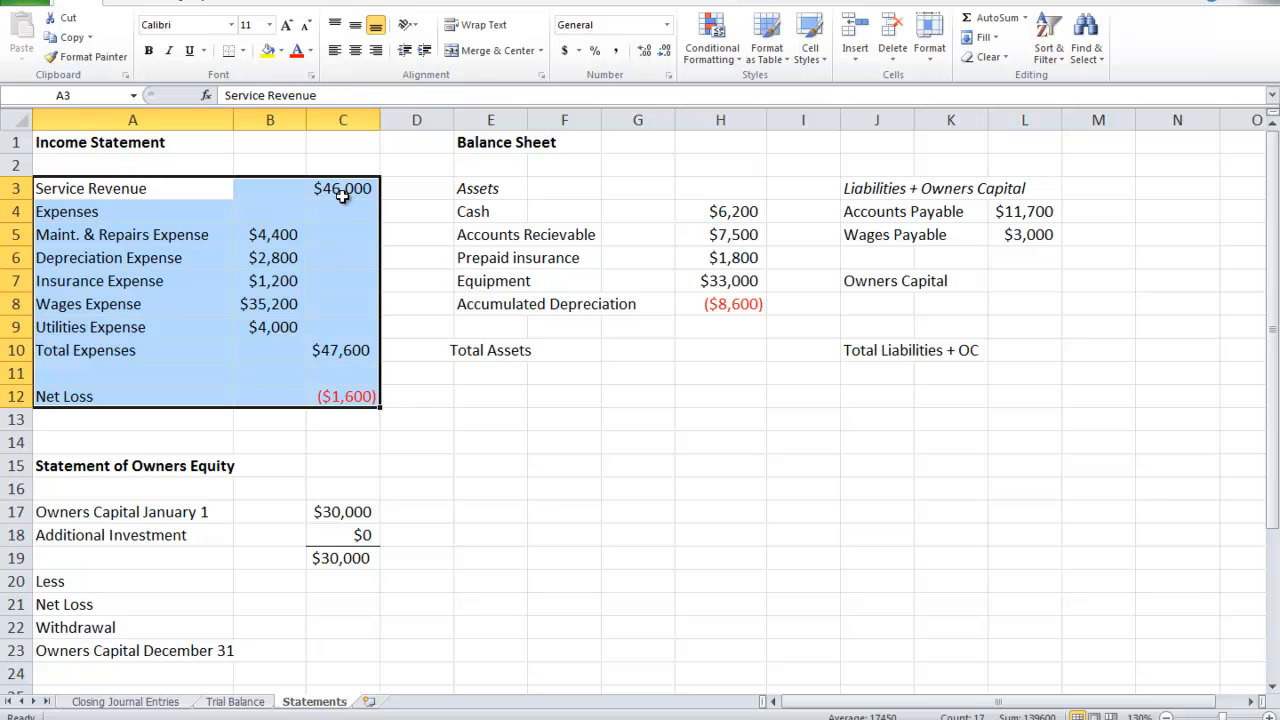
mouse_move(181, 347)
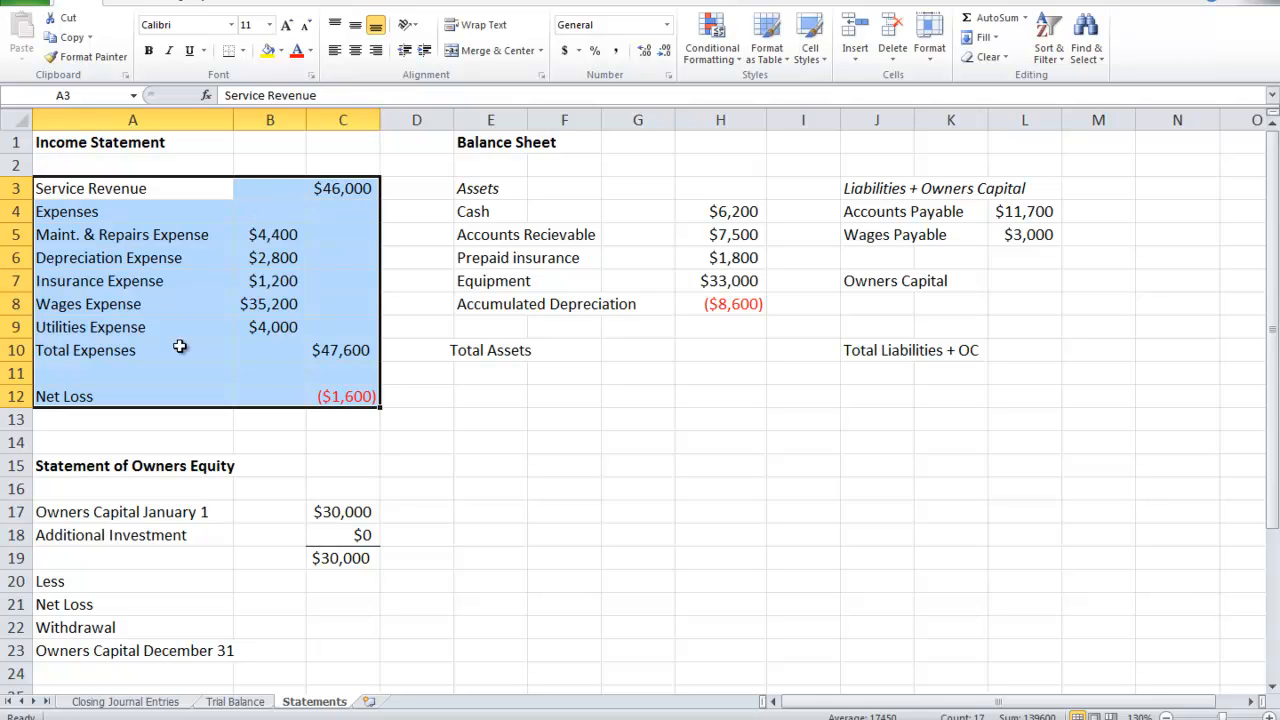
mouse_move(360, 360)
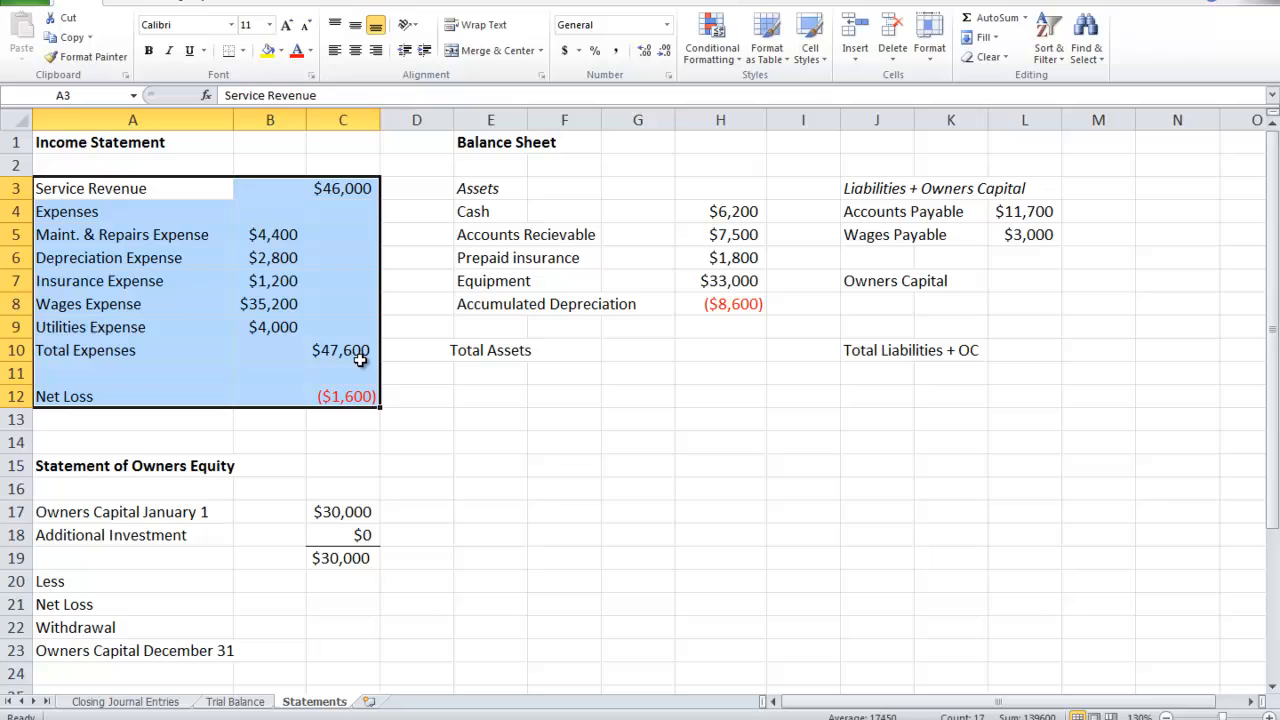
mouse_move(370, 413)
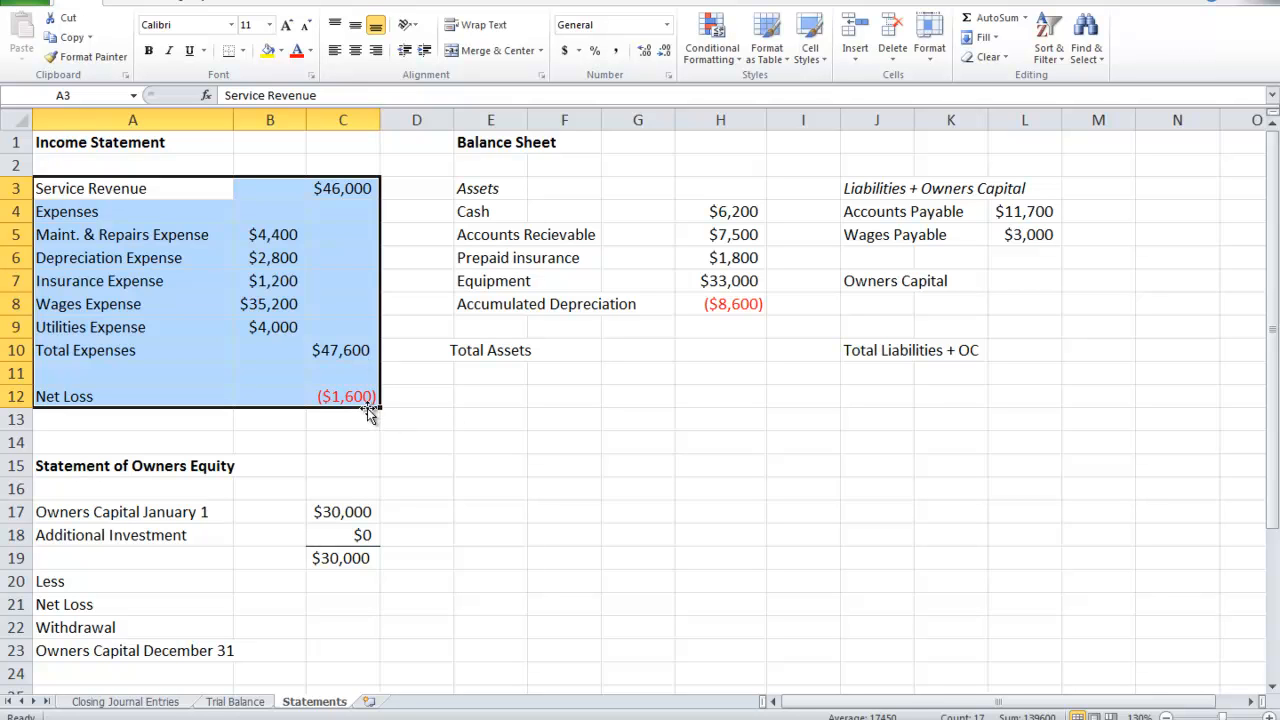
mouse_move(430, 433)
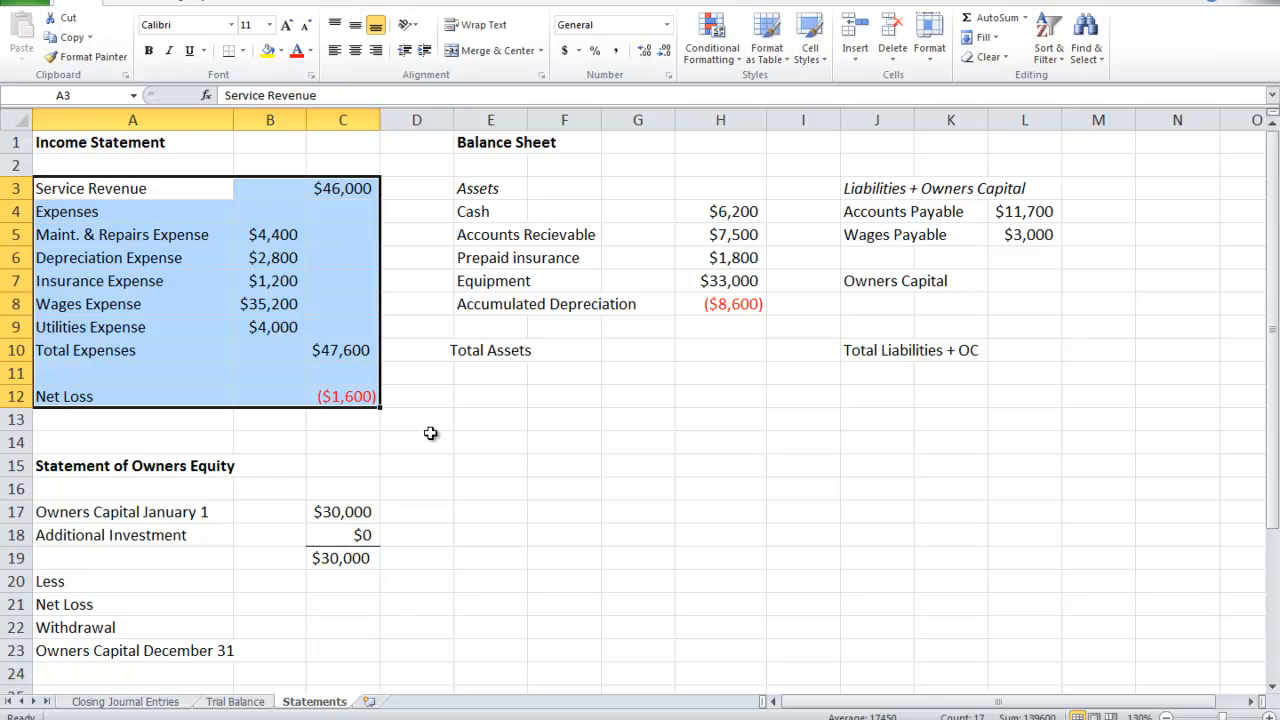
scroll("down", 3)
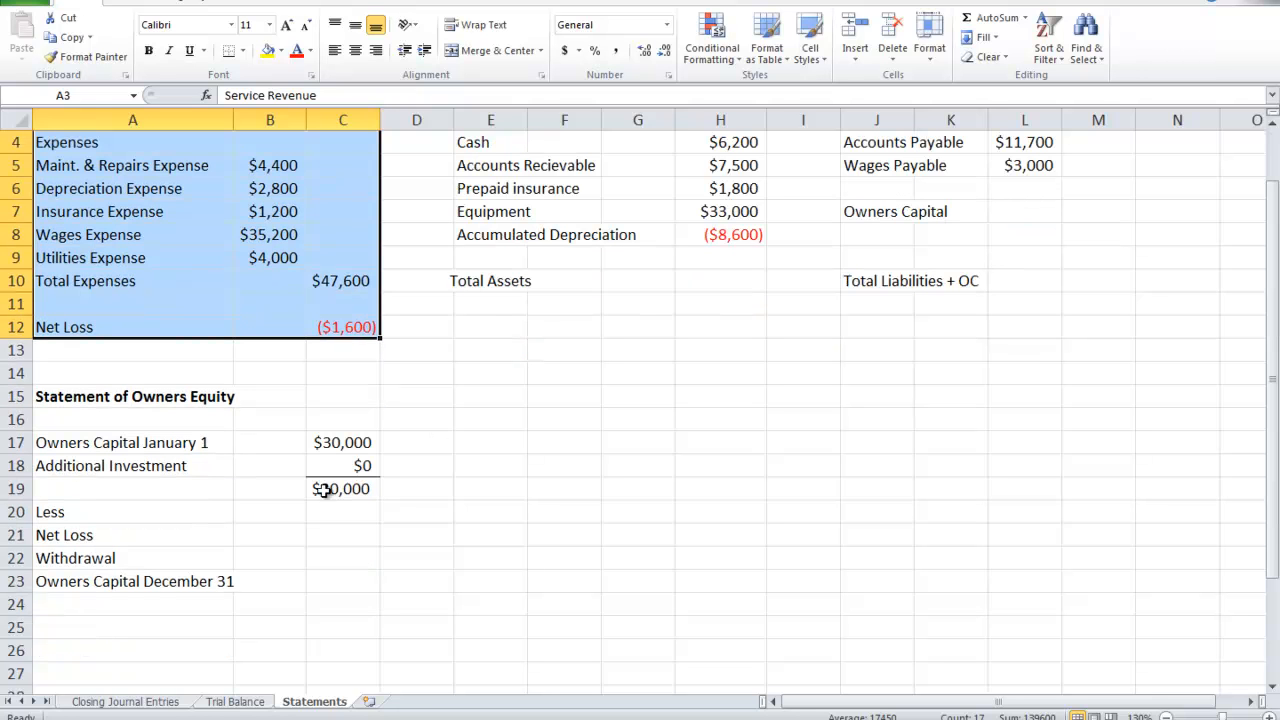
Enter the $4,000 additional investment, $1,600 net loss and the withdrawal amount.
left_click(343, 442)
type("4")
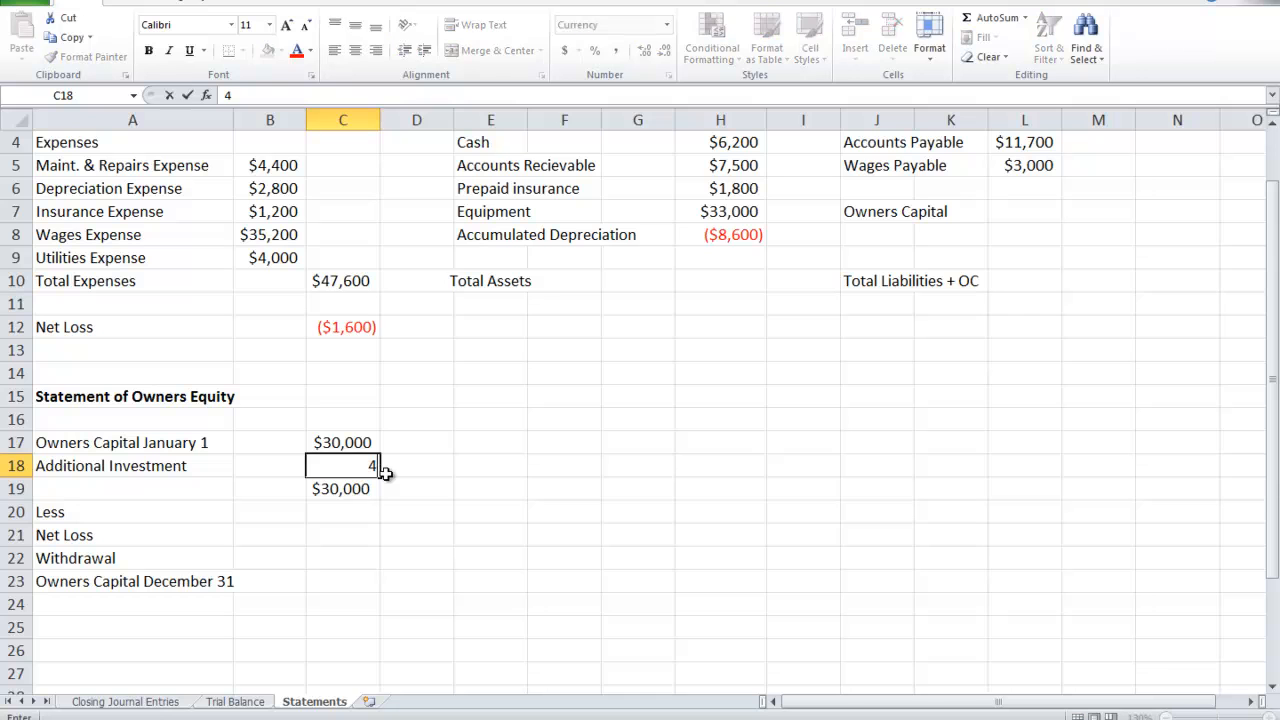
key("Return")
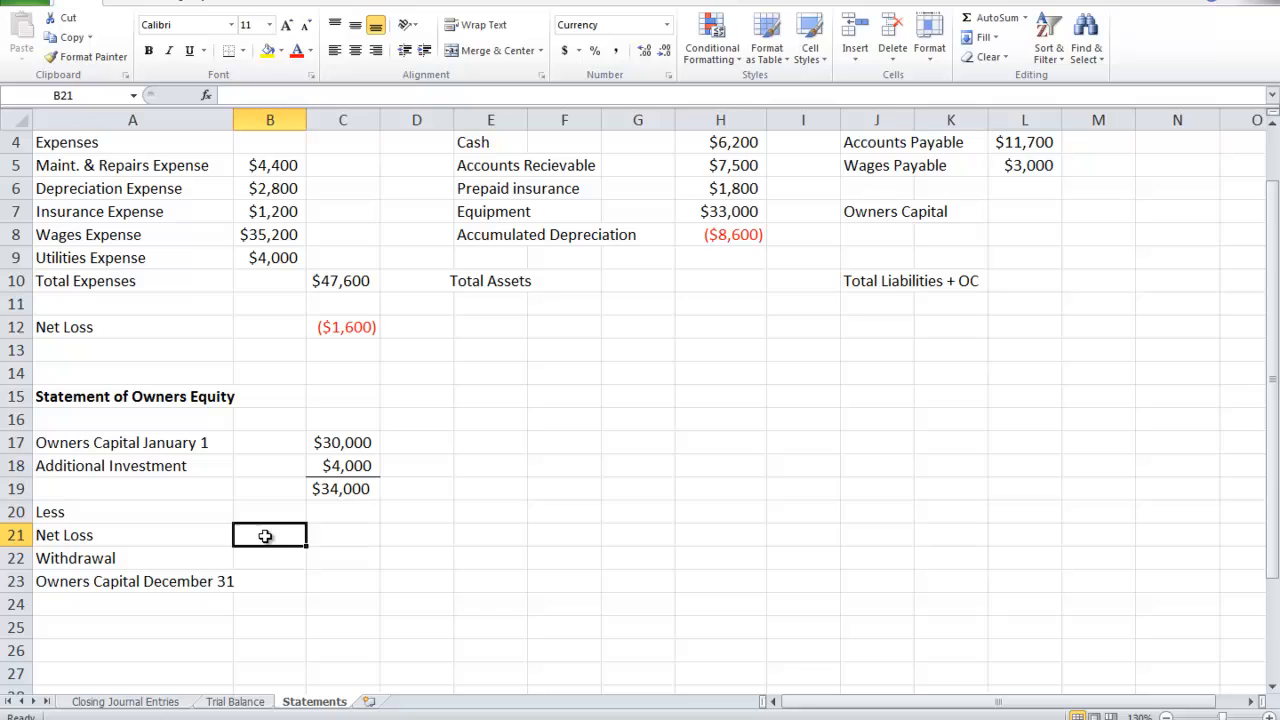
type("=")
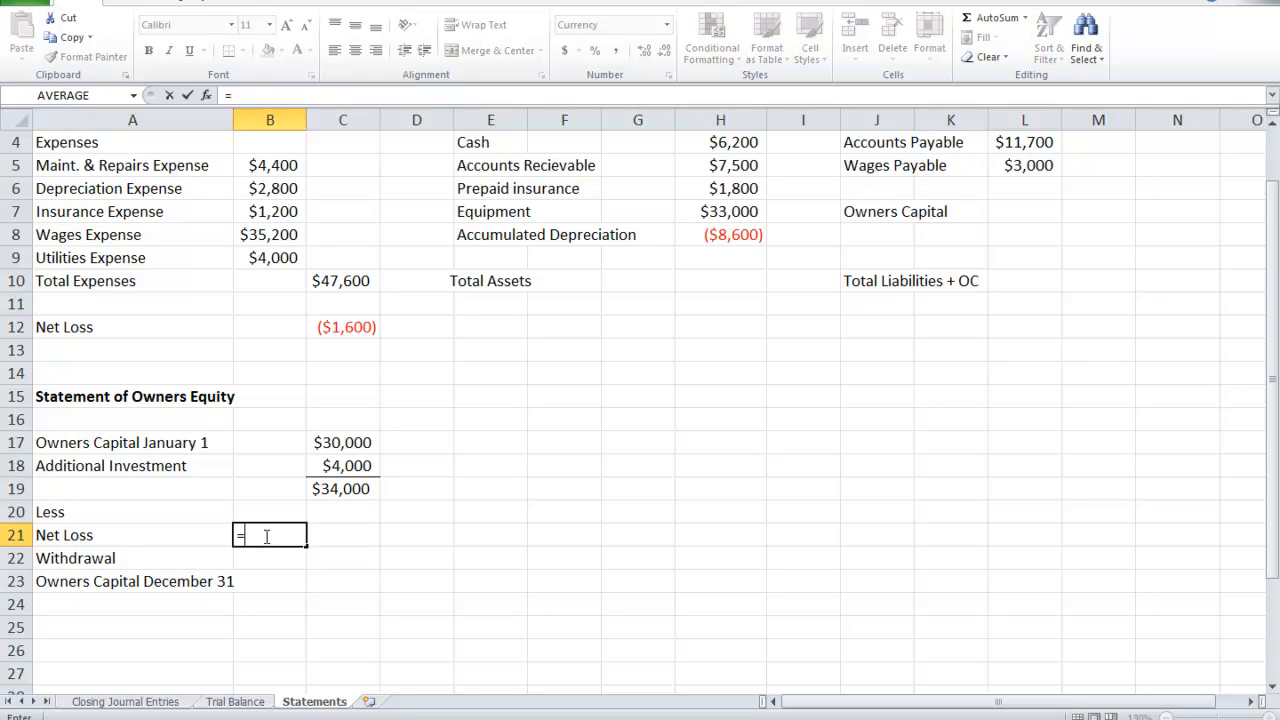
type("160")
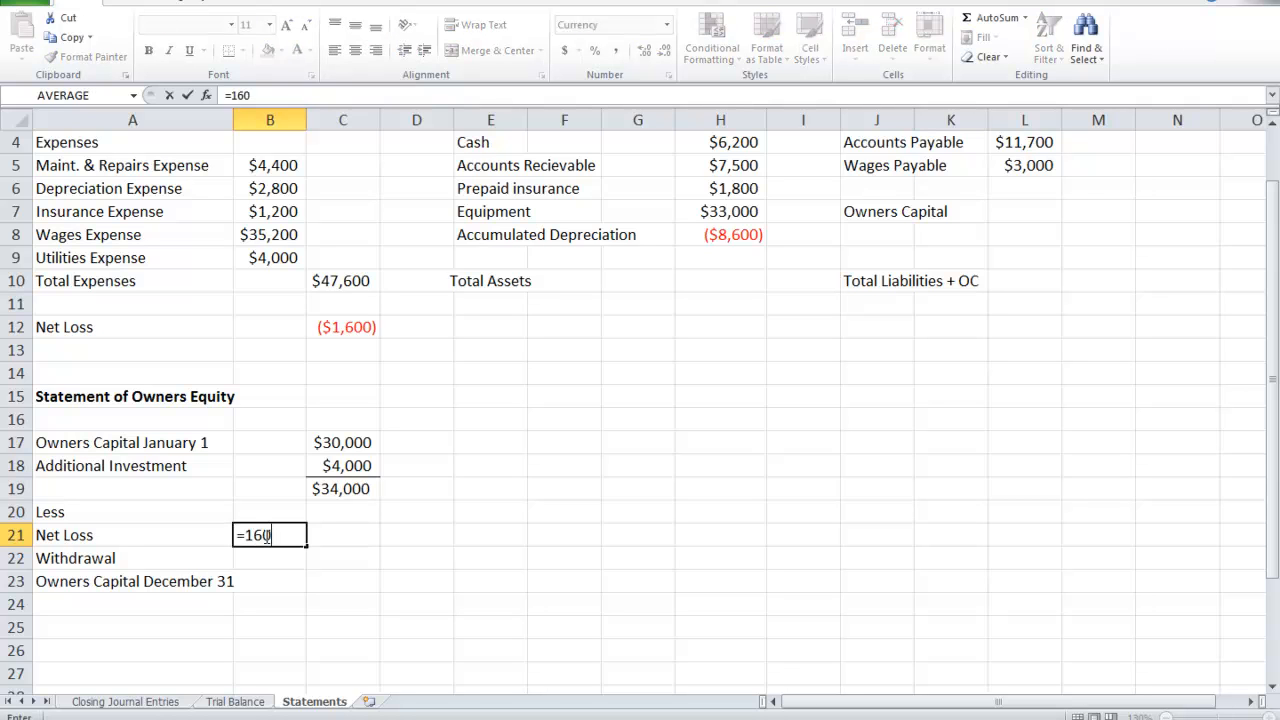
key("Return")
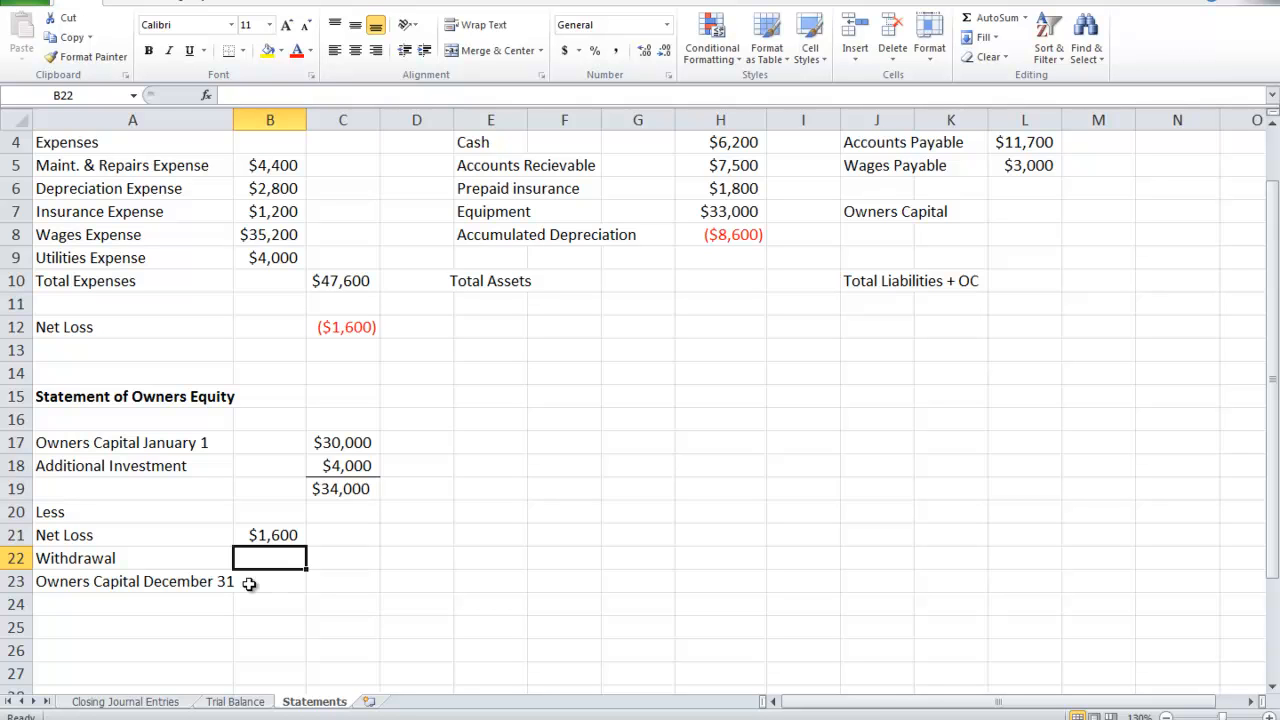
type("$7,200")
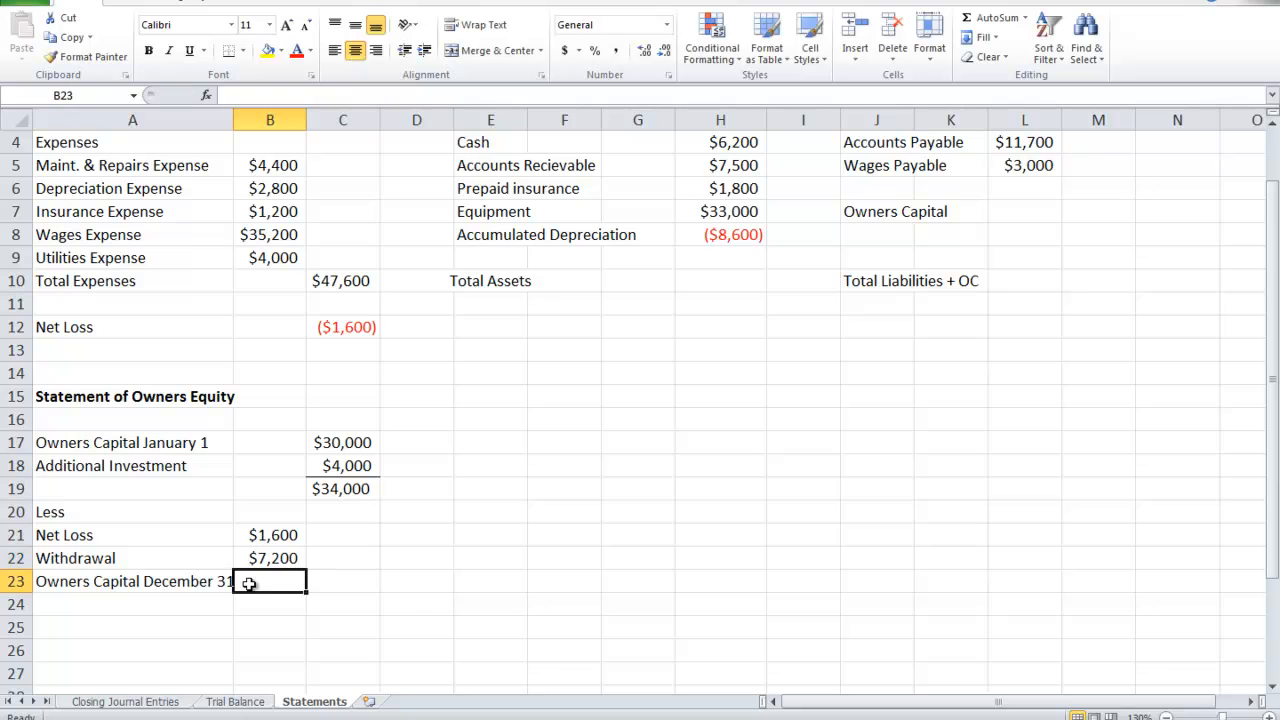
Add total deductions =B21+B22 in C22 and December 31 capital =C19-C22 in C23.
left_click(343, 558)
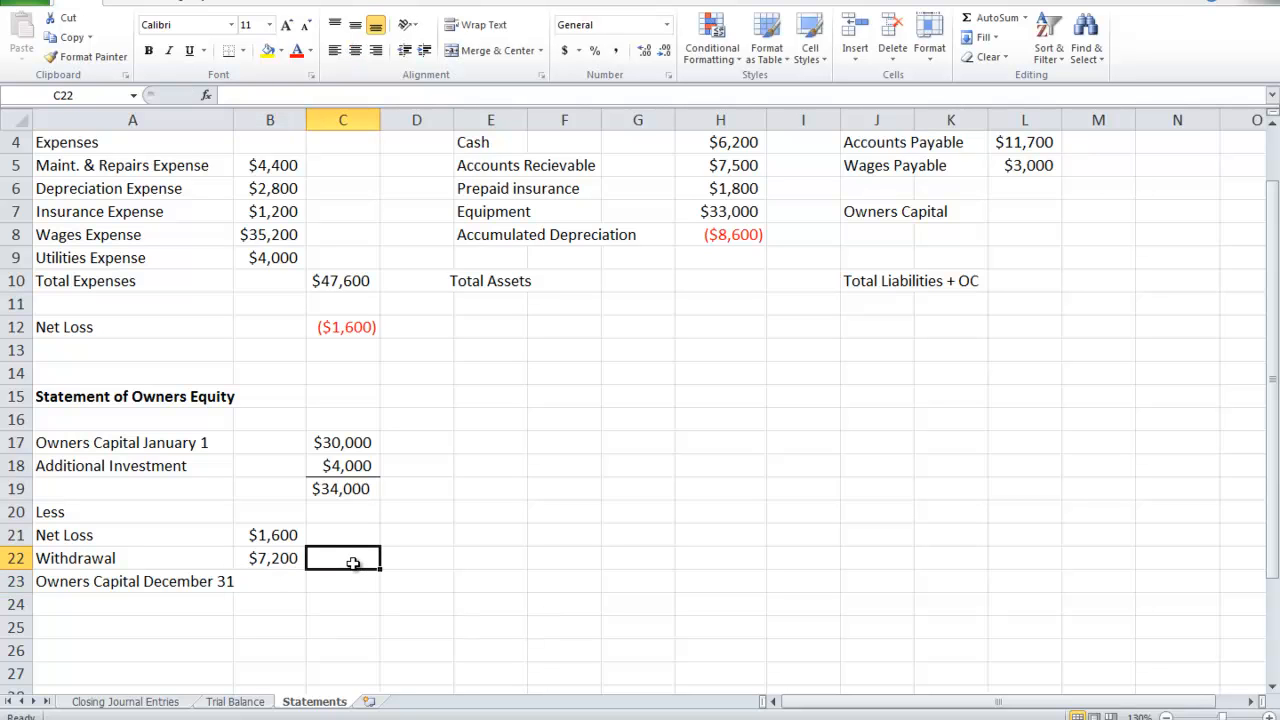
type("=B21+")
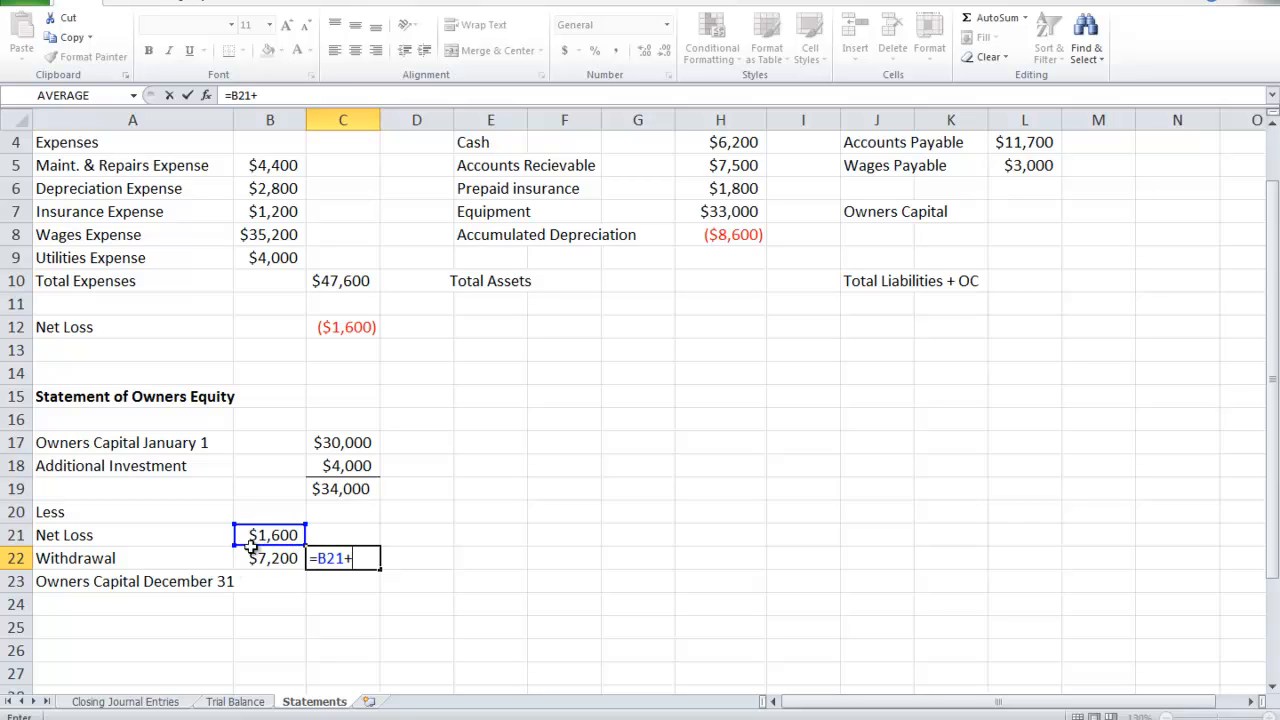
key("Return")
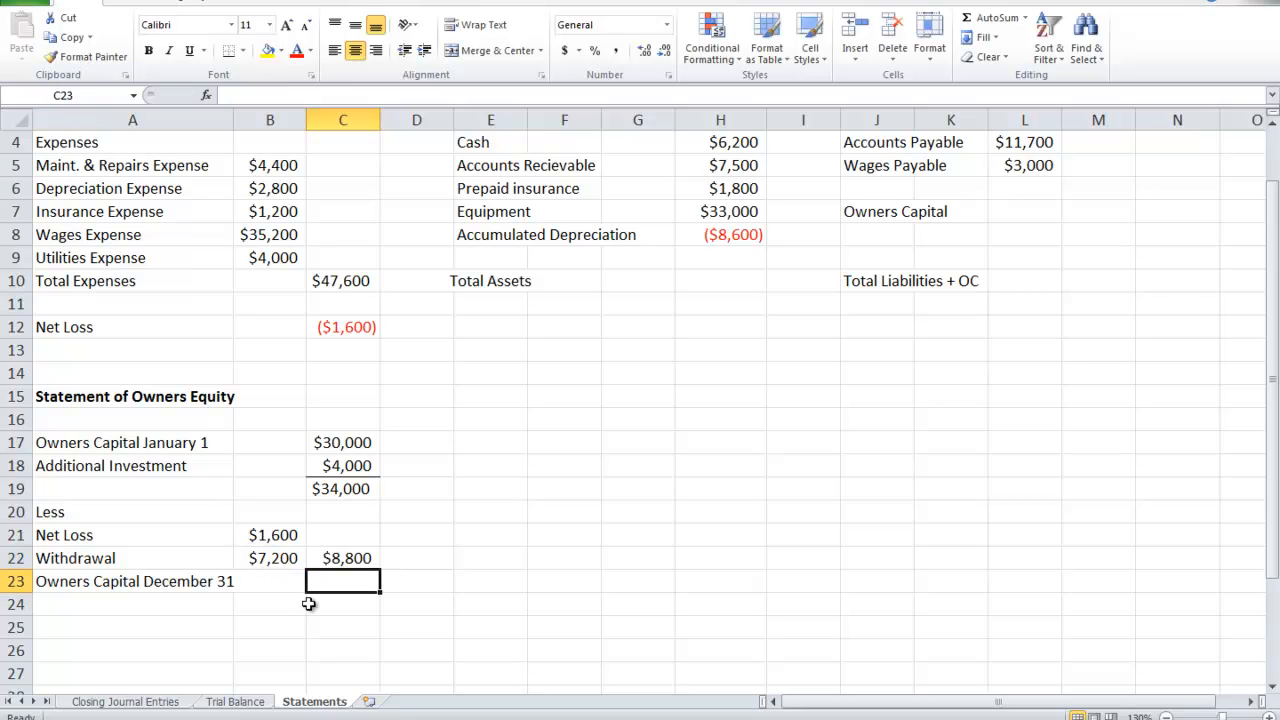
type("=")
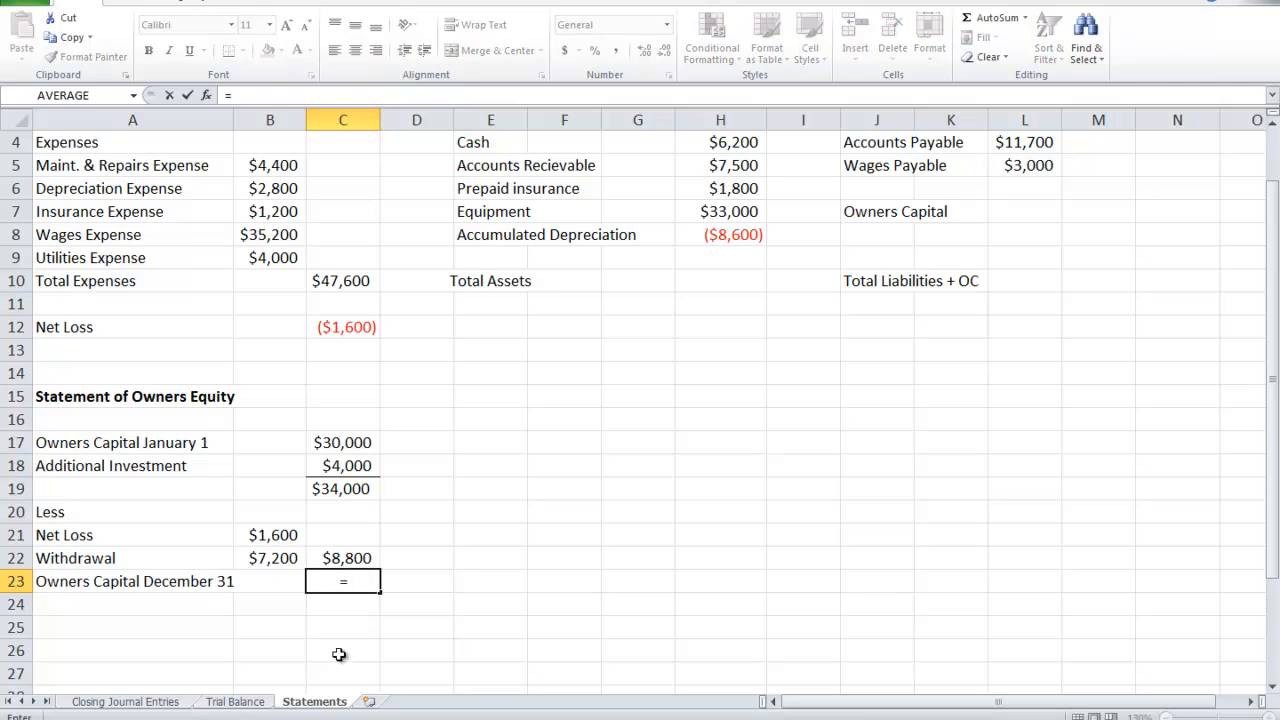
left_click(343, 488)
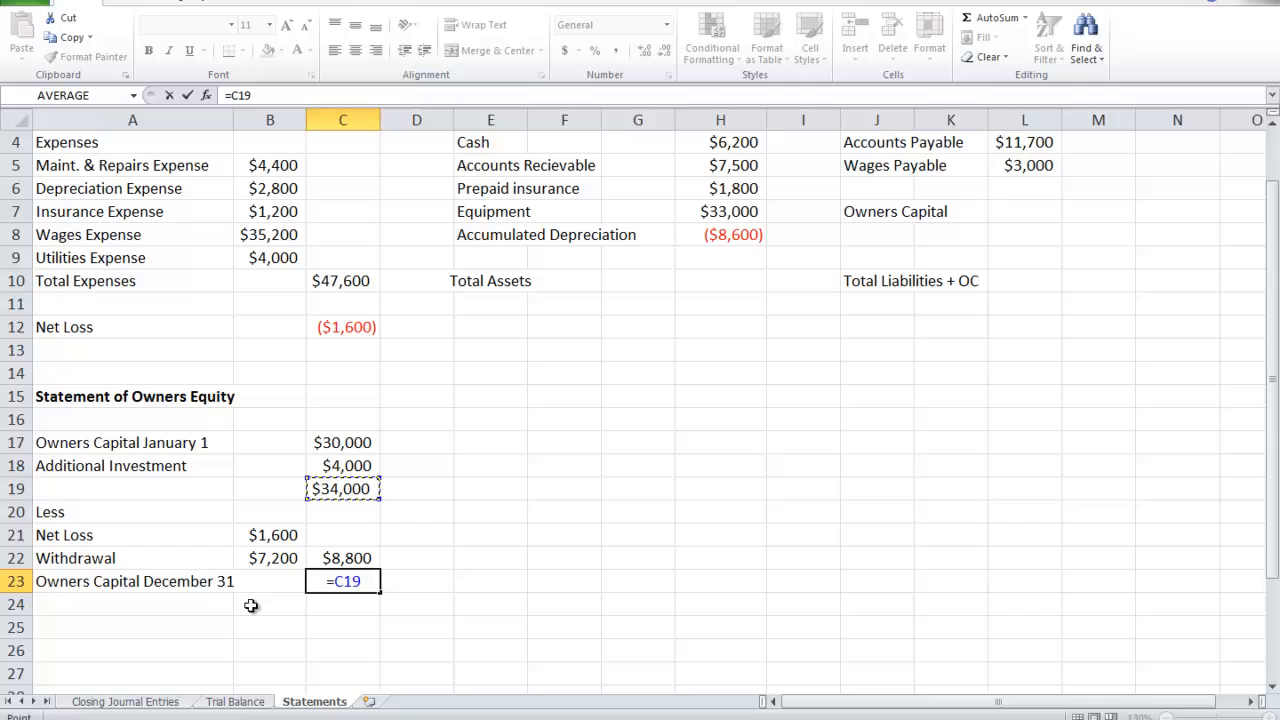
type("-")
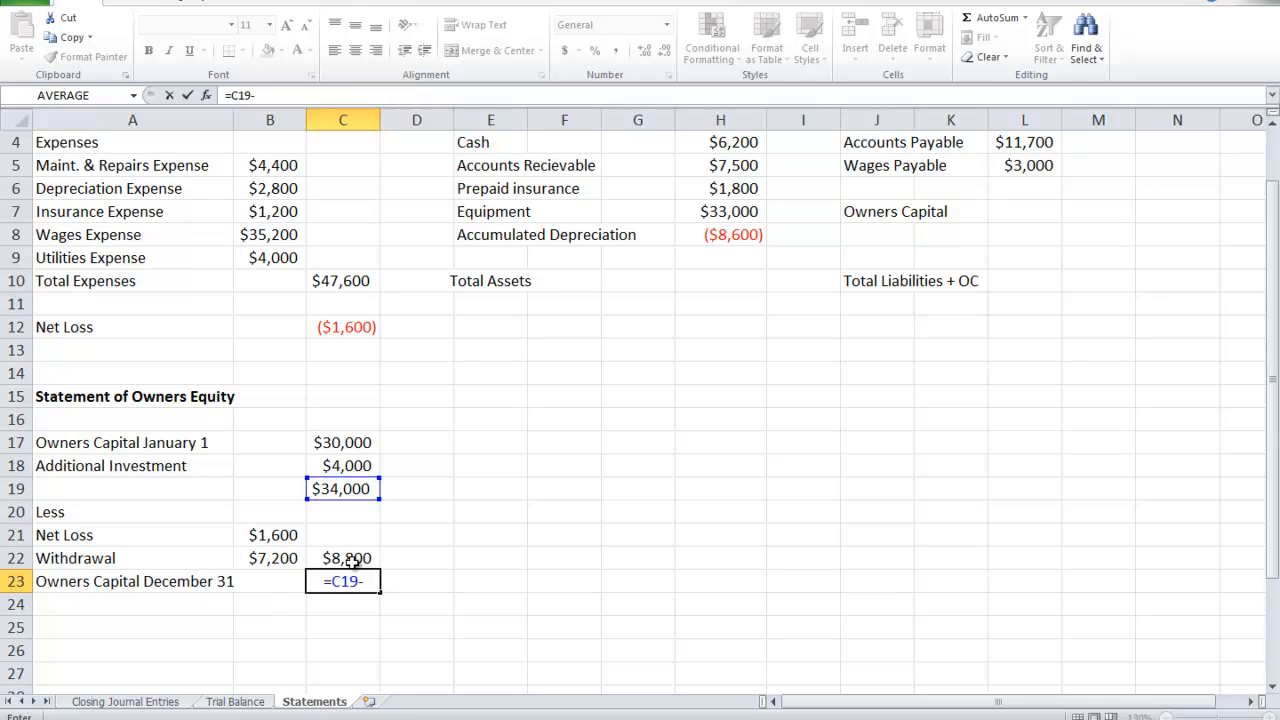
key("Return")
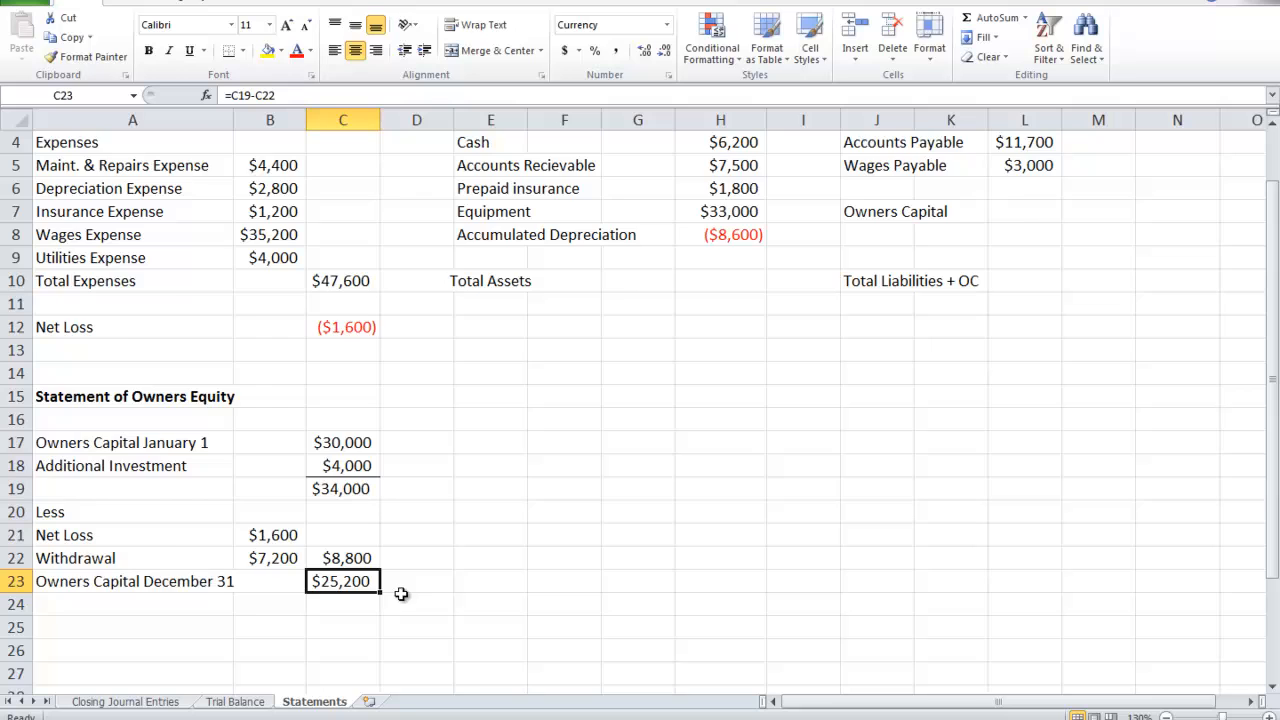
Review the balance sheet assets section, including Accumulated Depreciation, with Total Assets of $39,900.
scroll("up", 3)
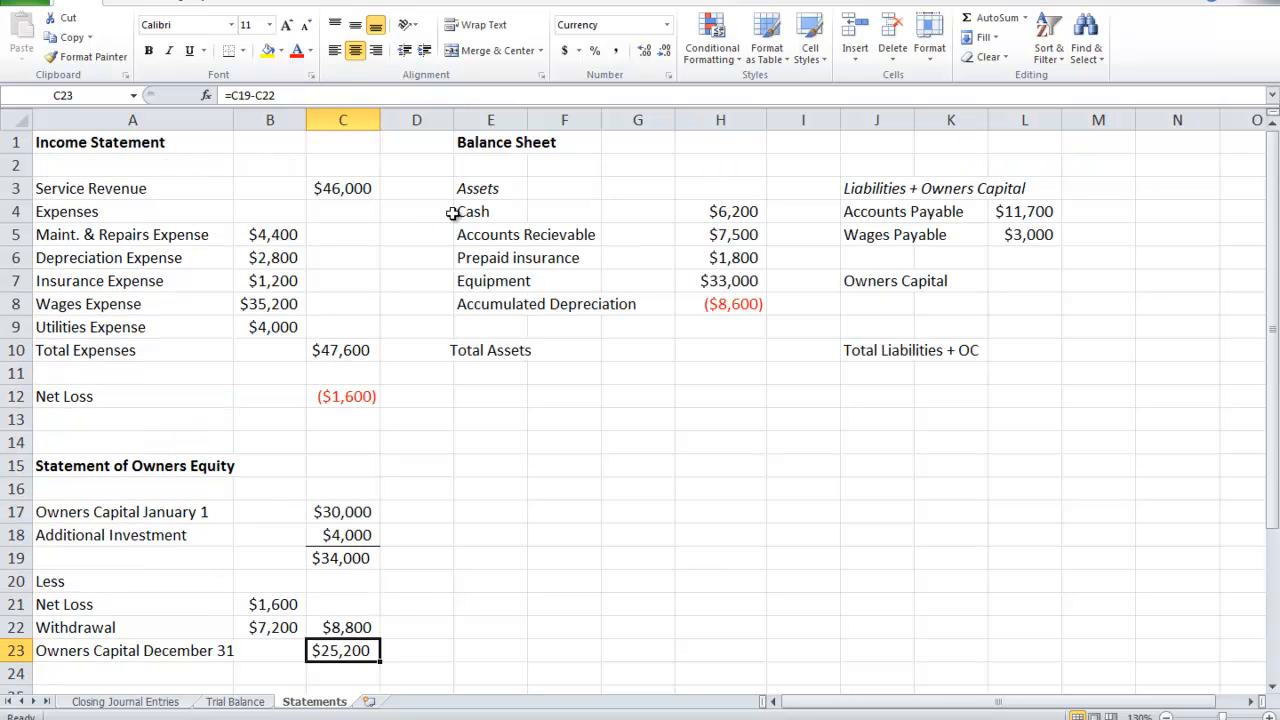
left_click_drag(477, 188, 720, 350)
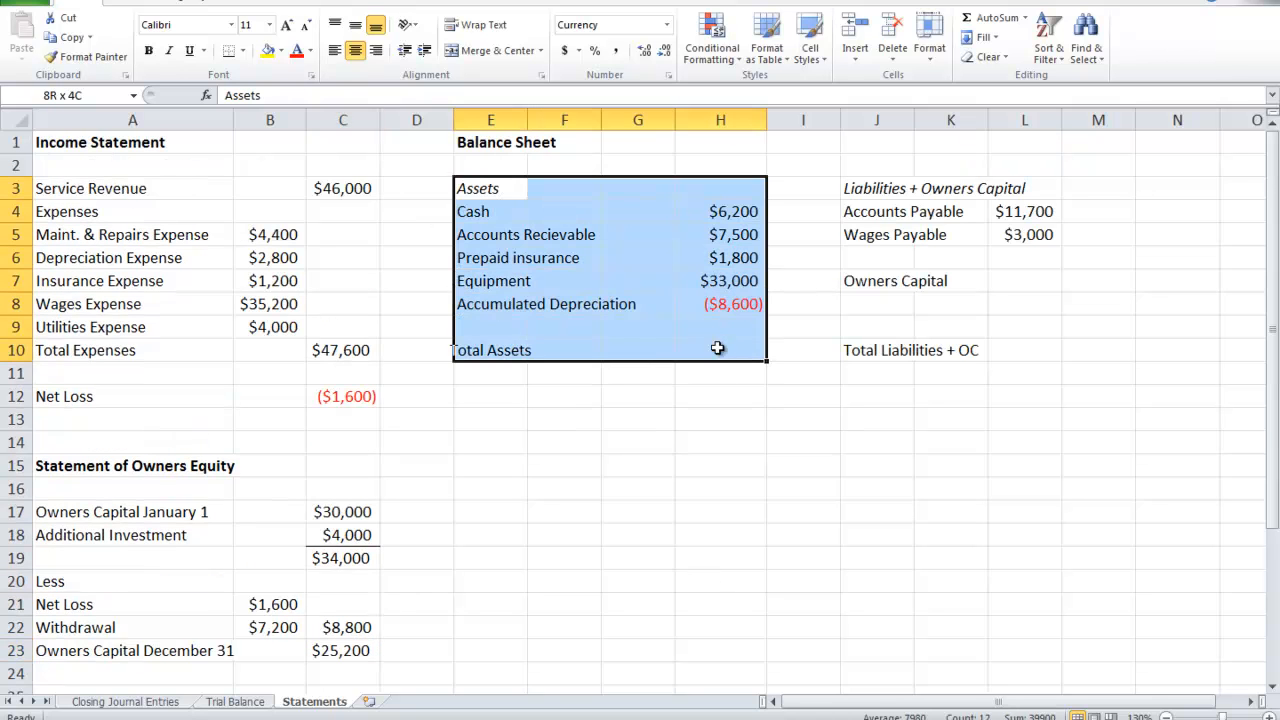
left_click(490, 188)
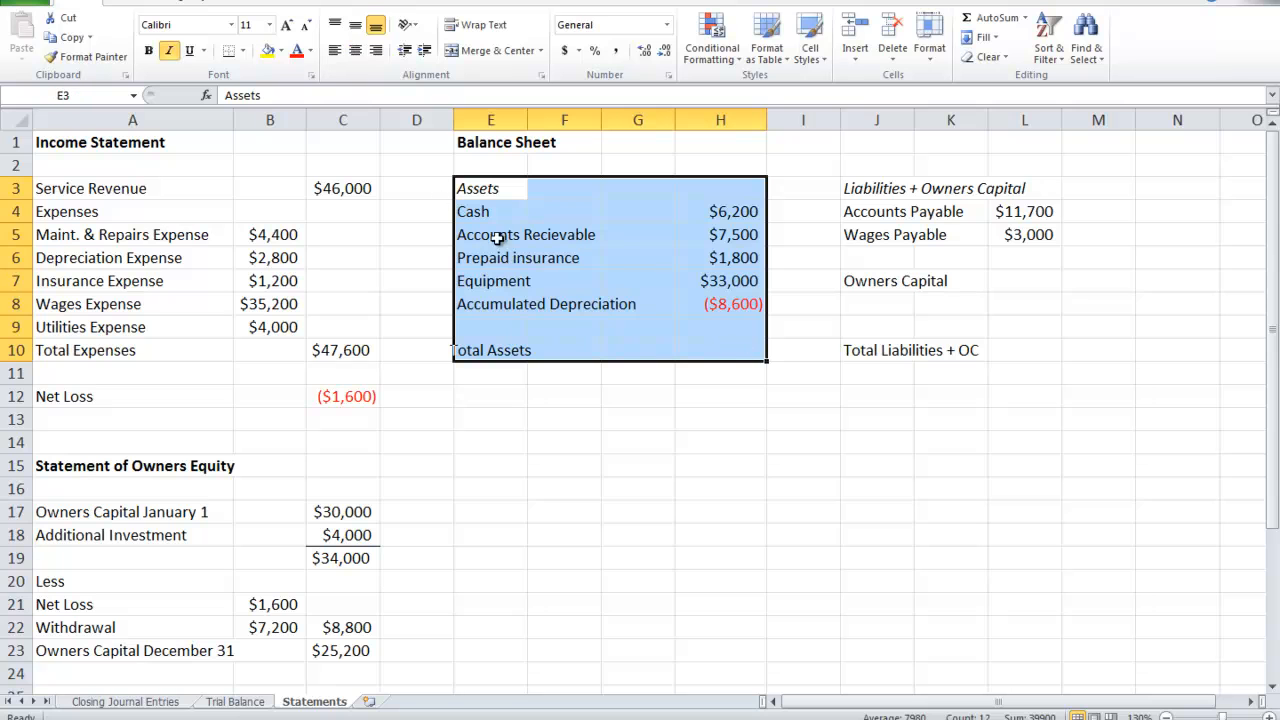
mouse_move(537, 258)
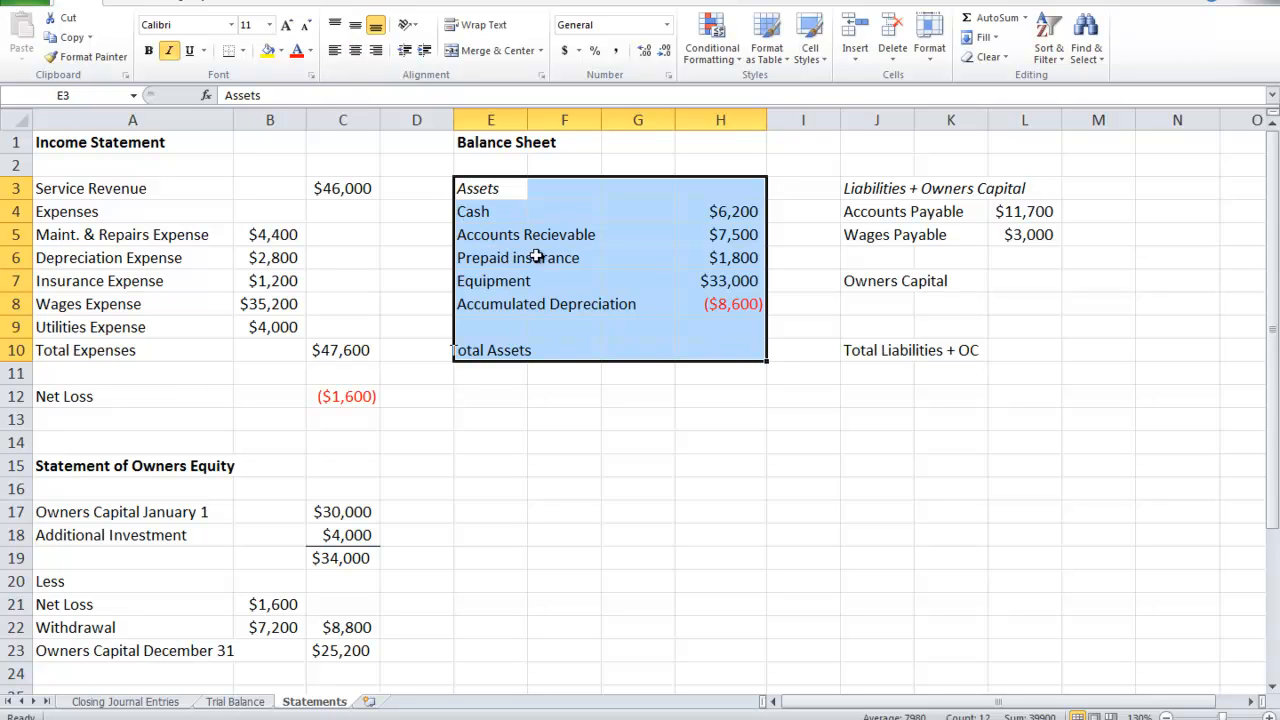
mouse_move(574, 390)
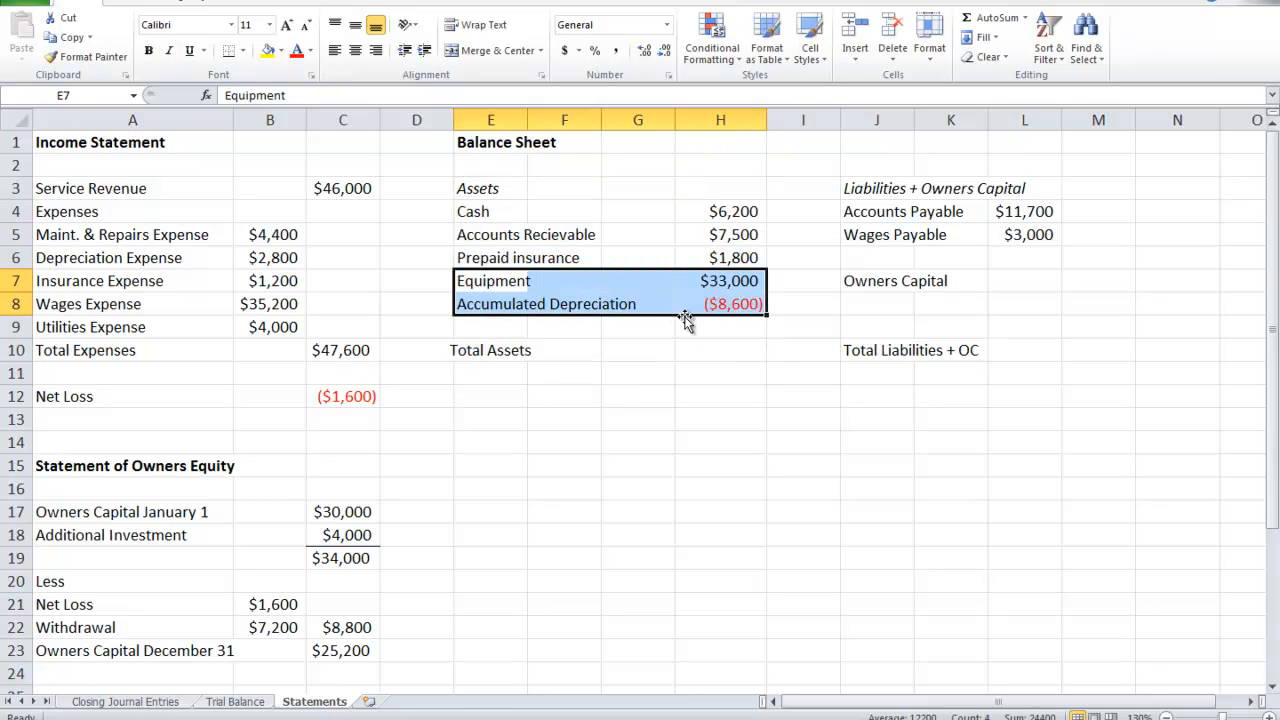
mouse_move(693, 312)
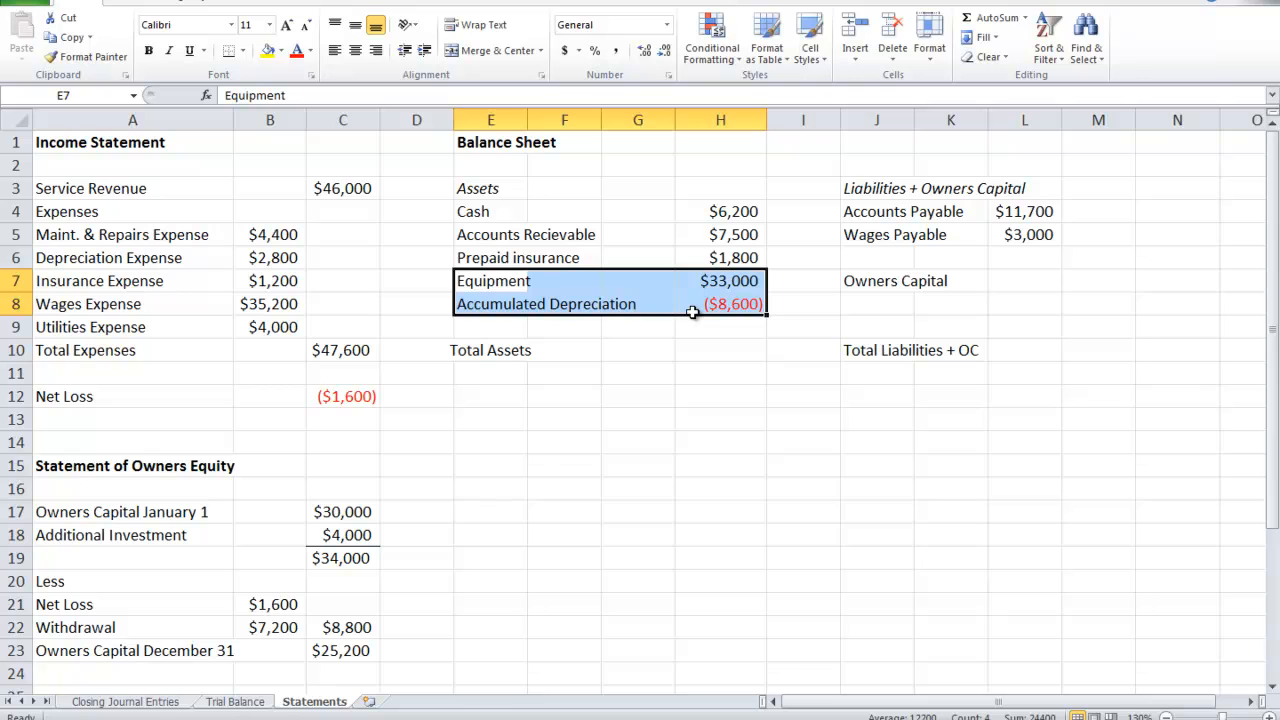
left_click(720, 303)
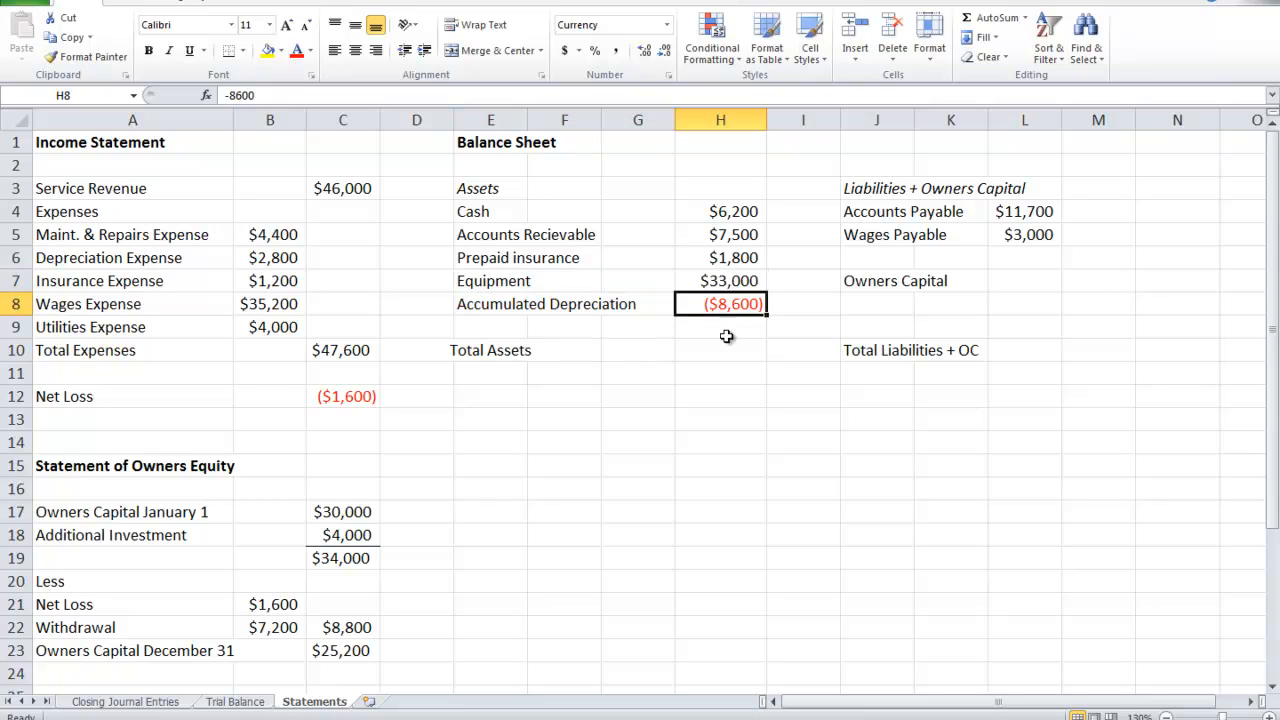
left_click(720, 350)
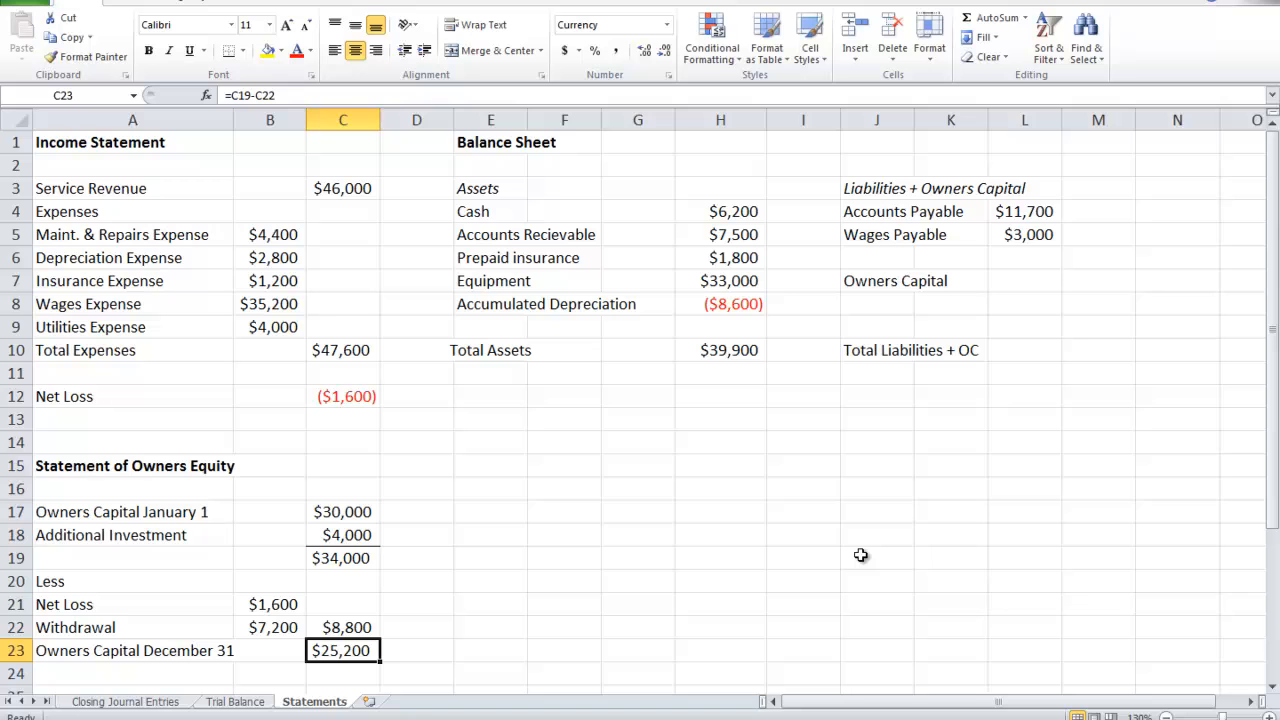
mouse_move(1027, 304)
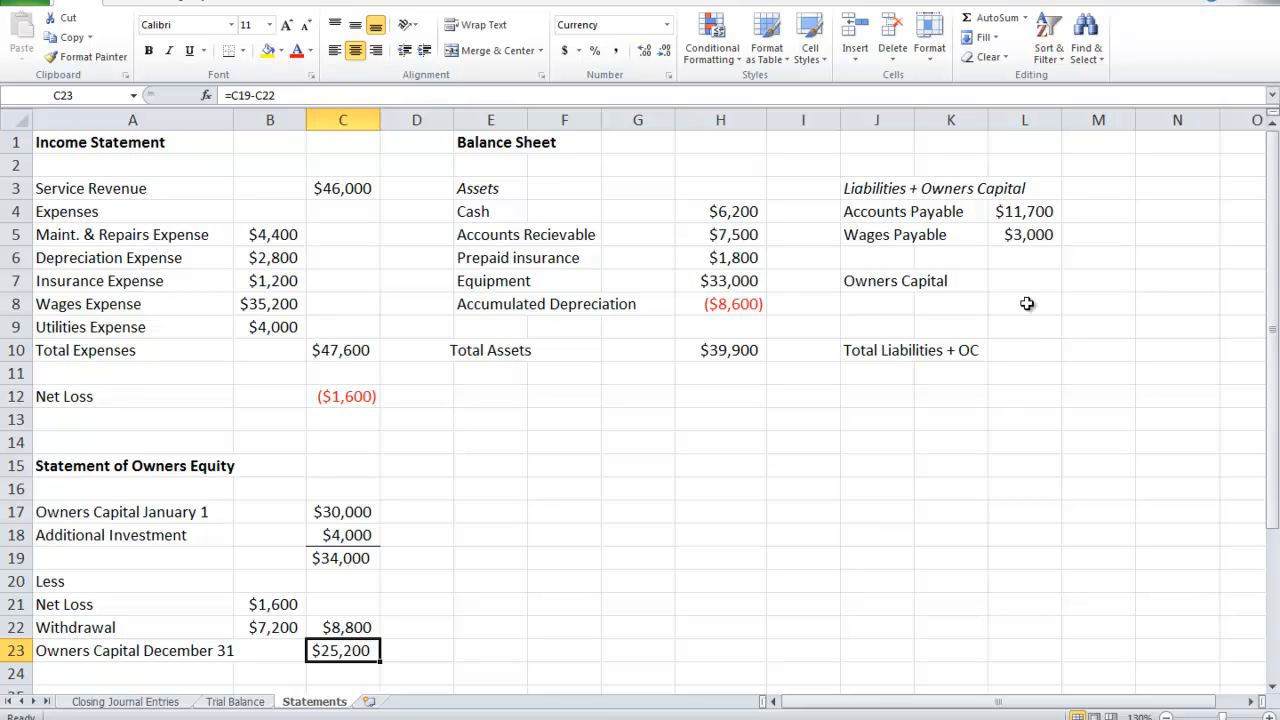
Link Owner's Capital in L7 to C23 and AutoSum L10 to total $39,900.
left_click(1024, 280)
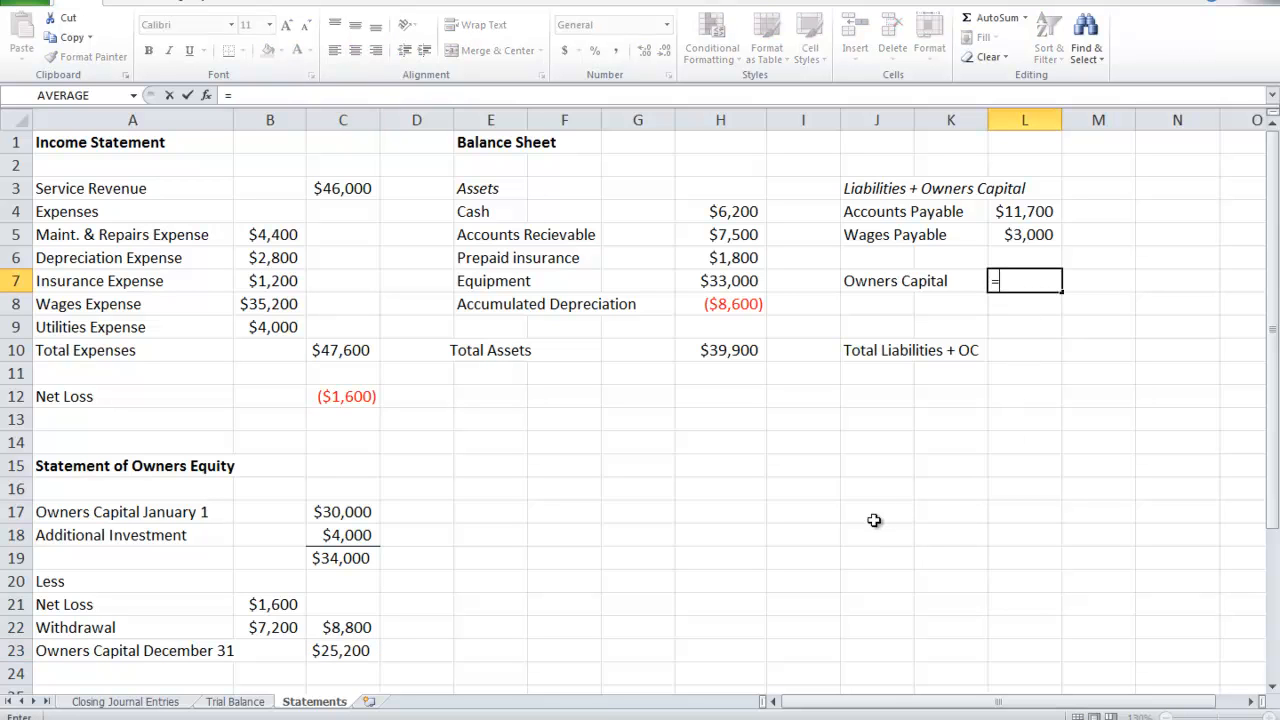
left_click(342, 650)
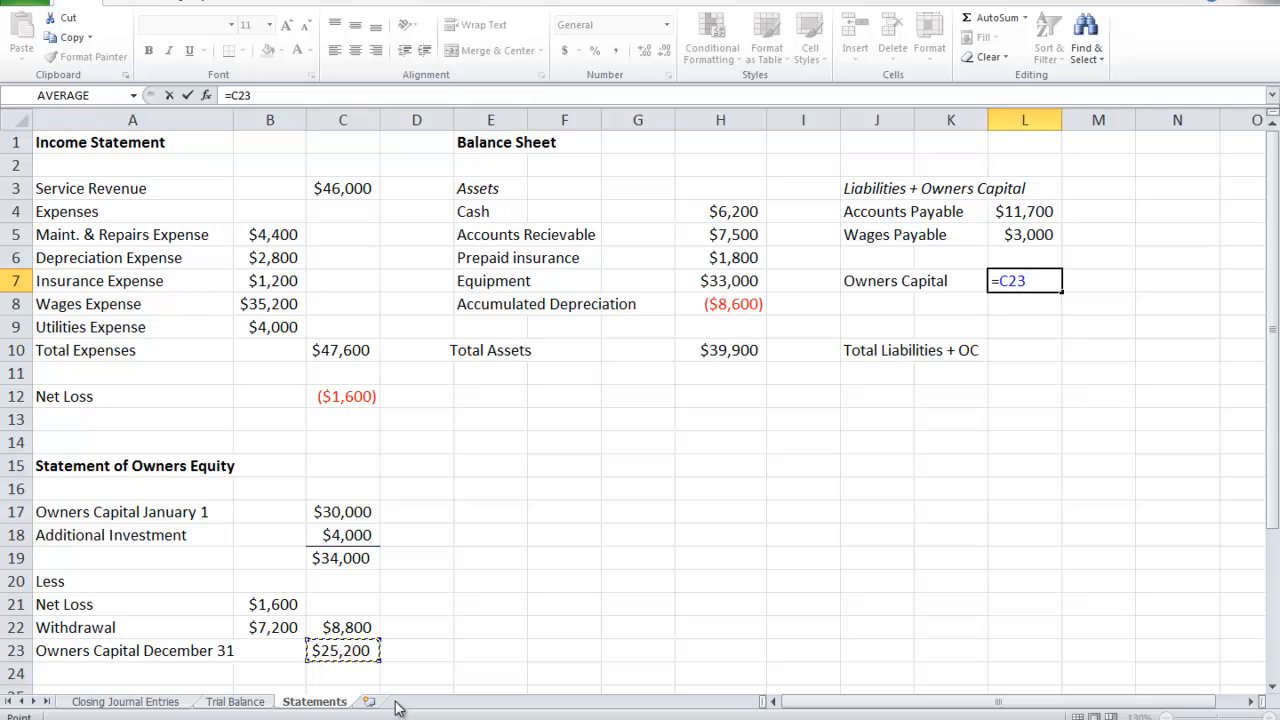
key("Return")
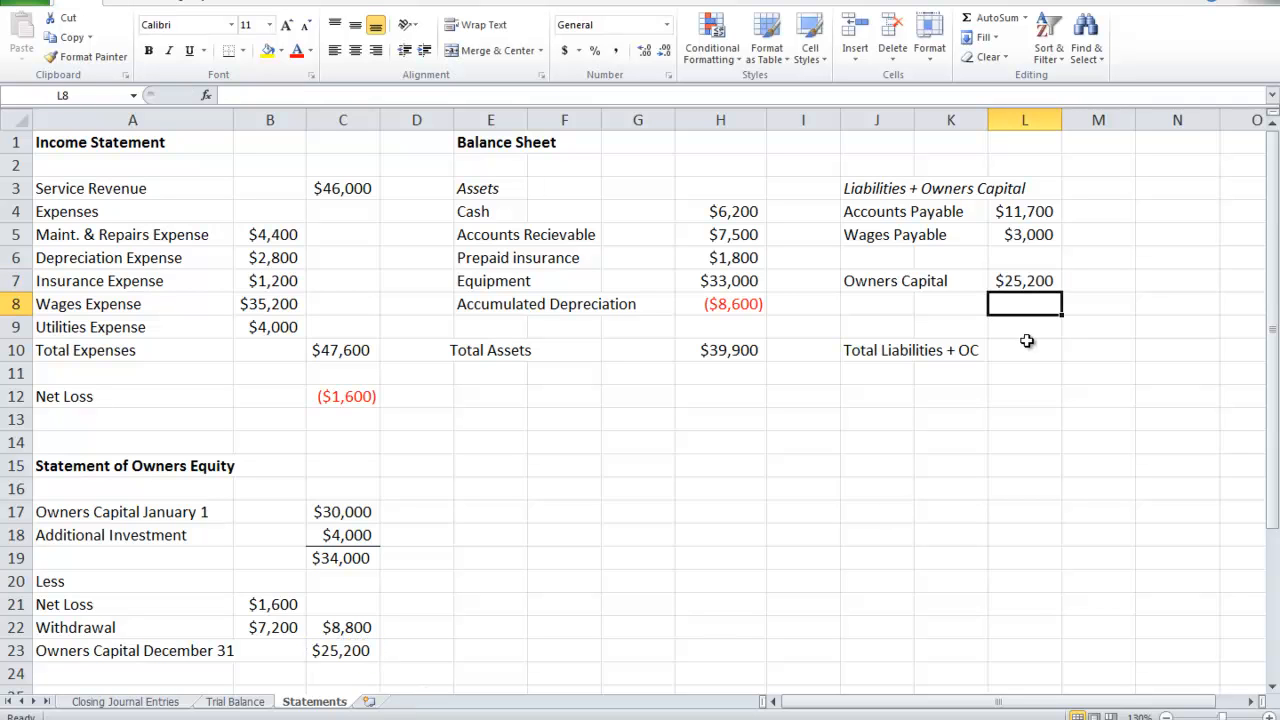
left_click(1024, 350)
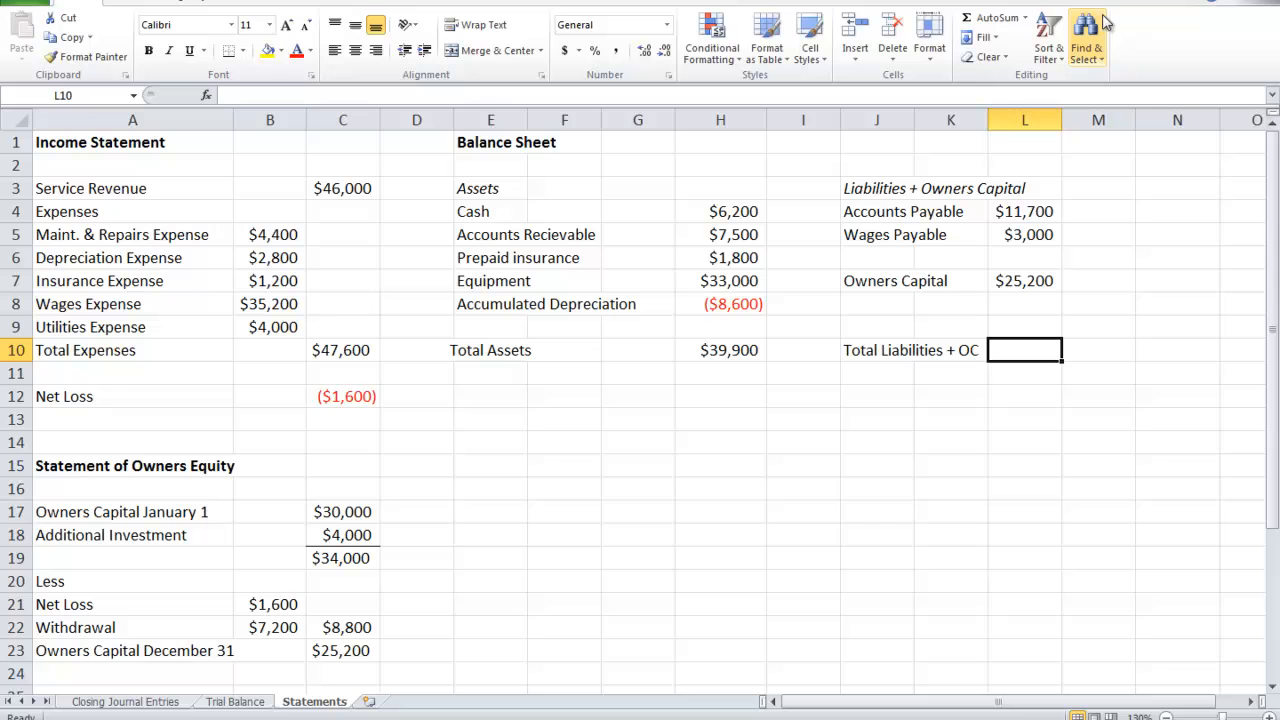
mouse_move(680, 70)
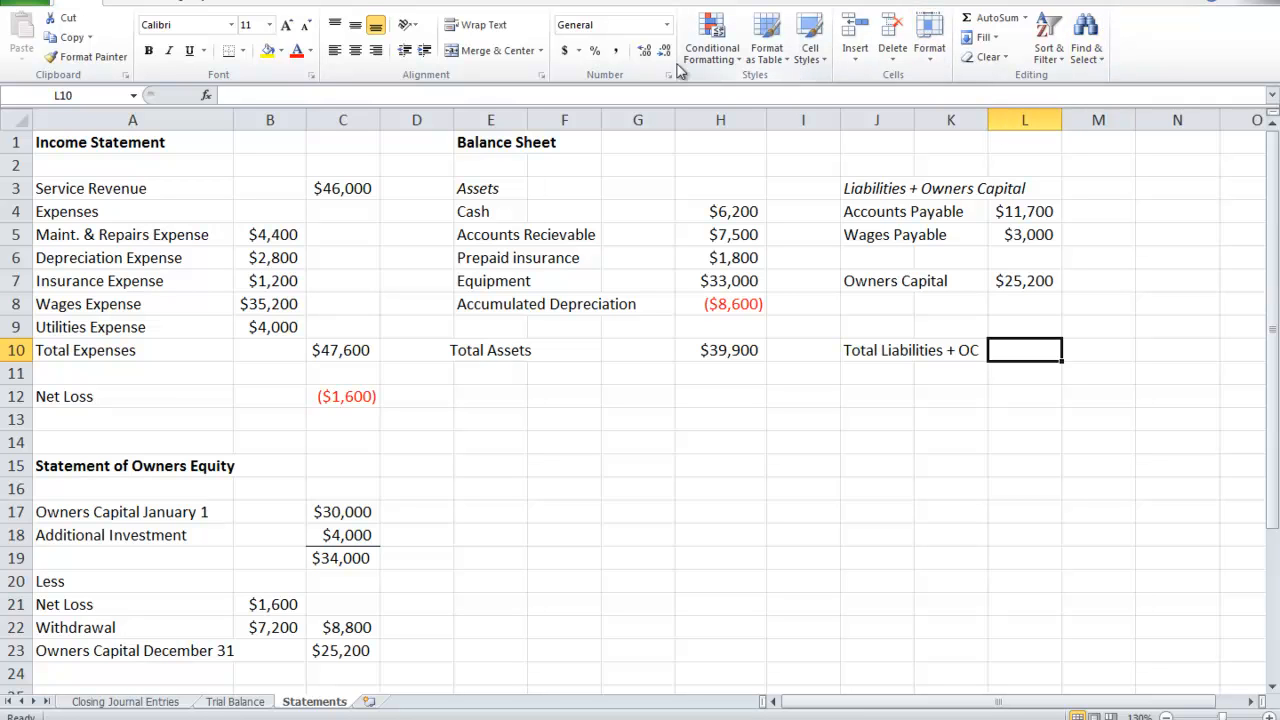
left_click(994, 17)
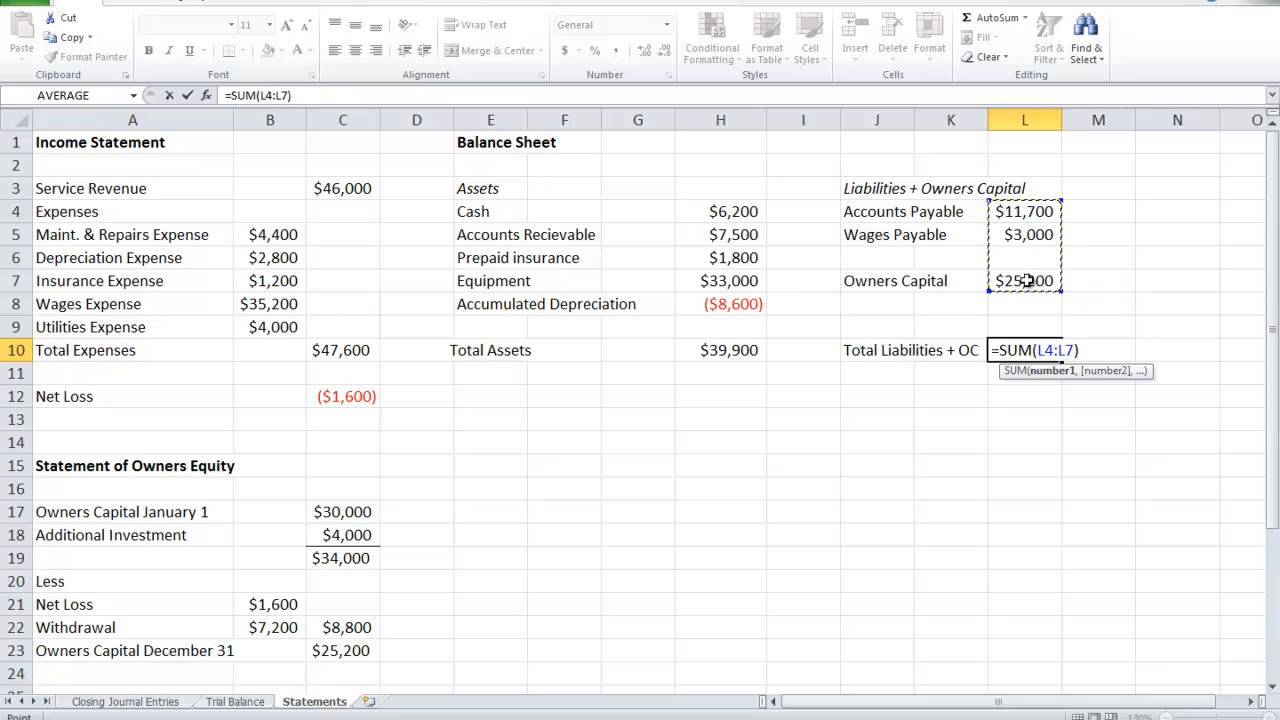
key("Return")
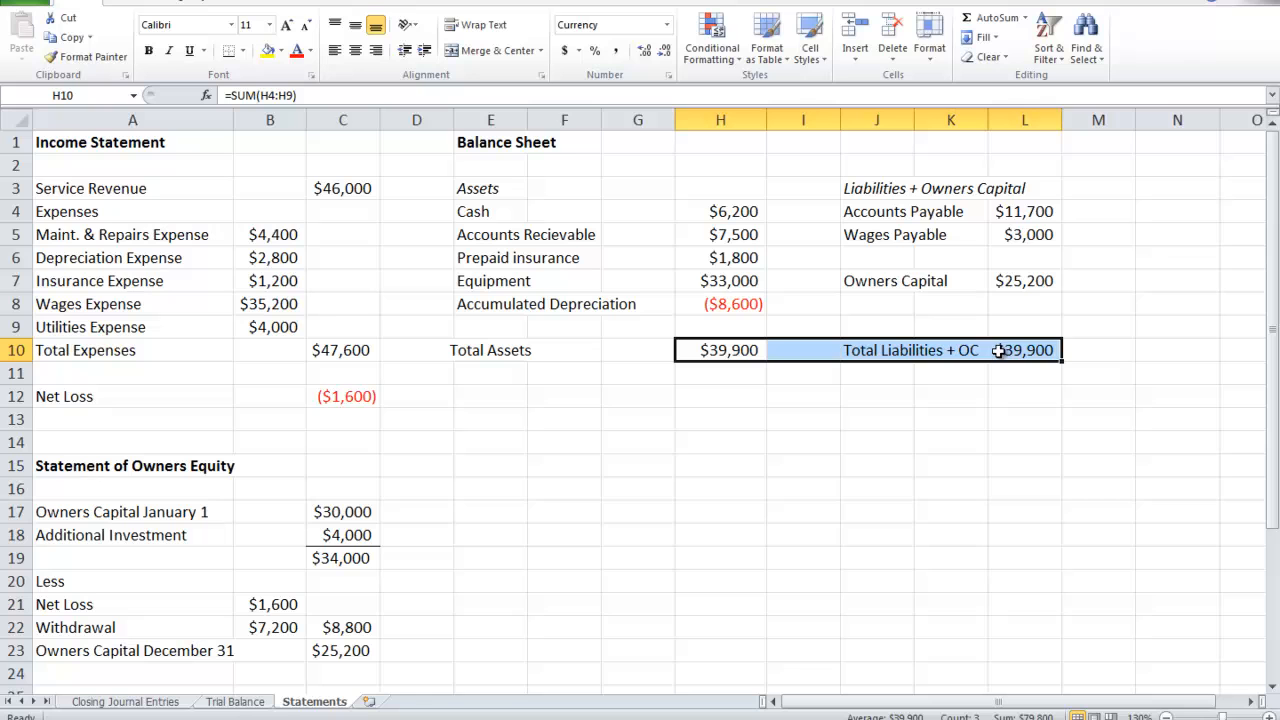
mouse_move(681, 444)
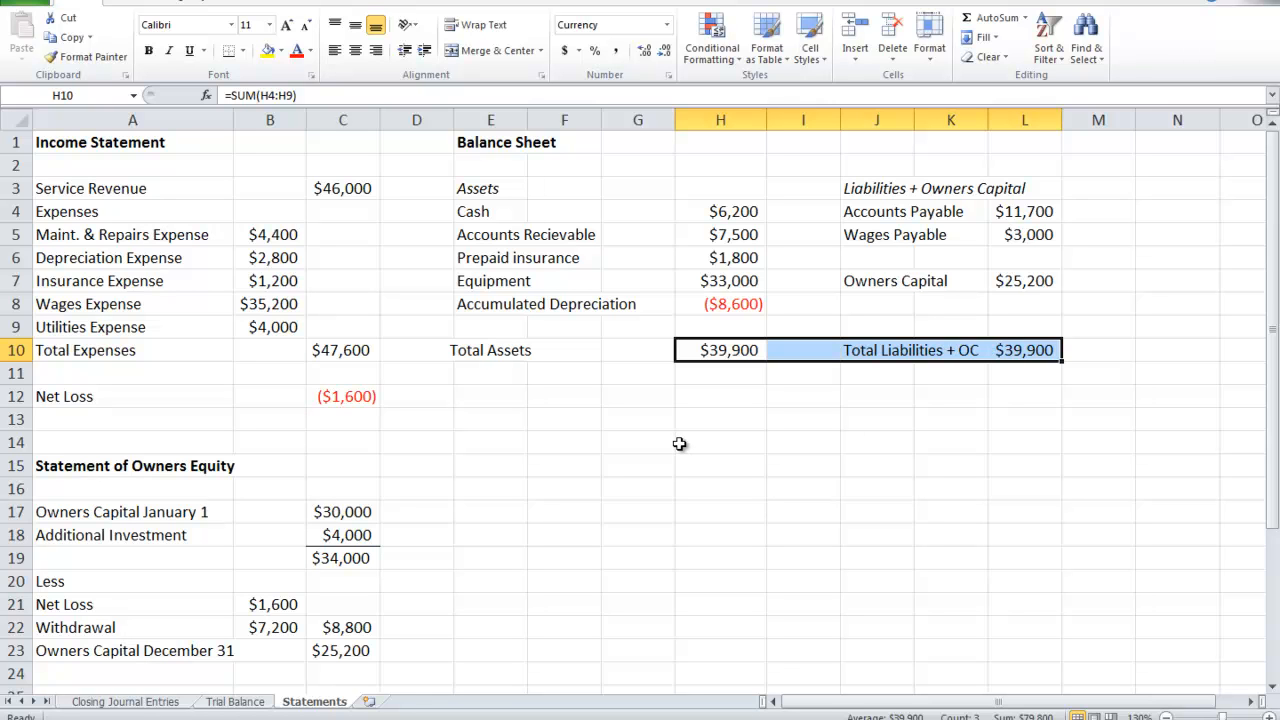
left_click(720, 465)
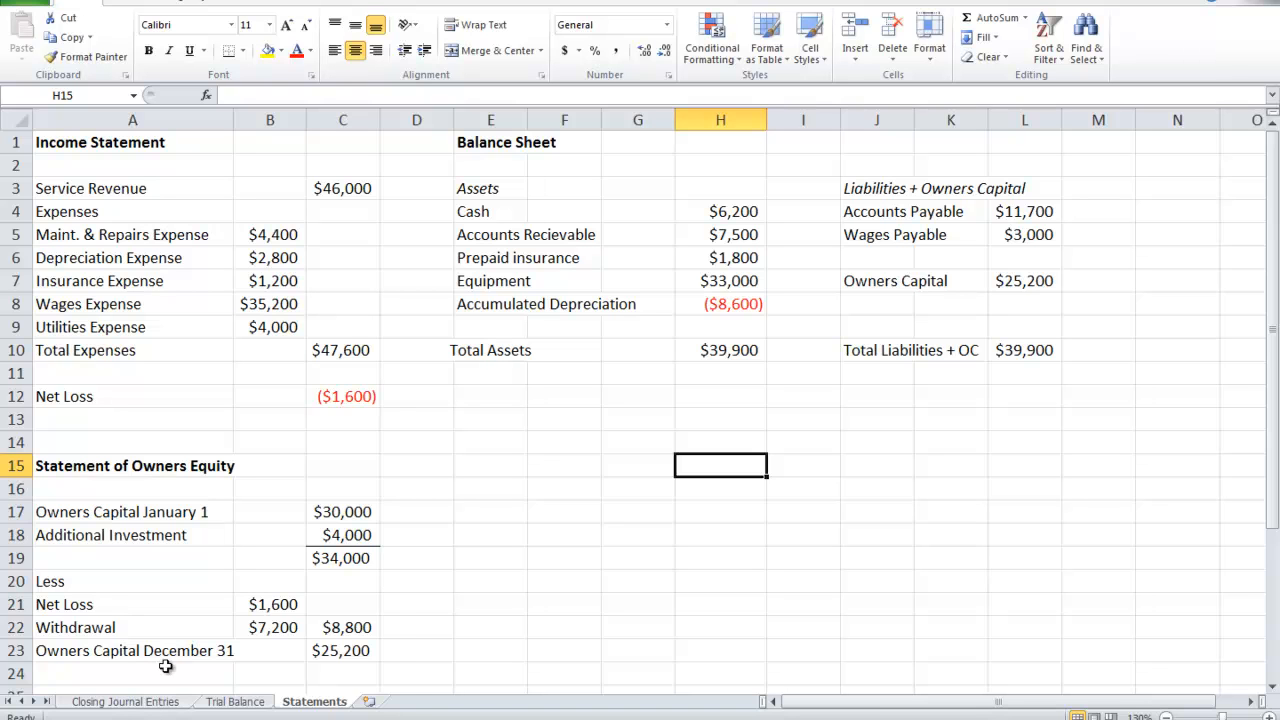
On the Closing Journal Entries sheet, type 'service revenue' and 'income summary' as the account titles.
left_click(125, 701)
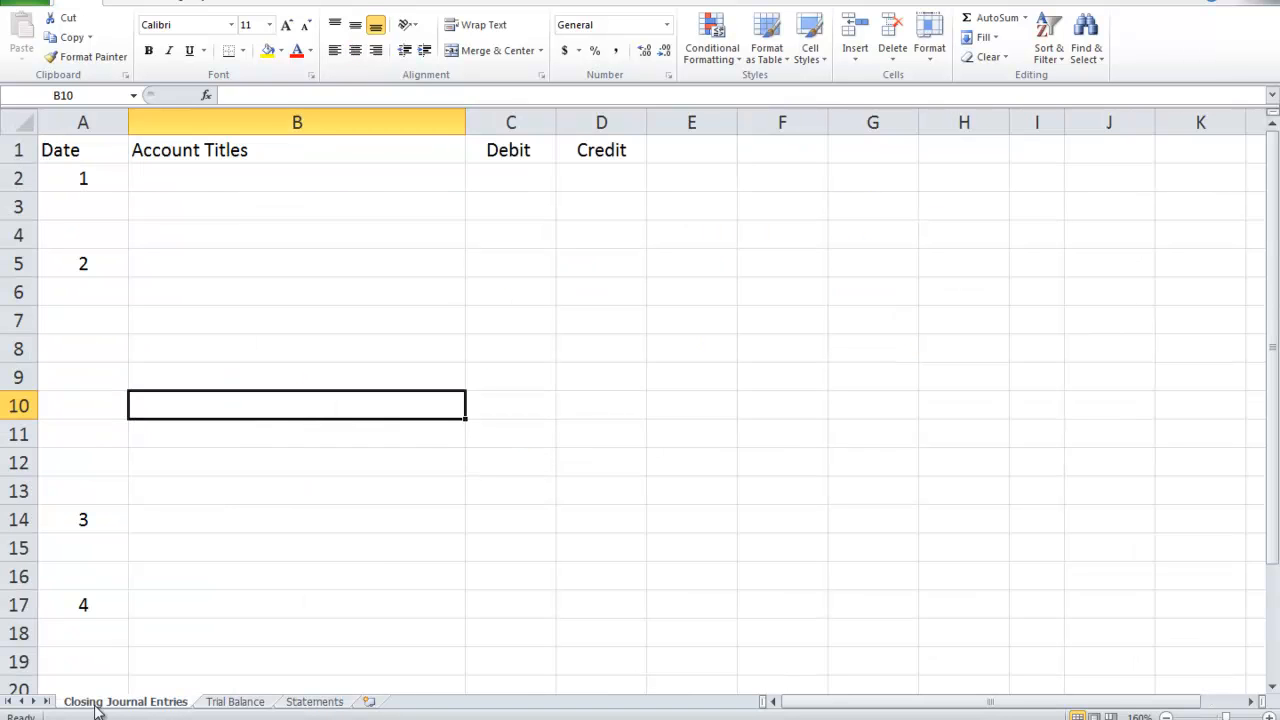
left_click(297, 178)
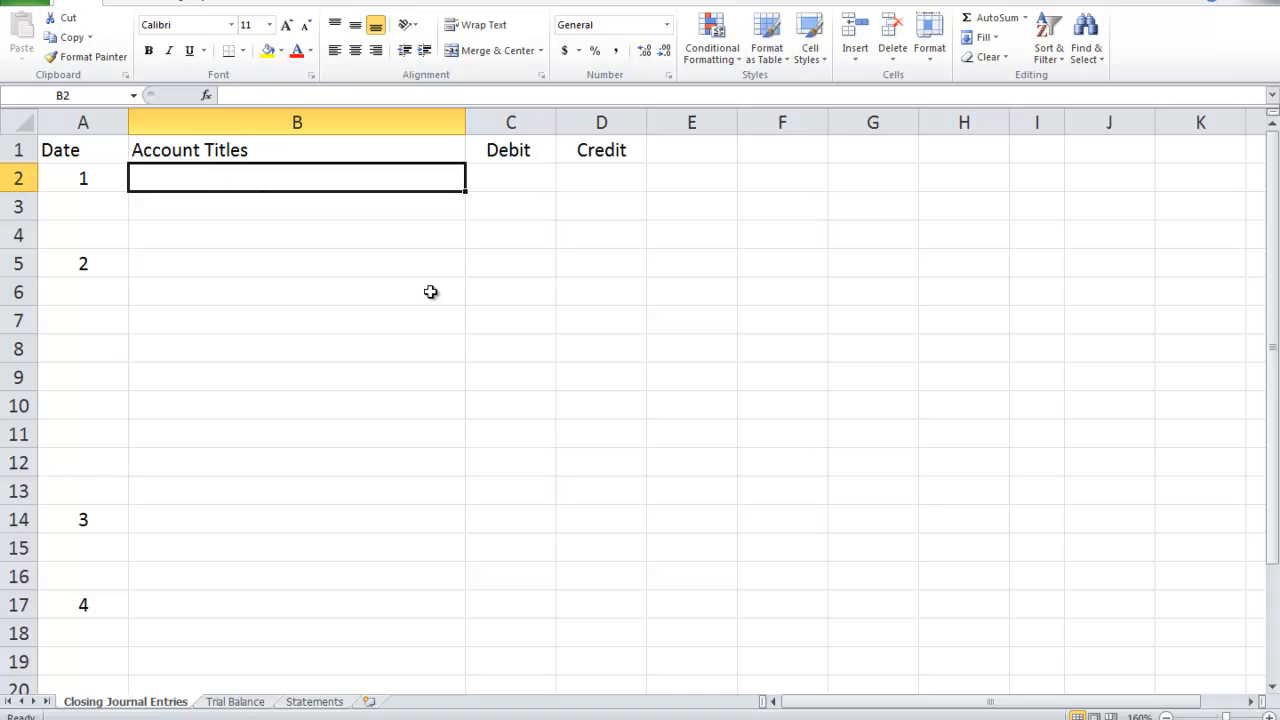
type("s")
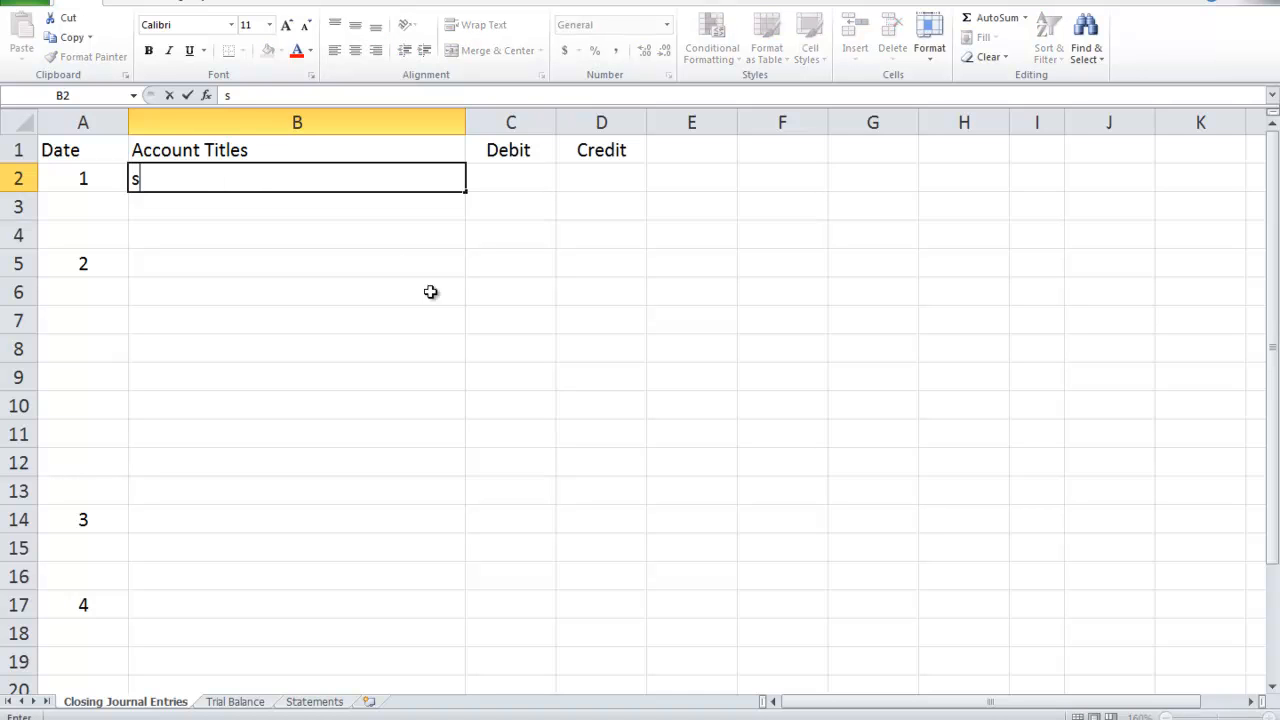
type("ervice r")
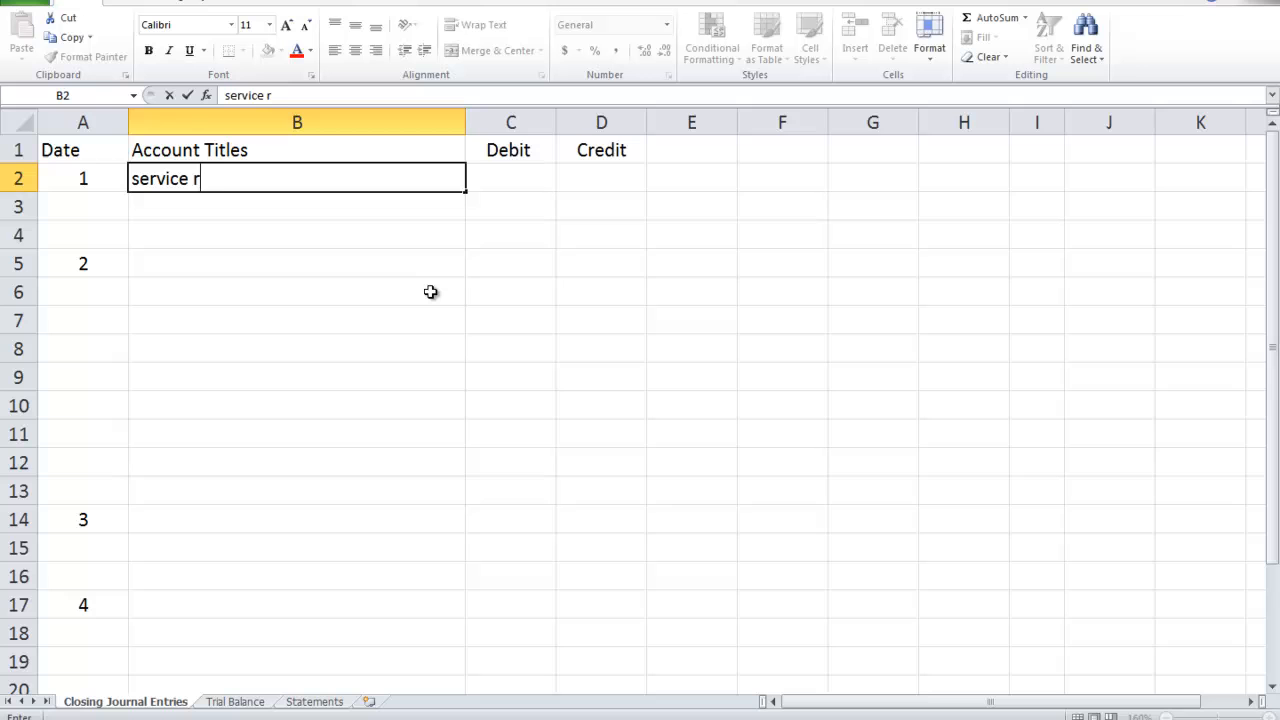
type("evenue")
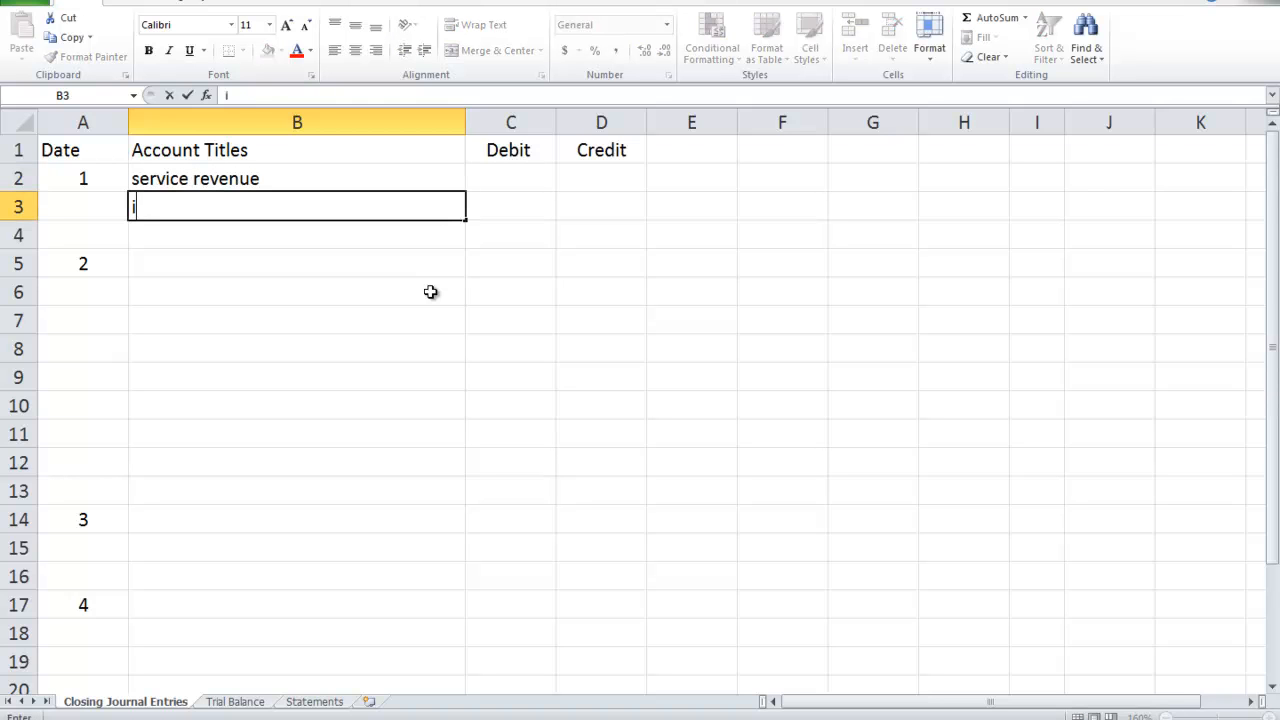
type("income summary")
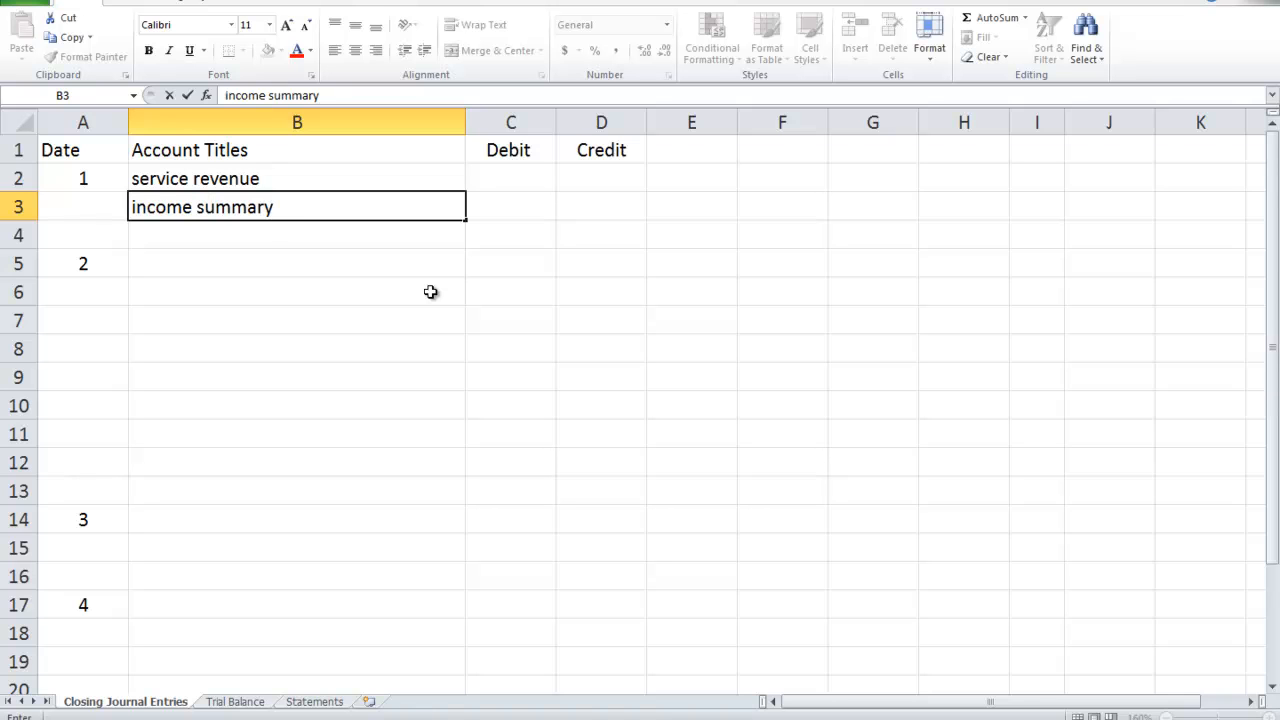
Enter $46,000 as the service revenue debit, correcting a mistyped $6,000.
left_click(510, 178)
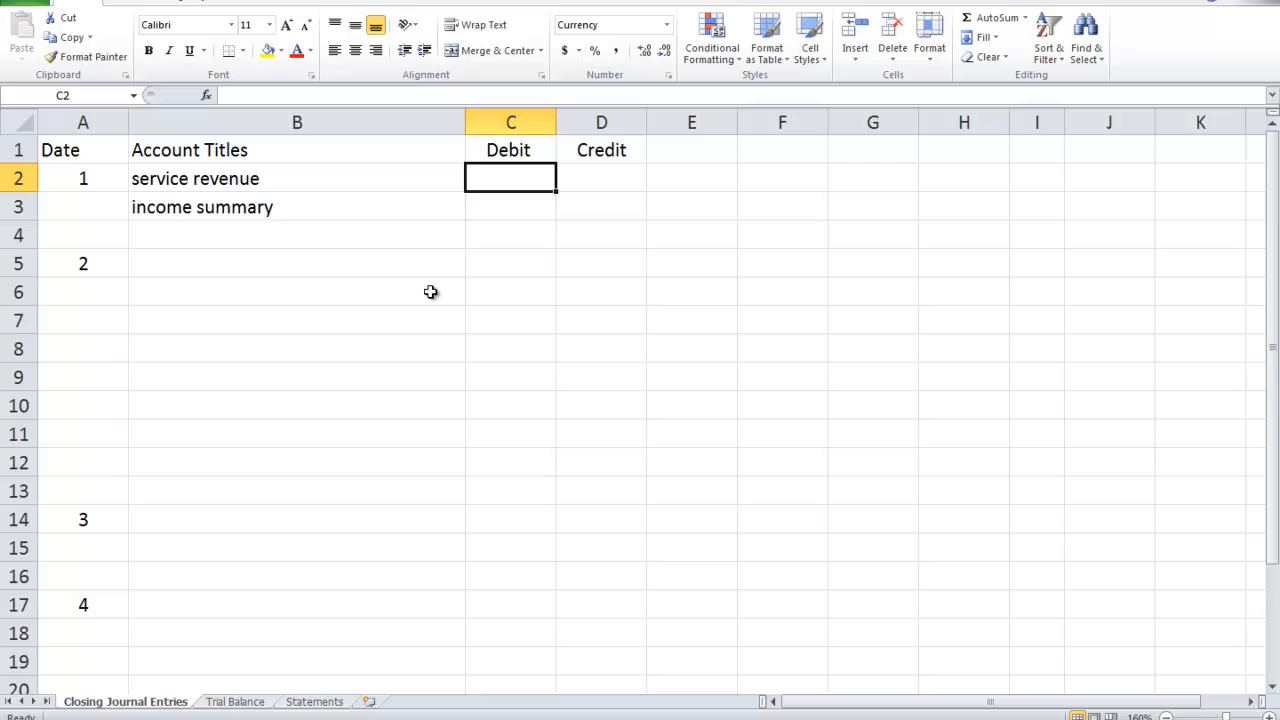
type("$6,000")
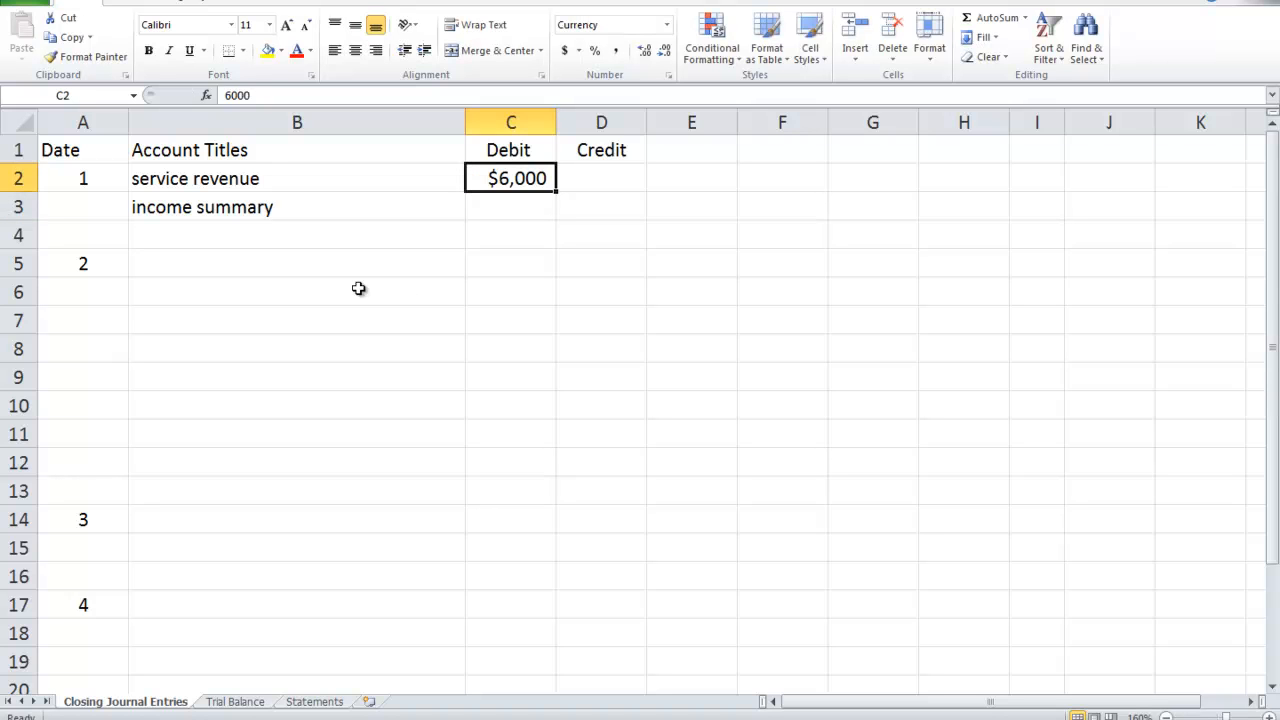
double_click(510, 178)
type("4")
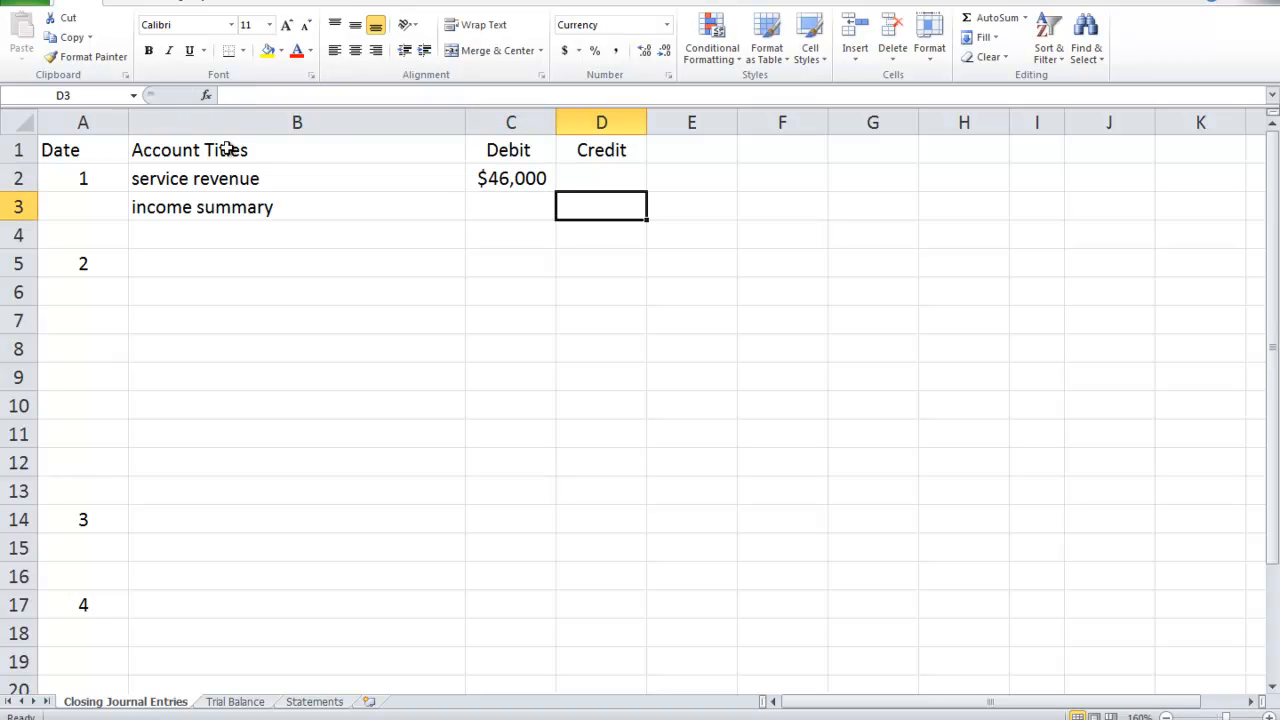
type("$46,000")
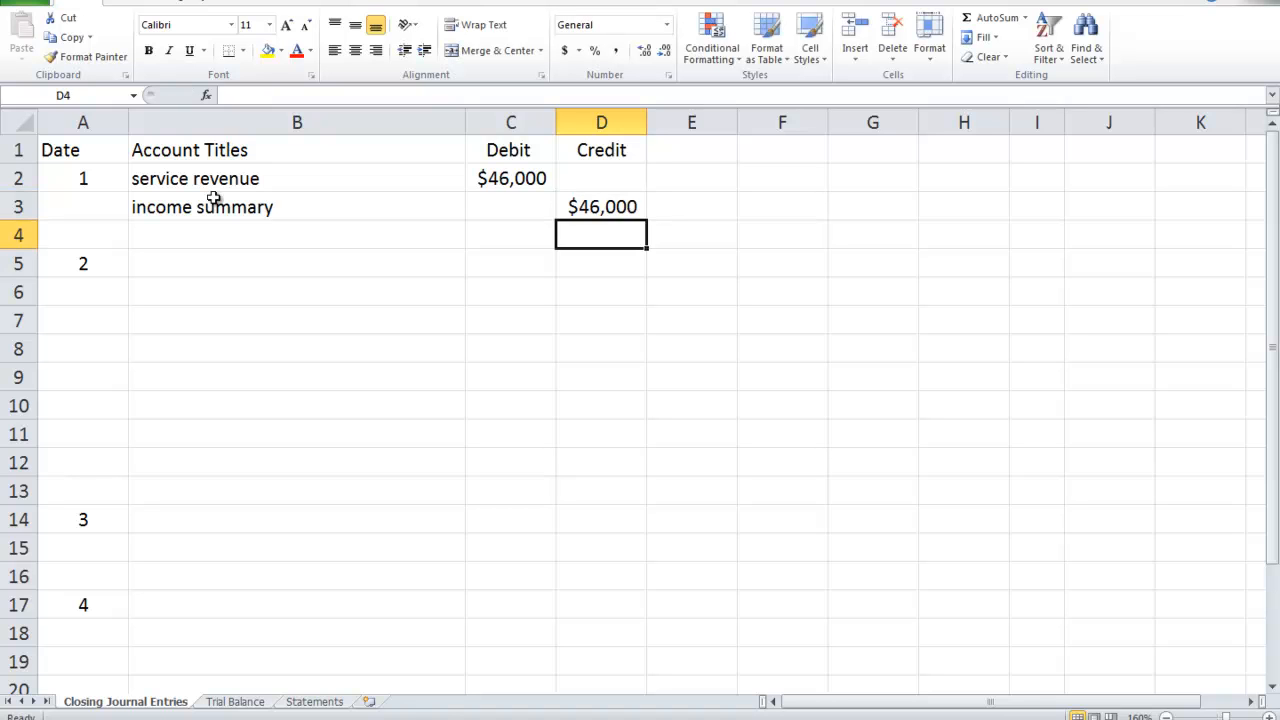
left_click(297, 263)
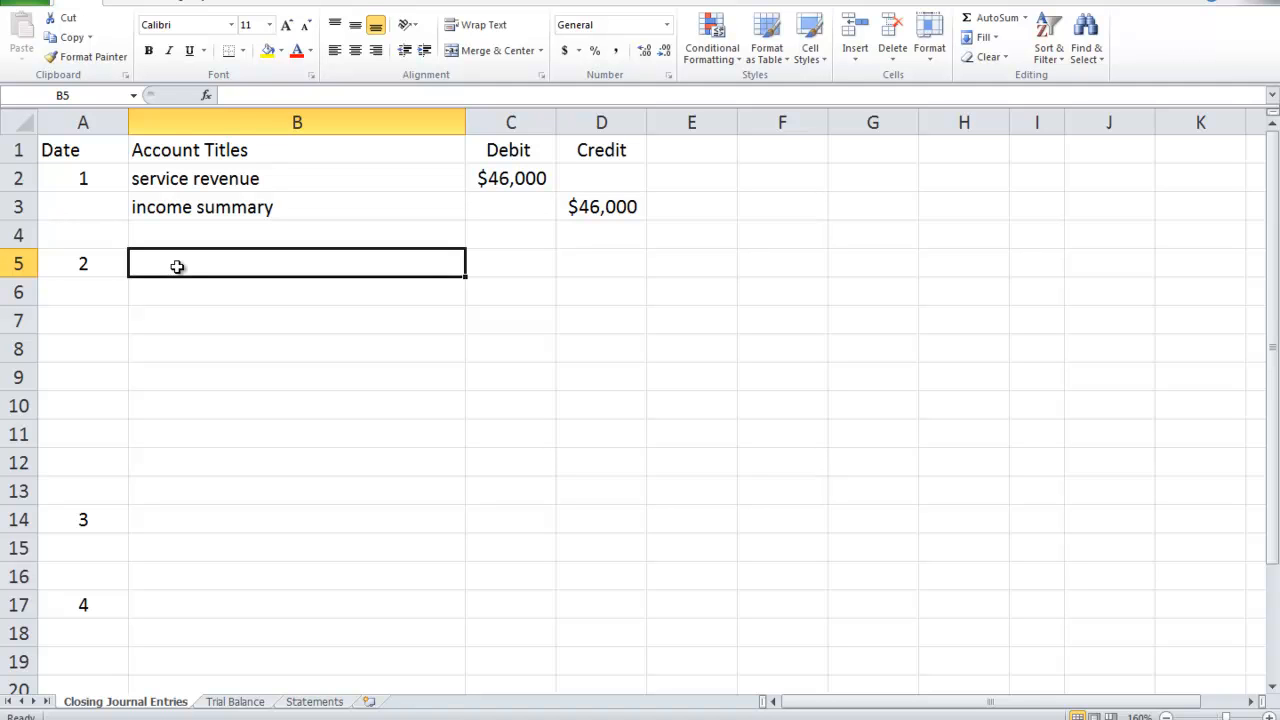
Paste income summary and the five expense accounts, moving their amounts to the Credit column.
left_click(296, 207)
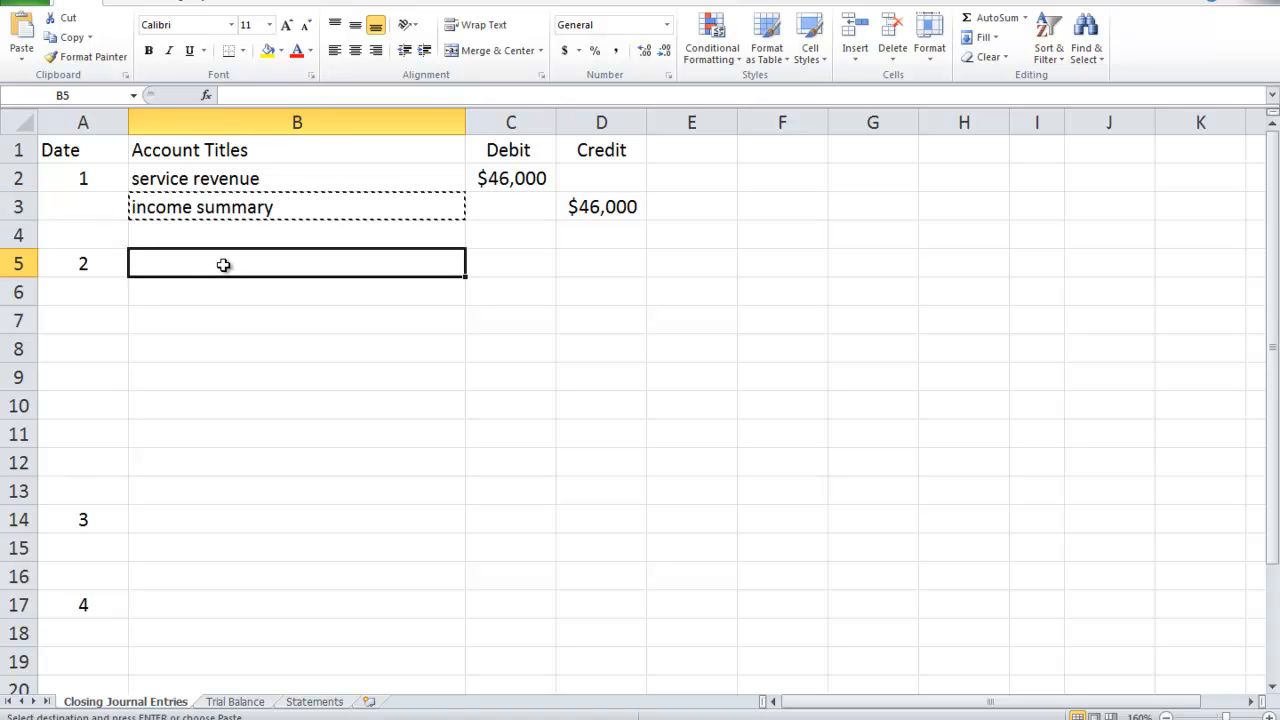
key("ctrl+v")
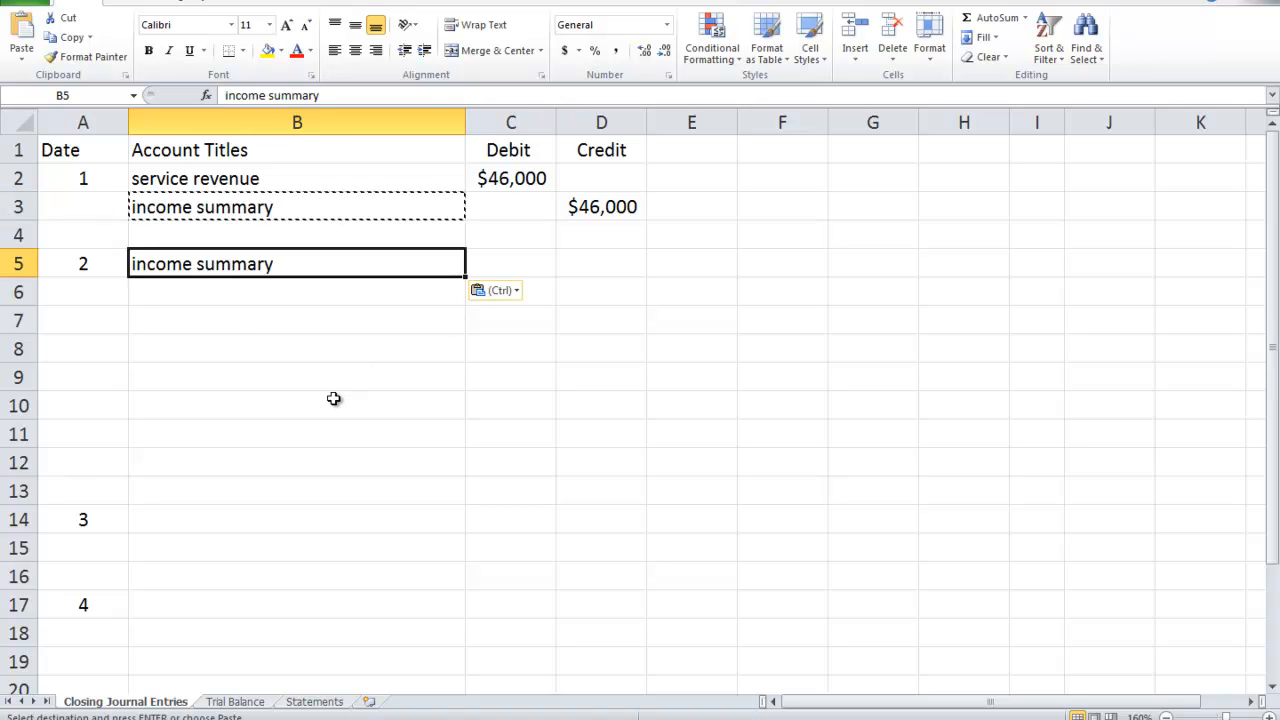
left_click(314, 701)
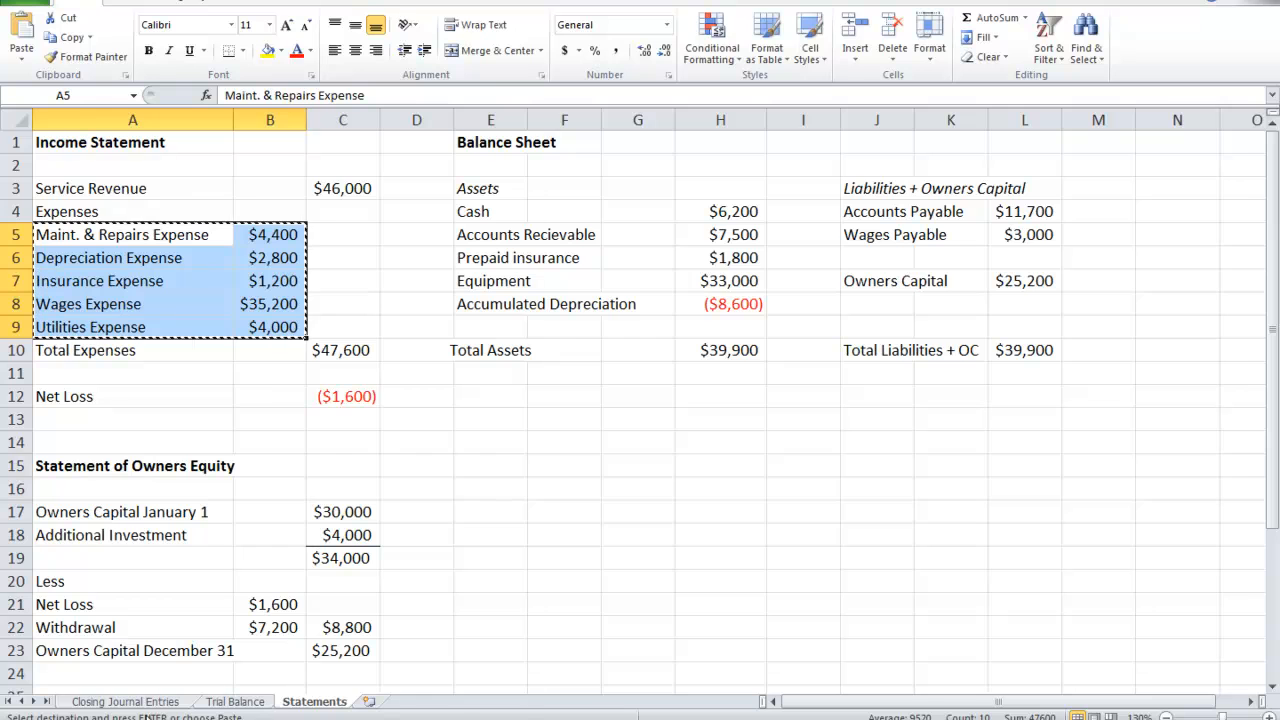
left_click(125, 701)
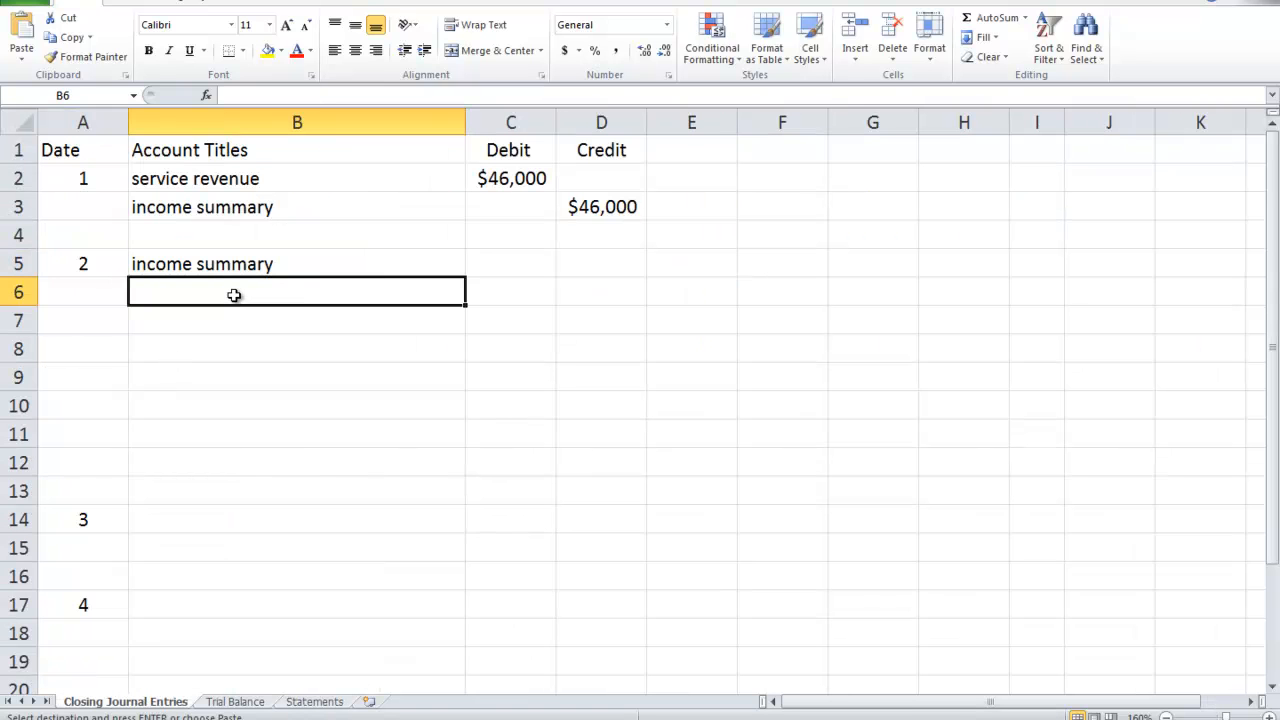
key("ctrl+v")
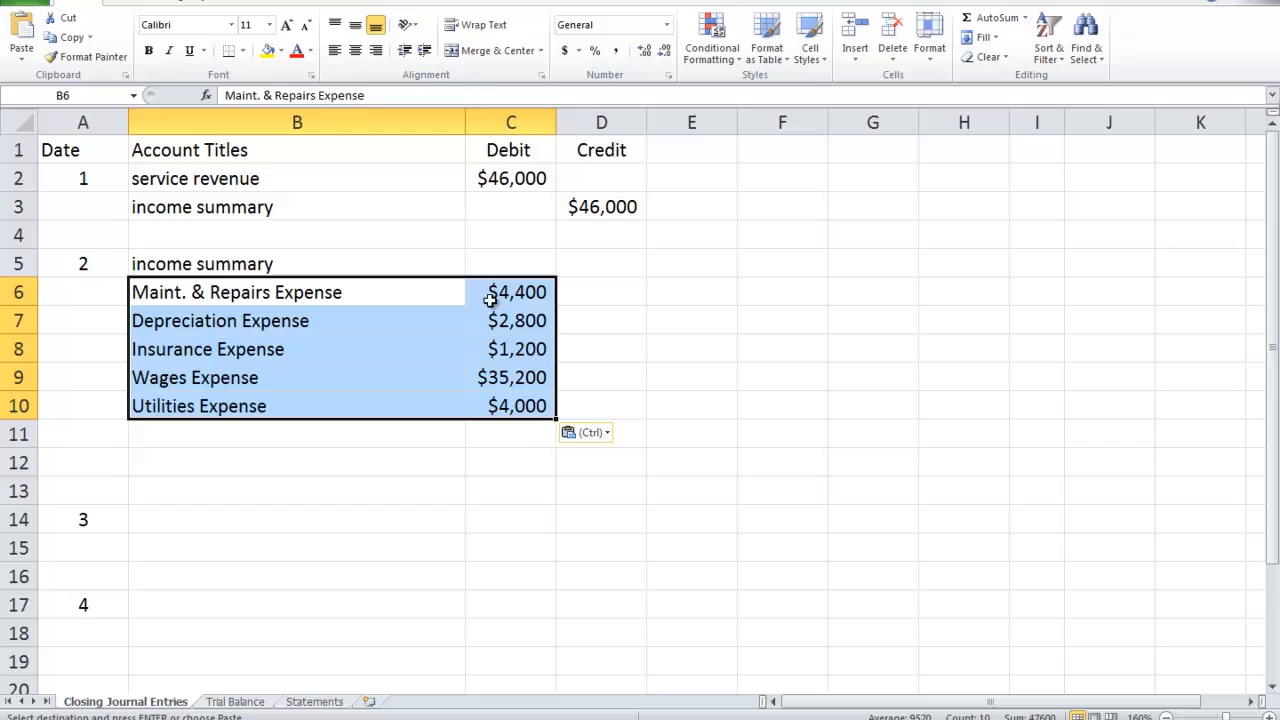
left_click(297, 320)
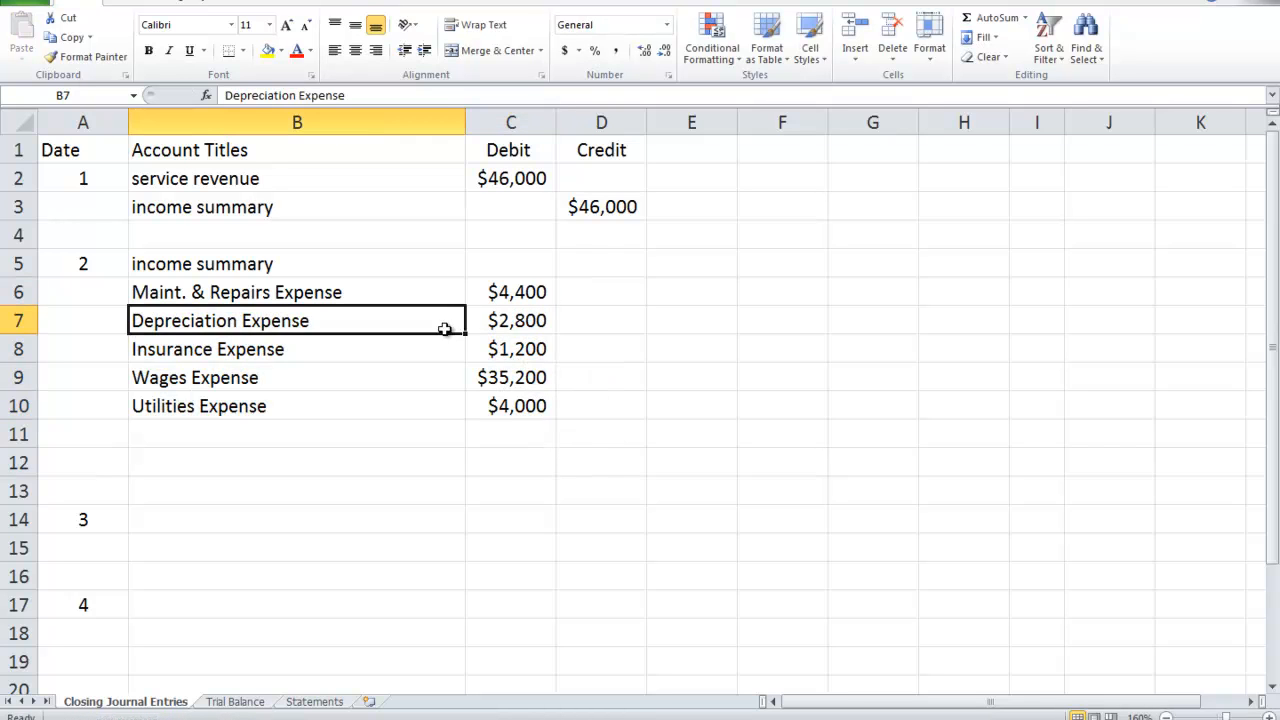
left_click_drag(511, 292, 511, 406)
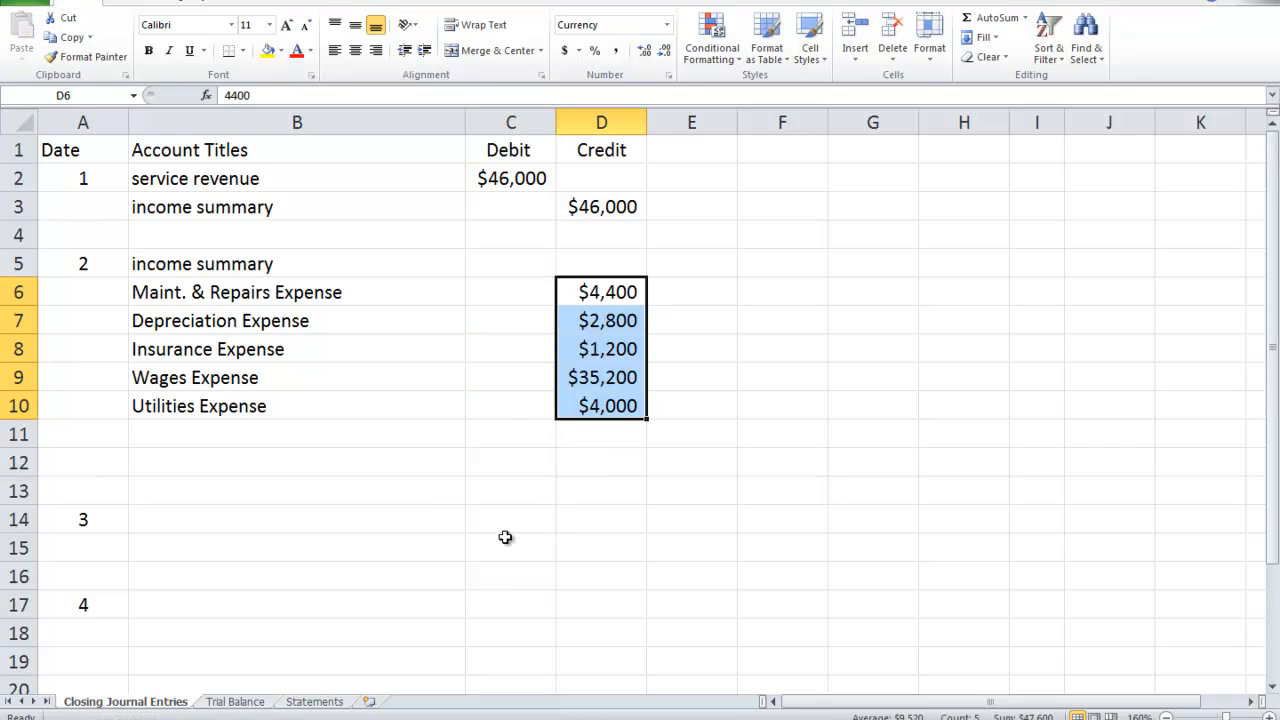
Enter $47,600 as the income summary debit.
left_click(511, 263)
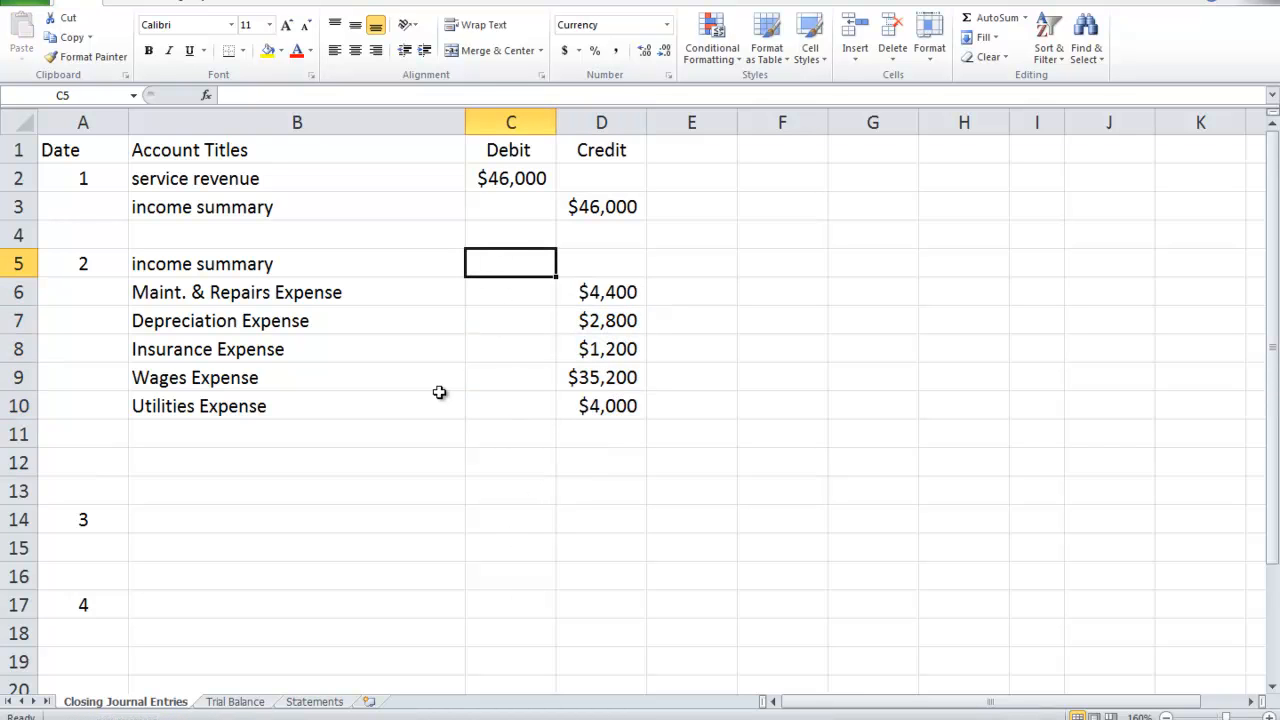
type("$7,")
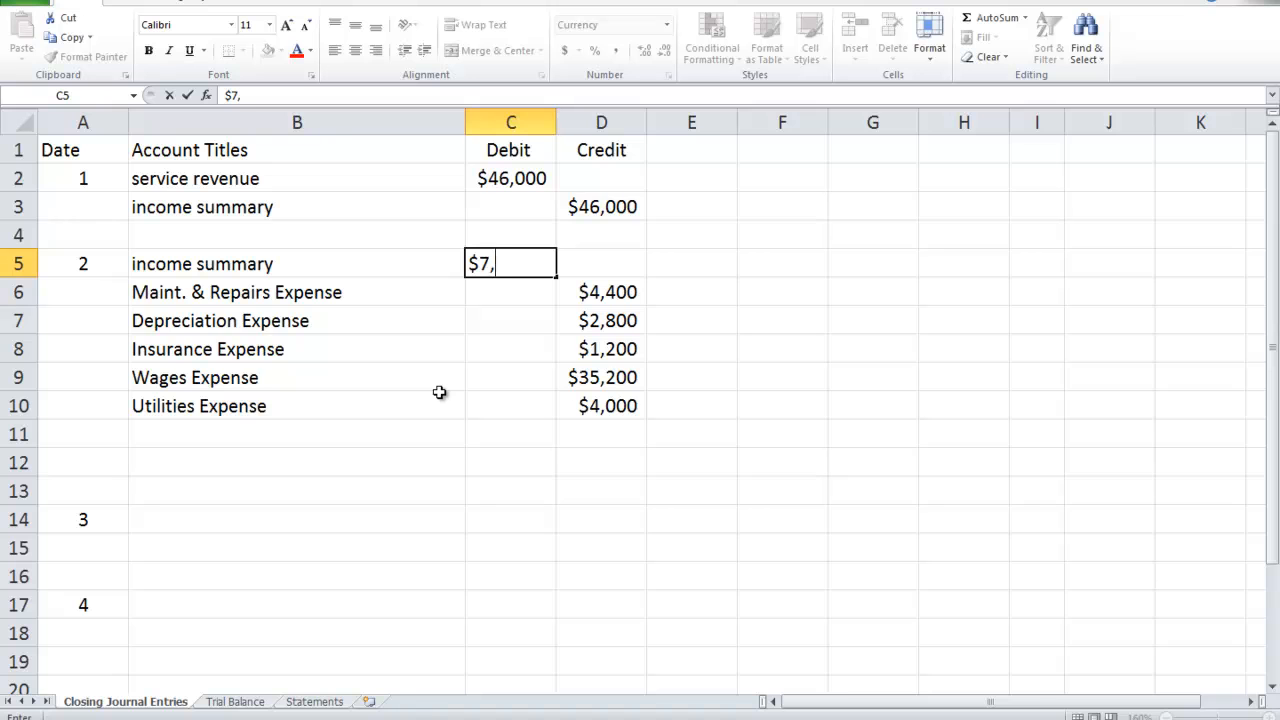
type("600")
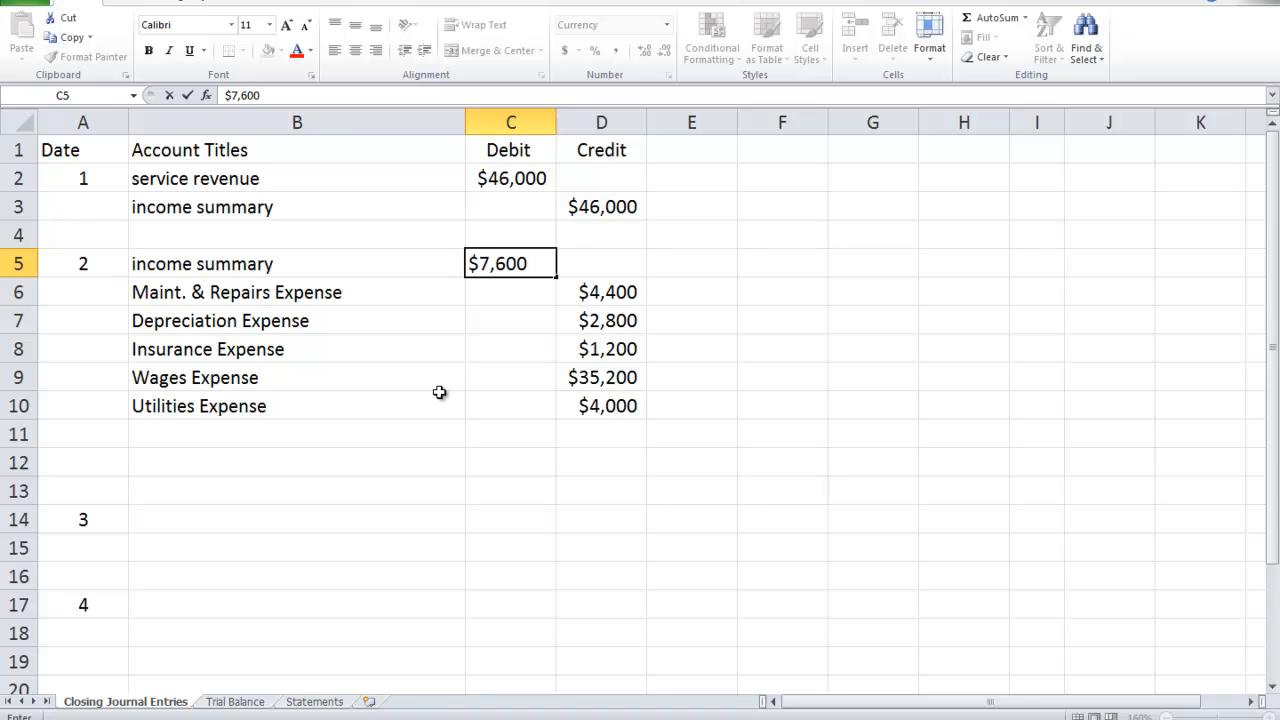
type("$4")
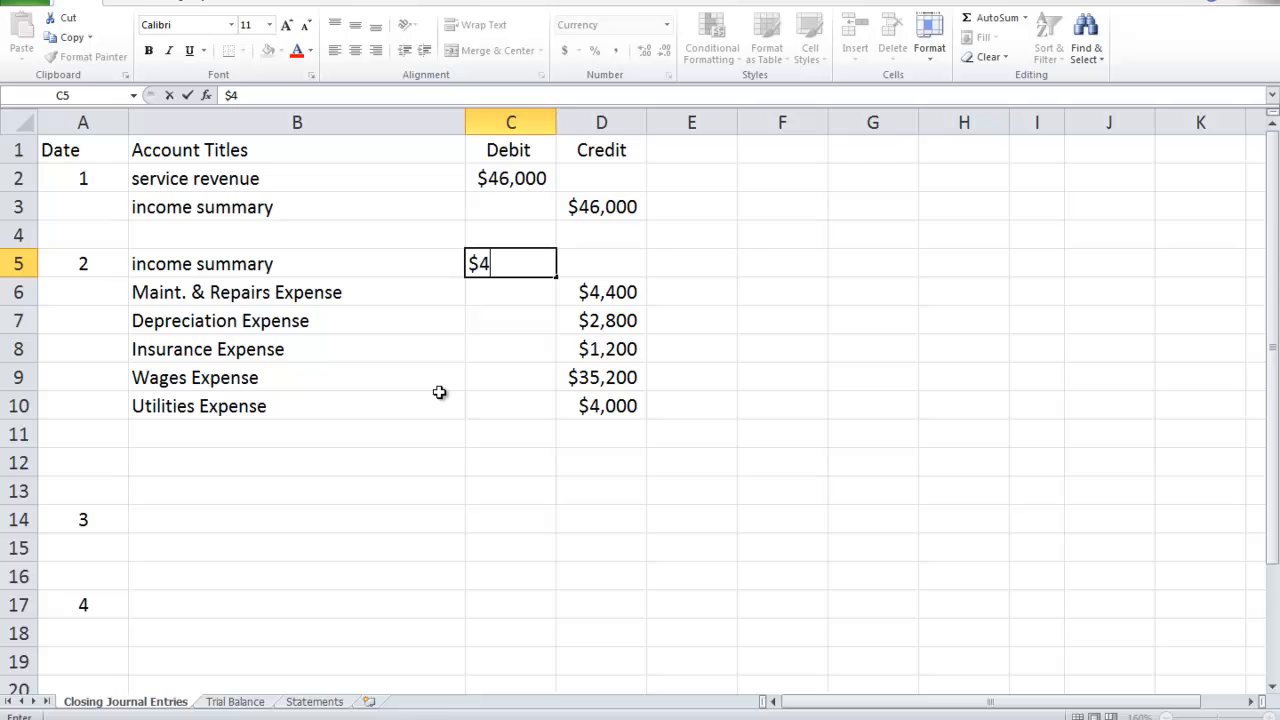
type("7,600")
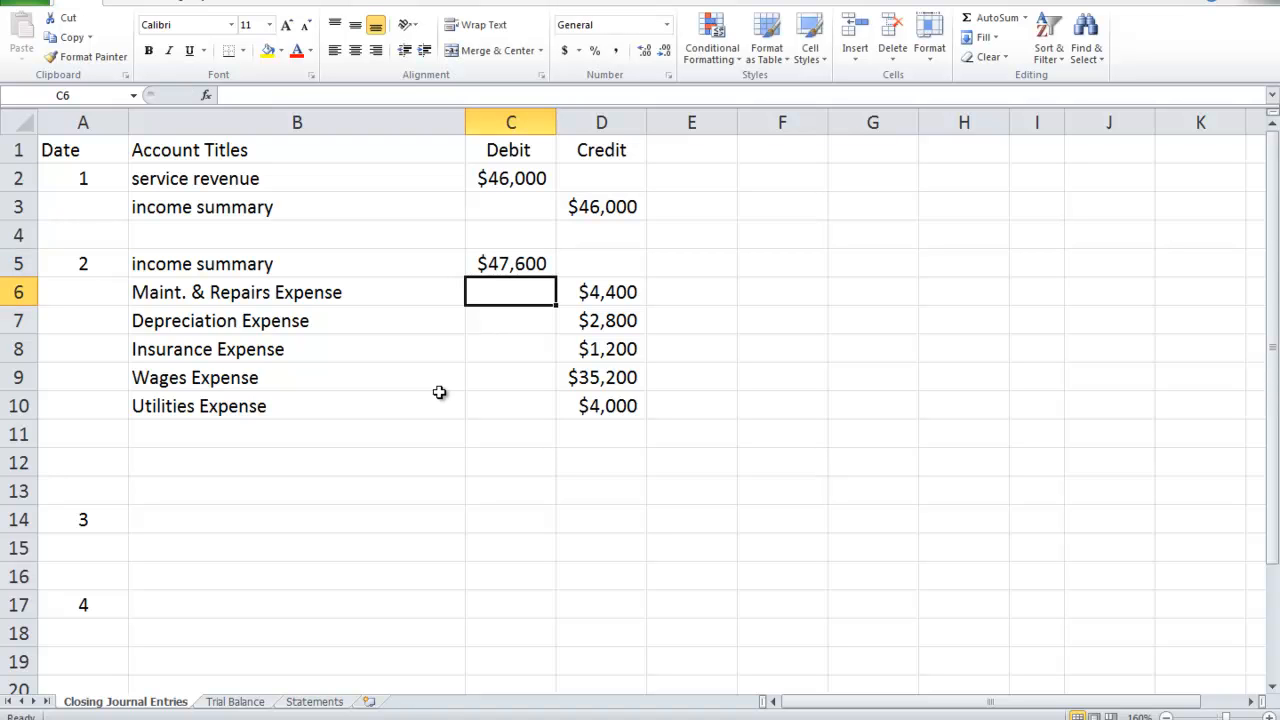
mouse_move(128, 681)
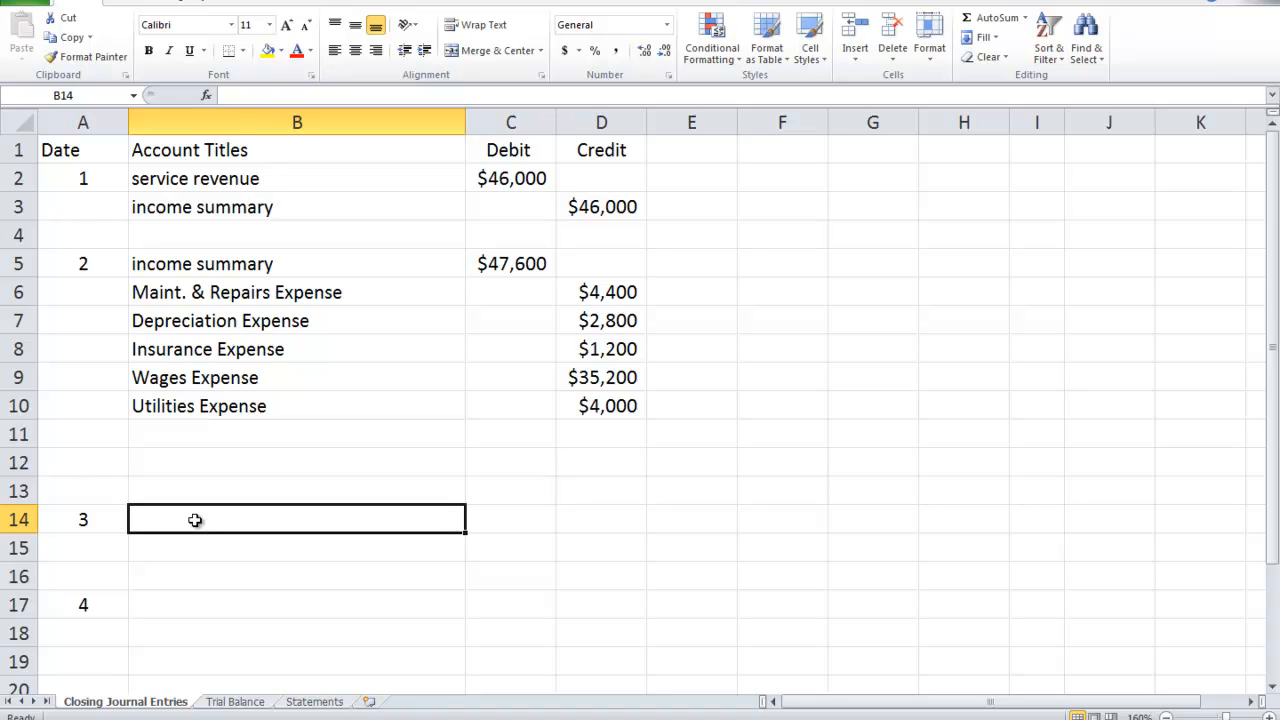
Enter capital with a $1,600 debit and income summary with a $1,600 credit.
type("capital")
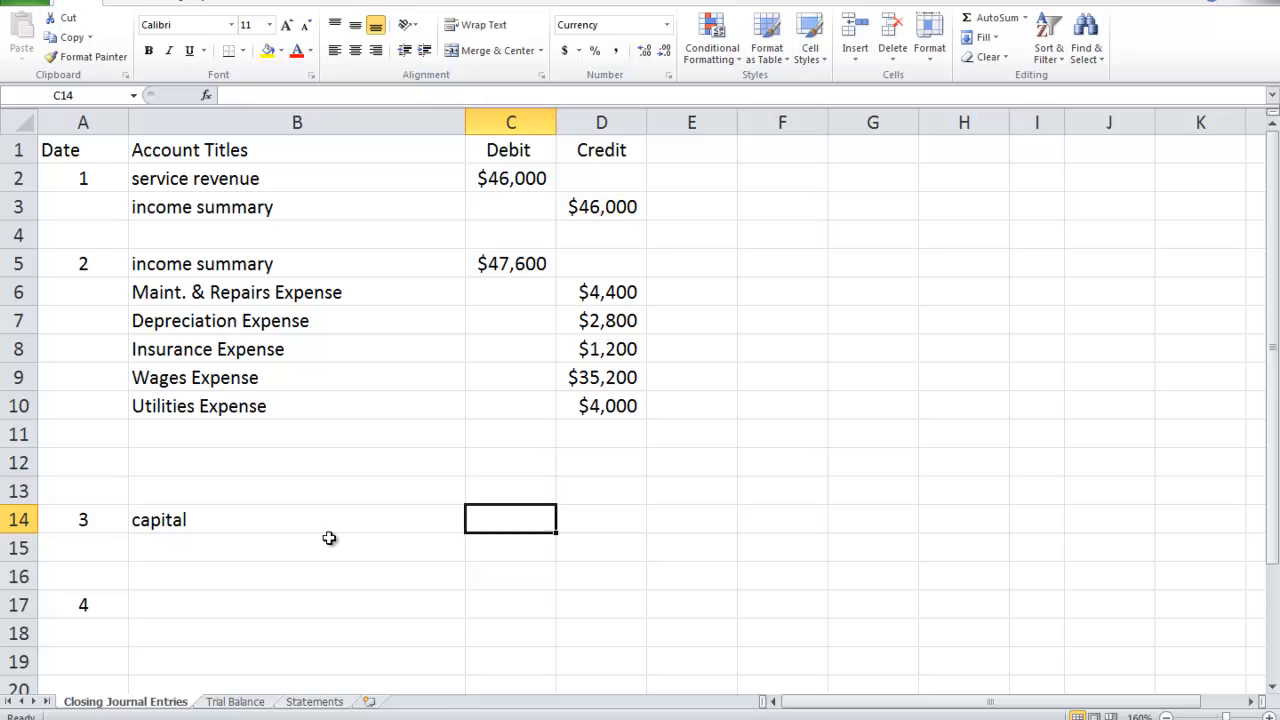
type("$1,600")
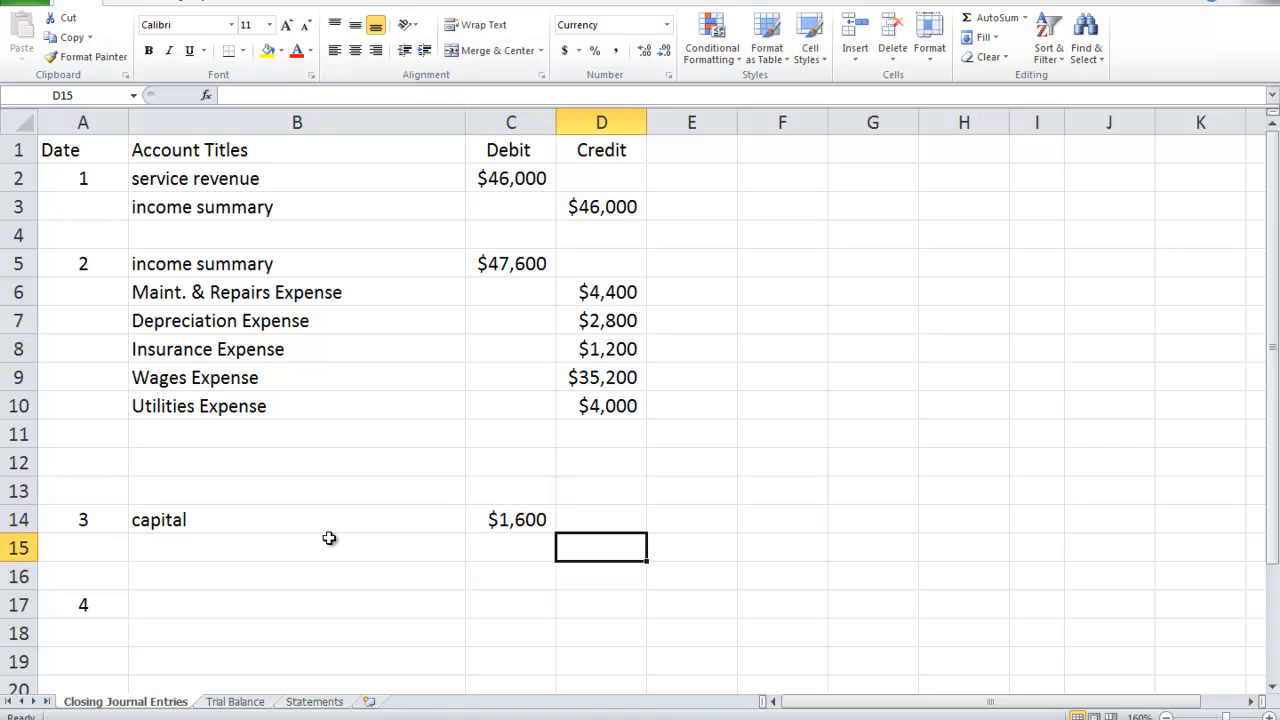
type("income summary")
type("$1")
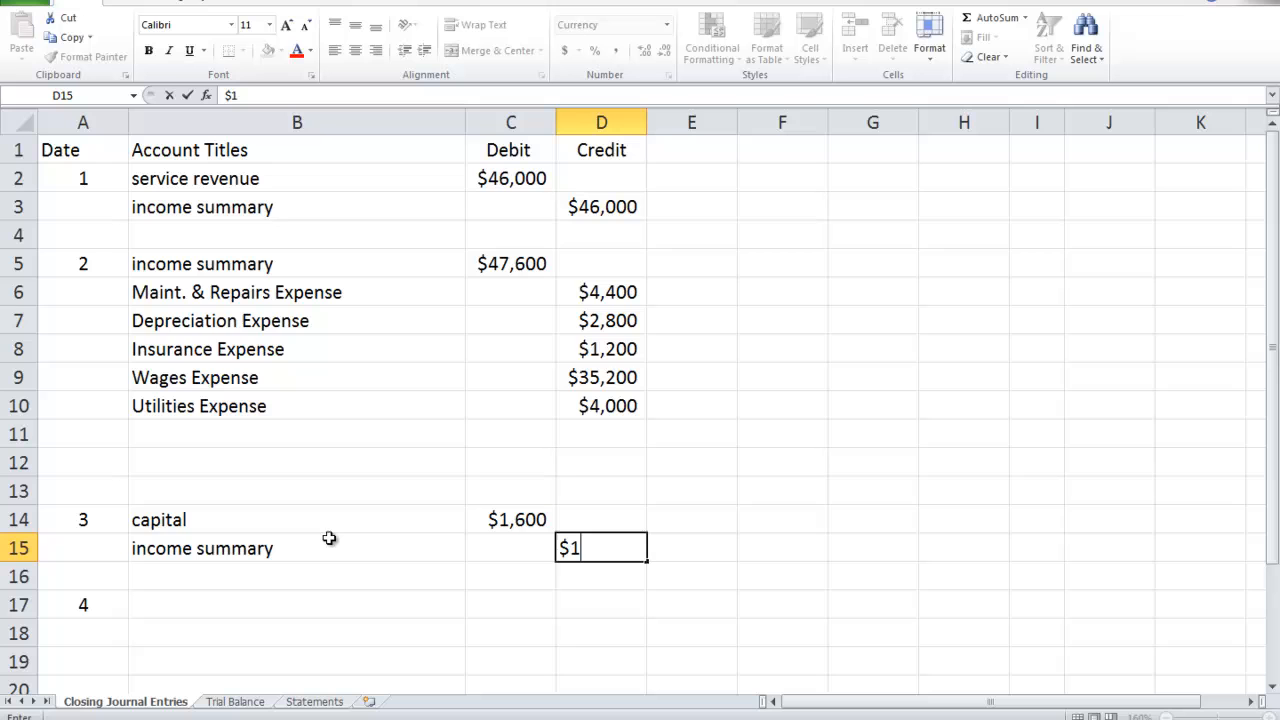
type(",600")
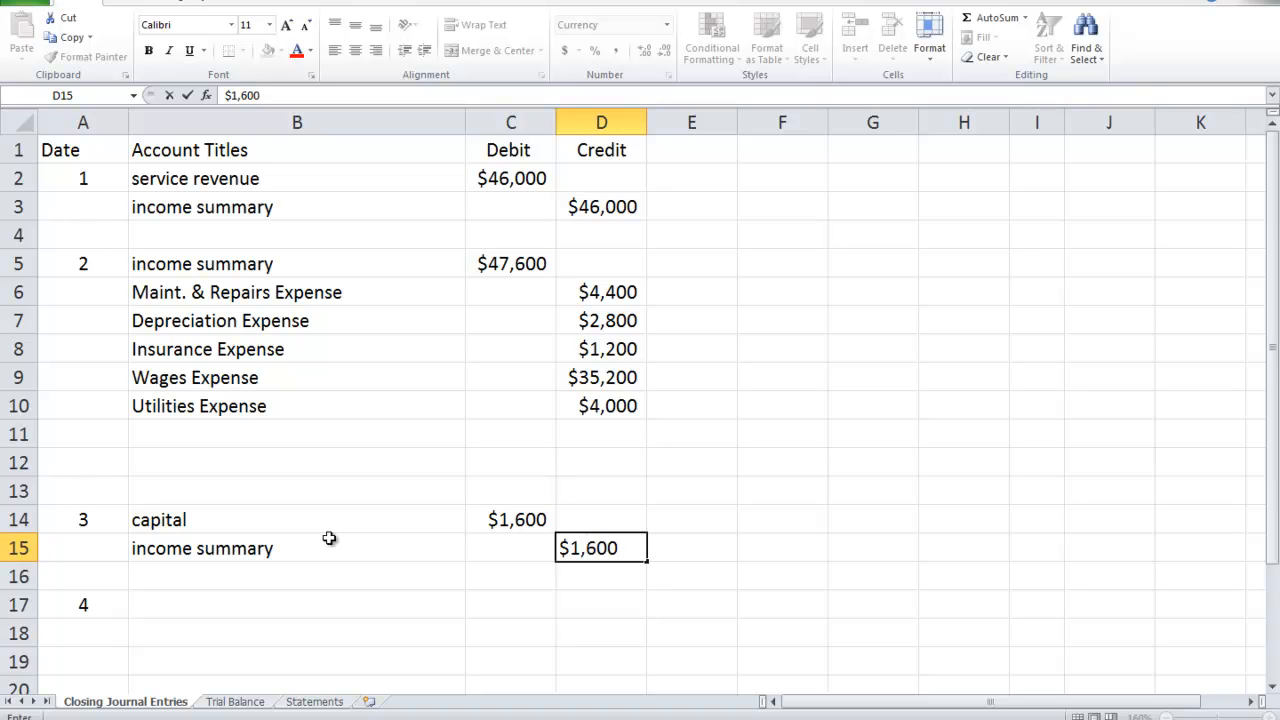
key("Return")
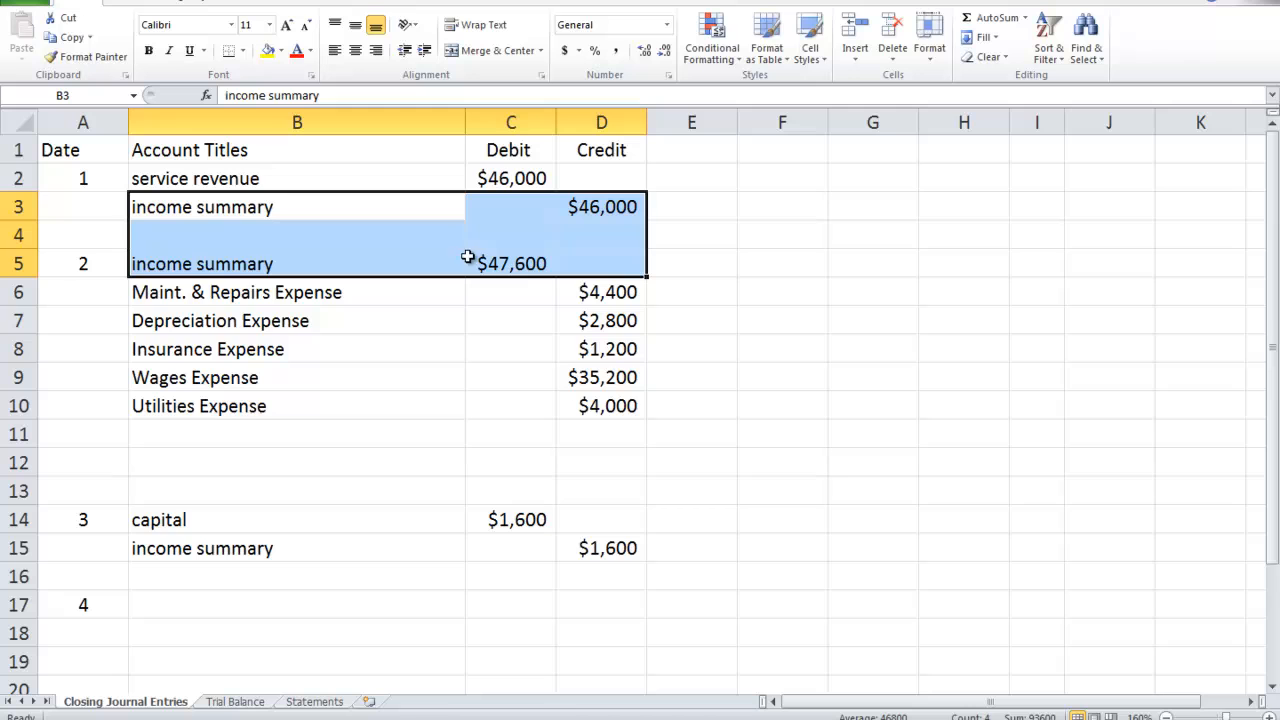
mouse_move(456, 272)
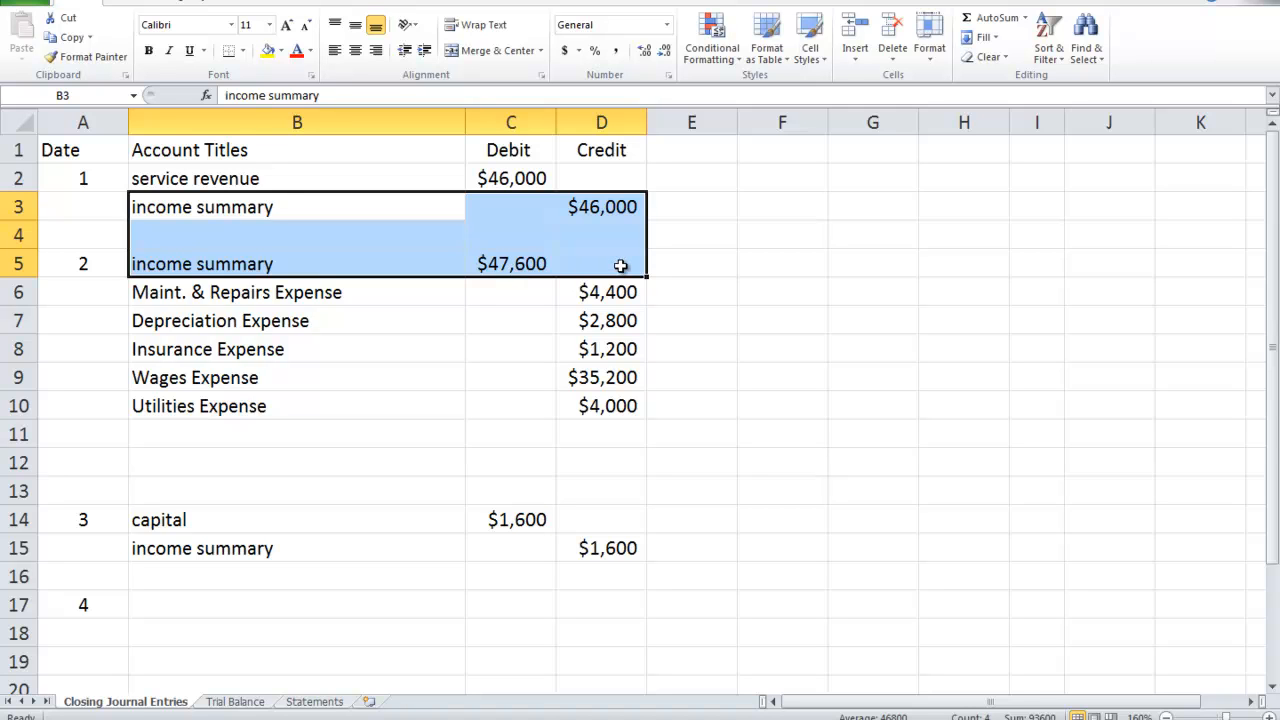
mouse_move(620, 207)
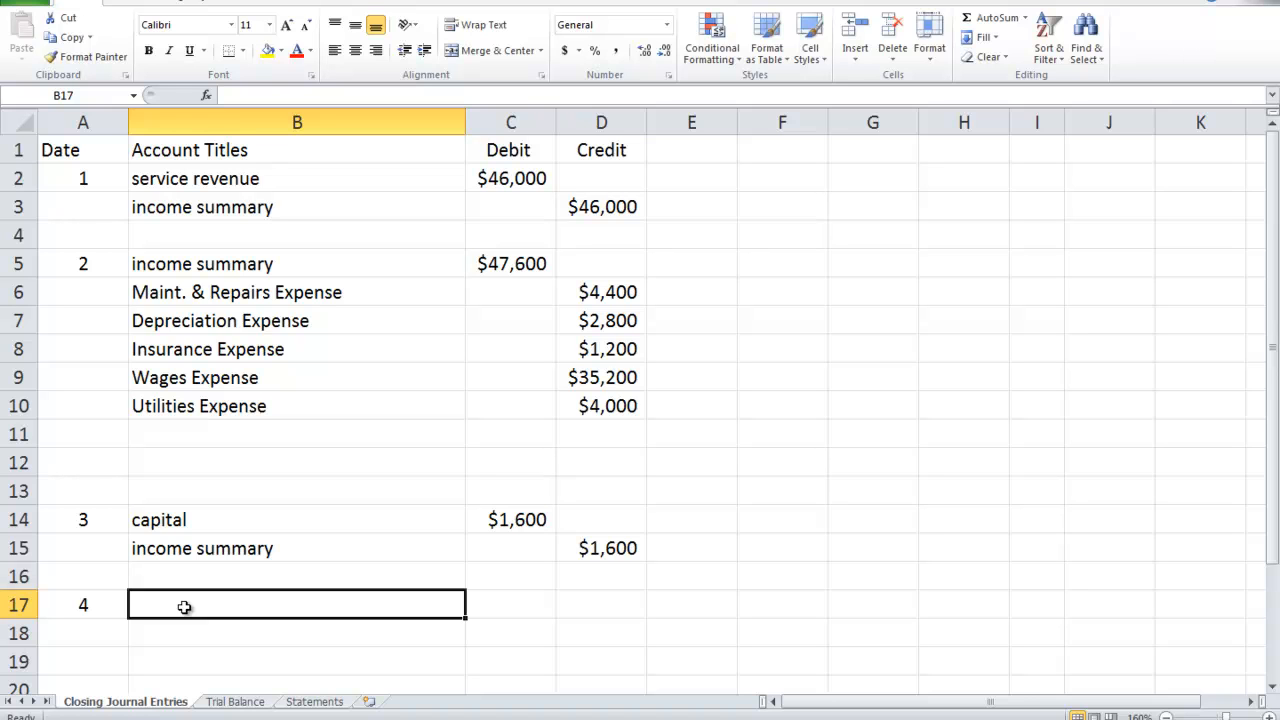
Enter capital debited $7,200 and owners drawings credited $7,200, replacing a half-typed title.
type("capital")
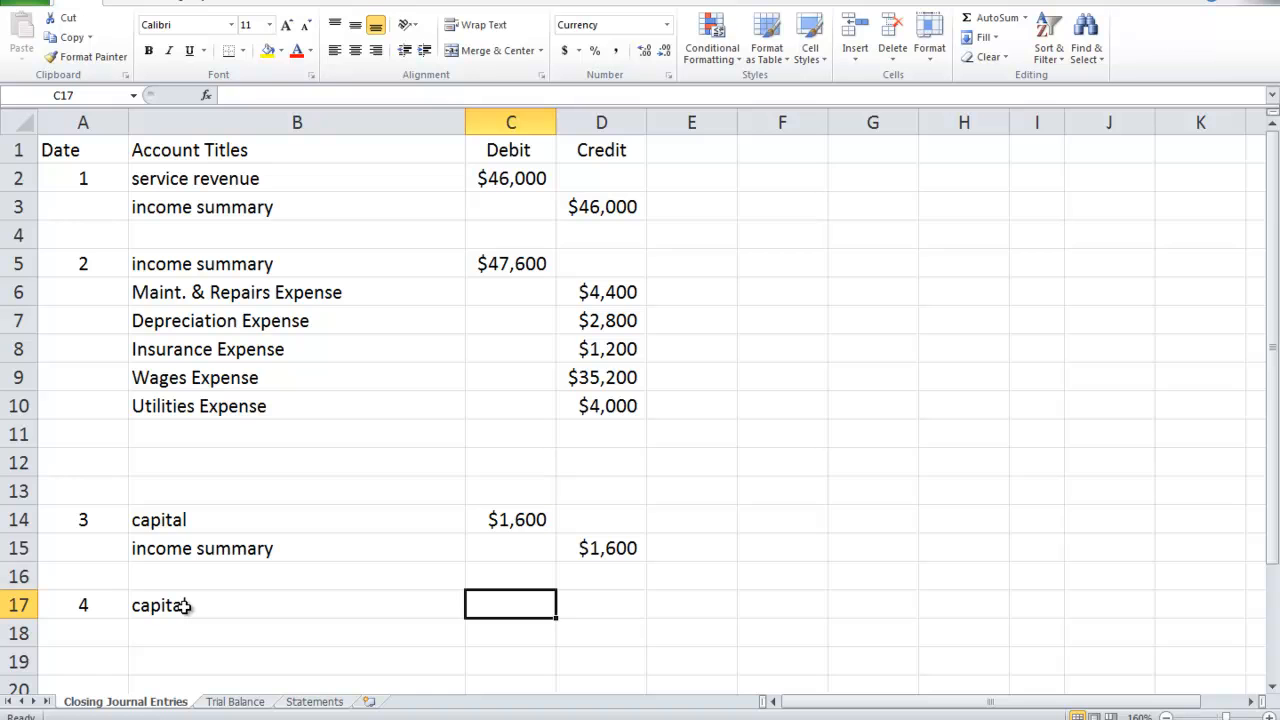
type("$7,200")
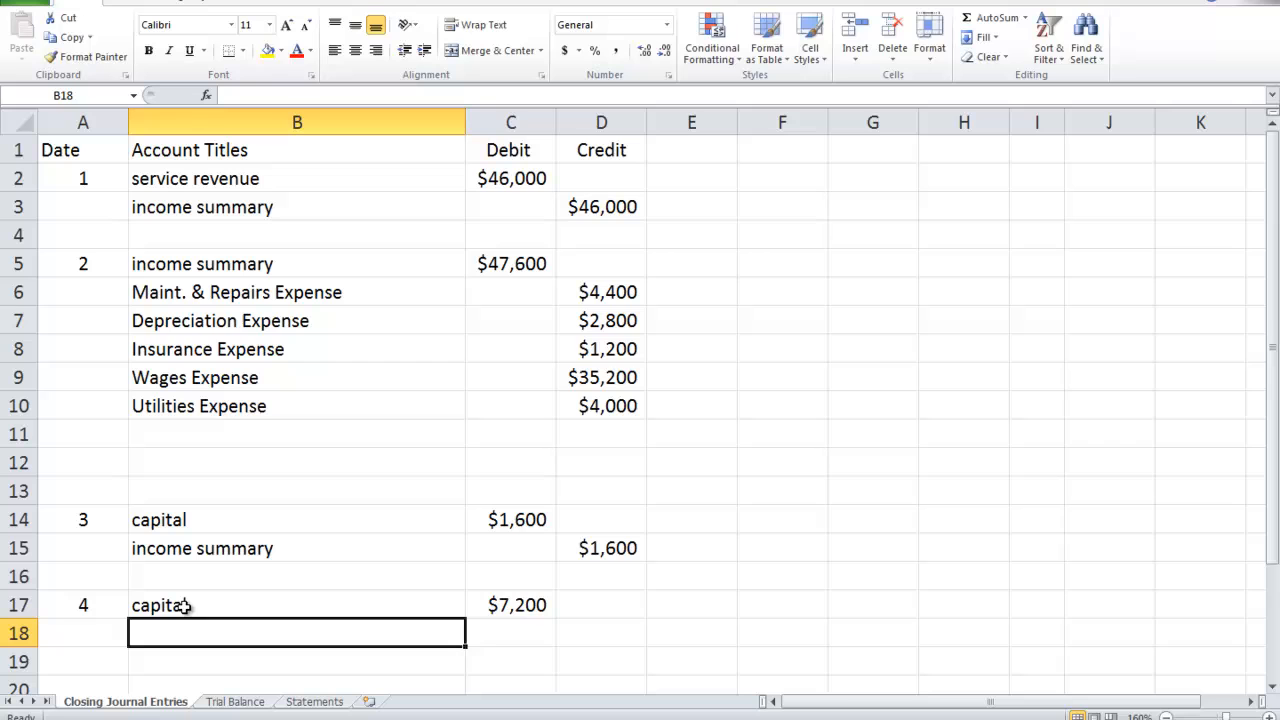
type("wit")
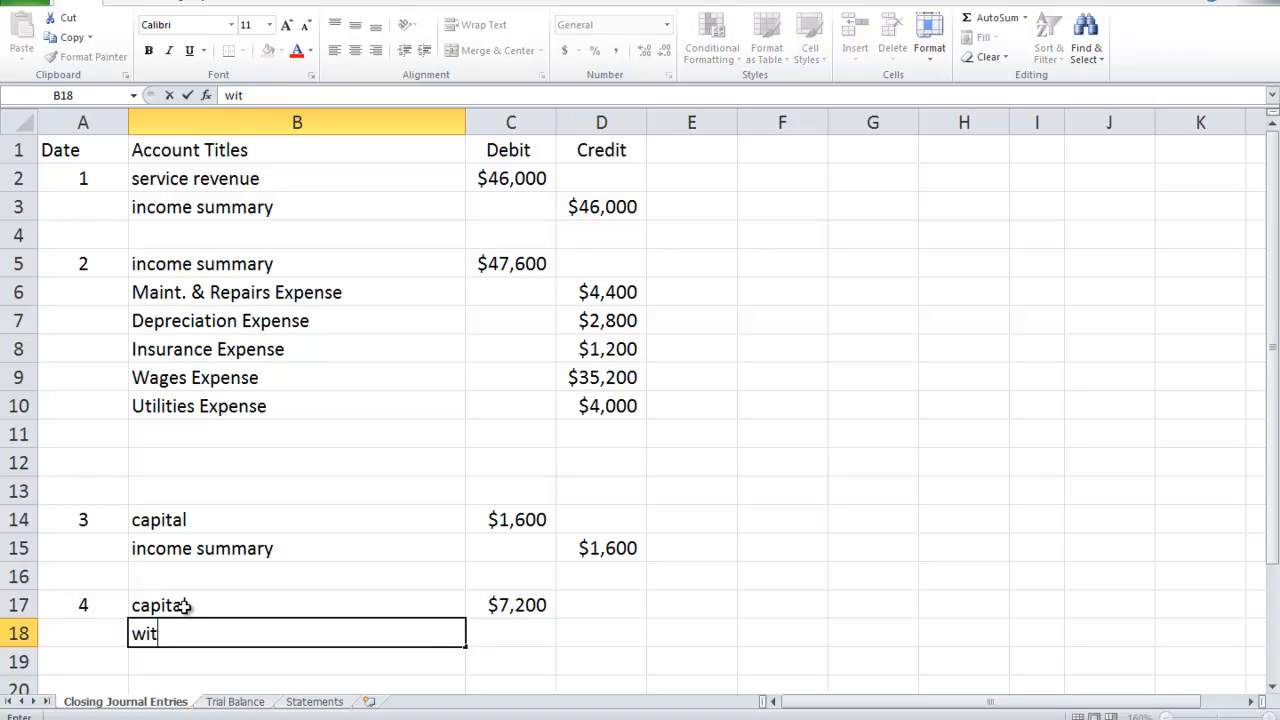
type("hd")
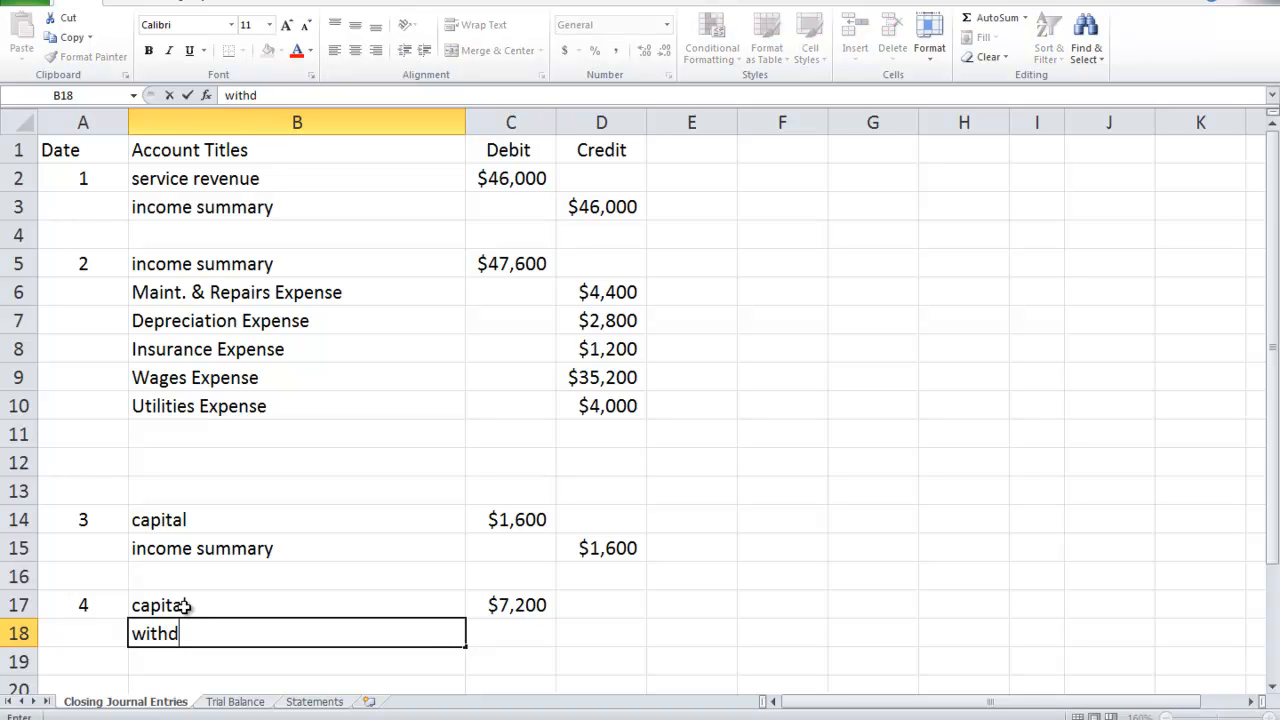
key("BackSpace")
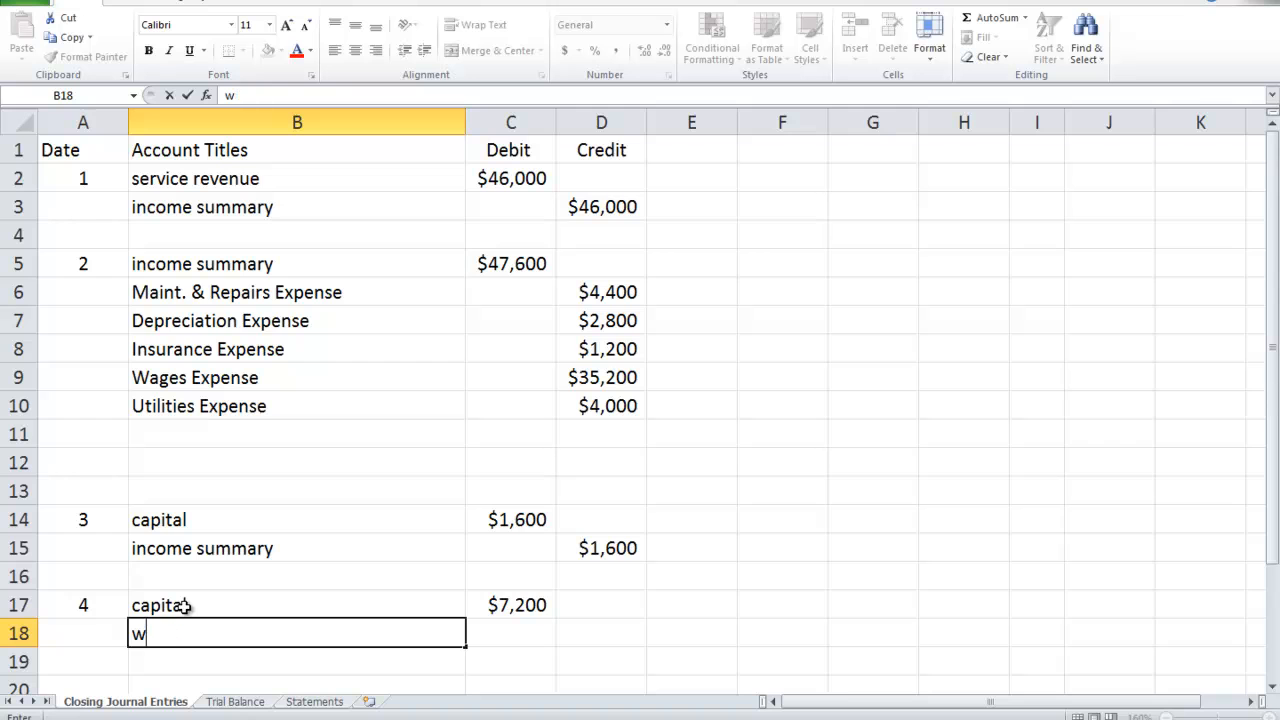
type("owners drawings")
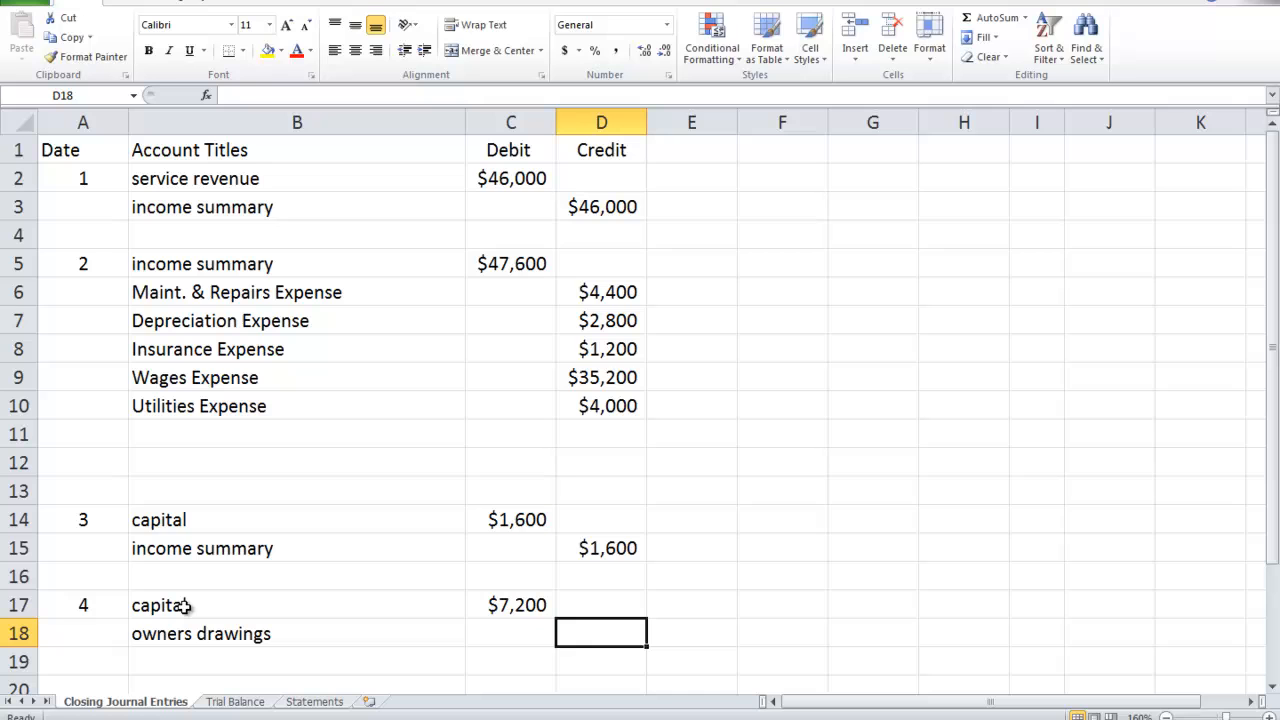
type("$7,200")
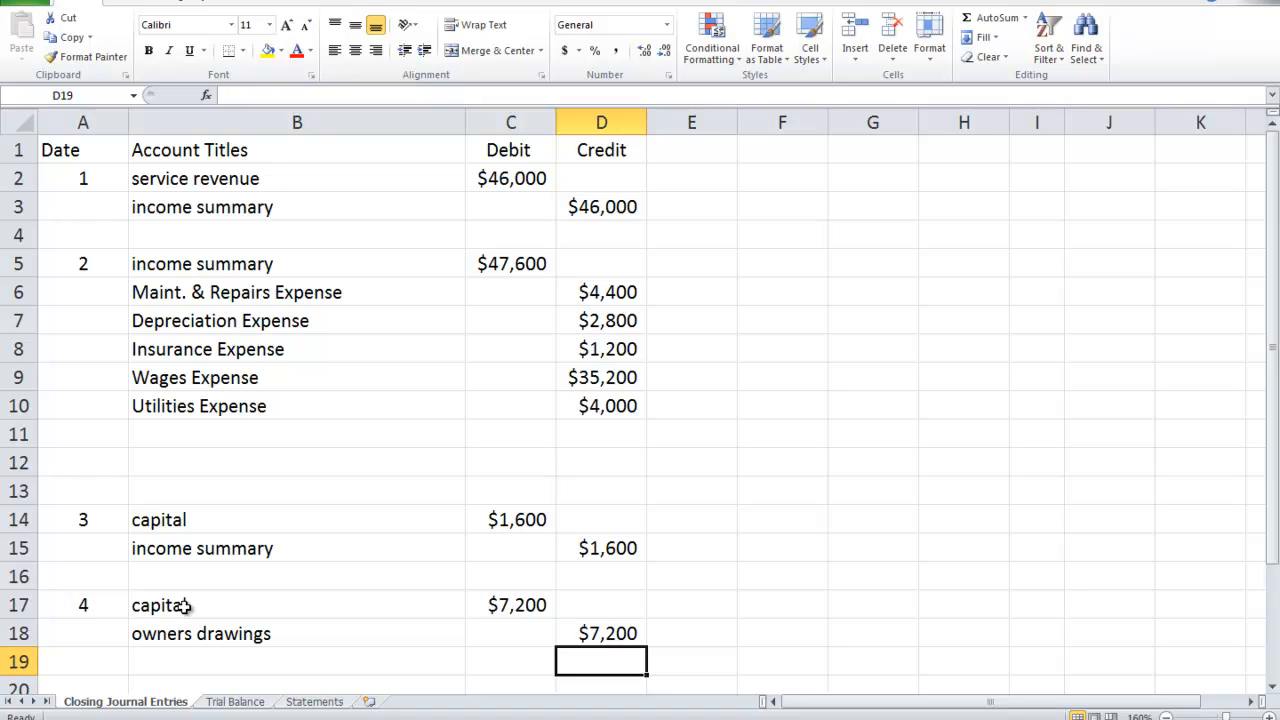
On the Trial Balance sheet, review debit and credit balances, then enter Owner's Capital $25,200.
left_click(314, 701)
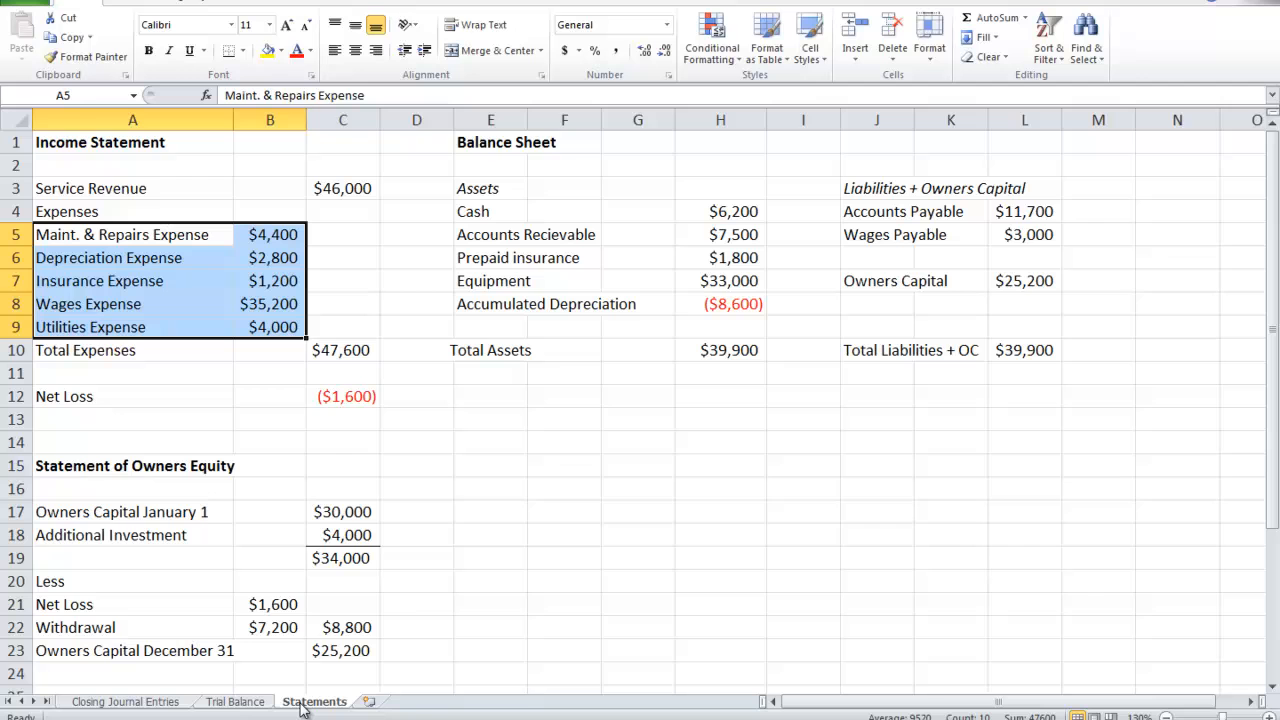
left_click(235, 701)
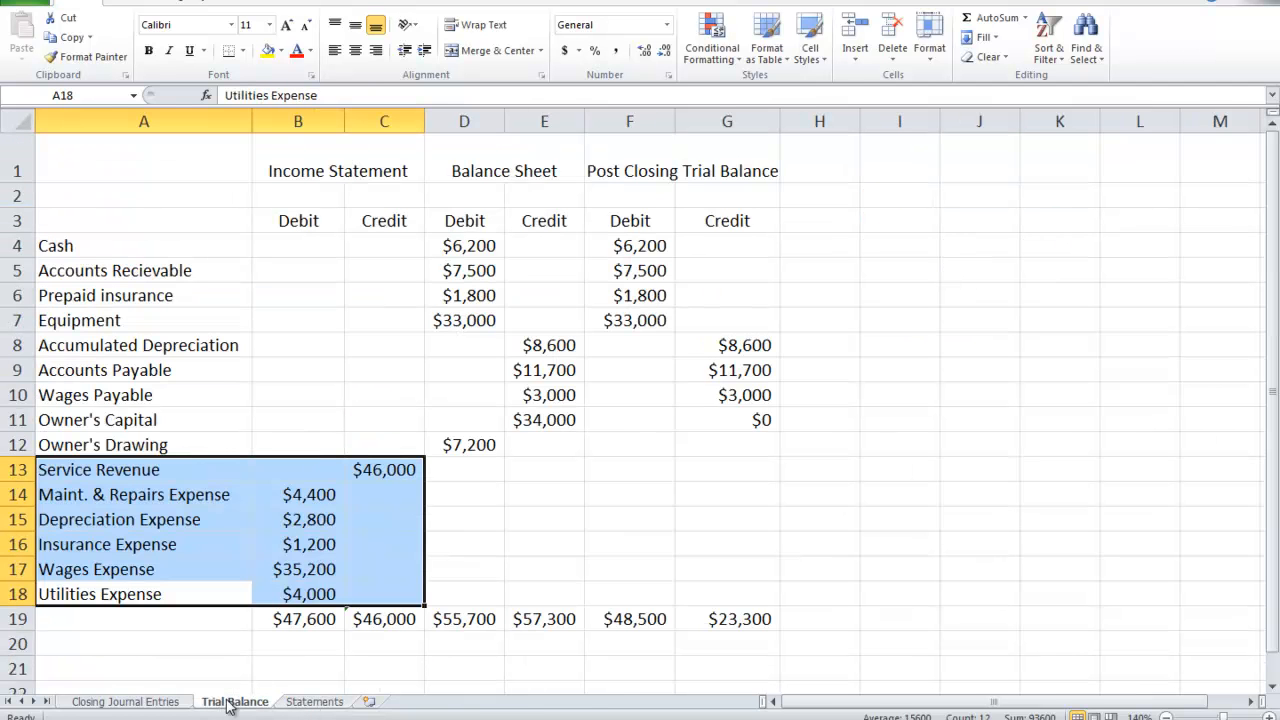
mouse_move(628, 246)
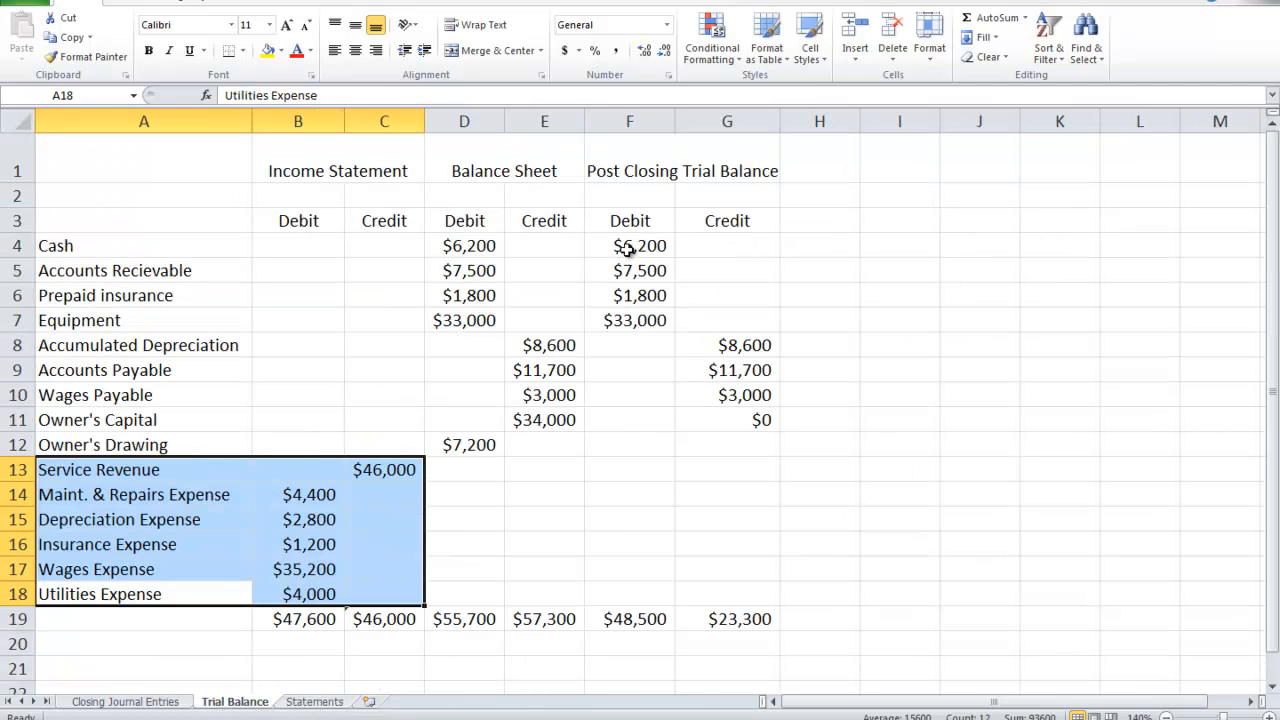
left_click(629, 245)
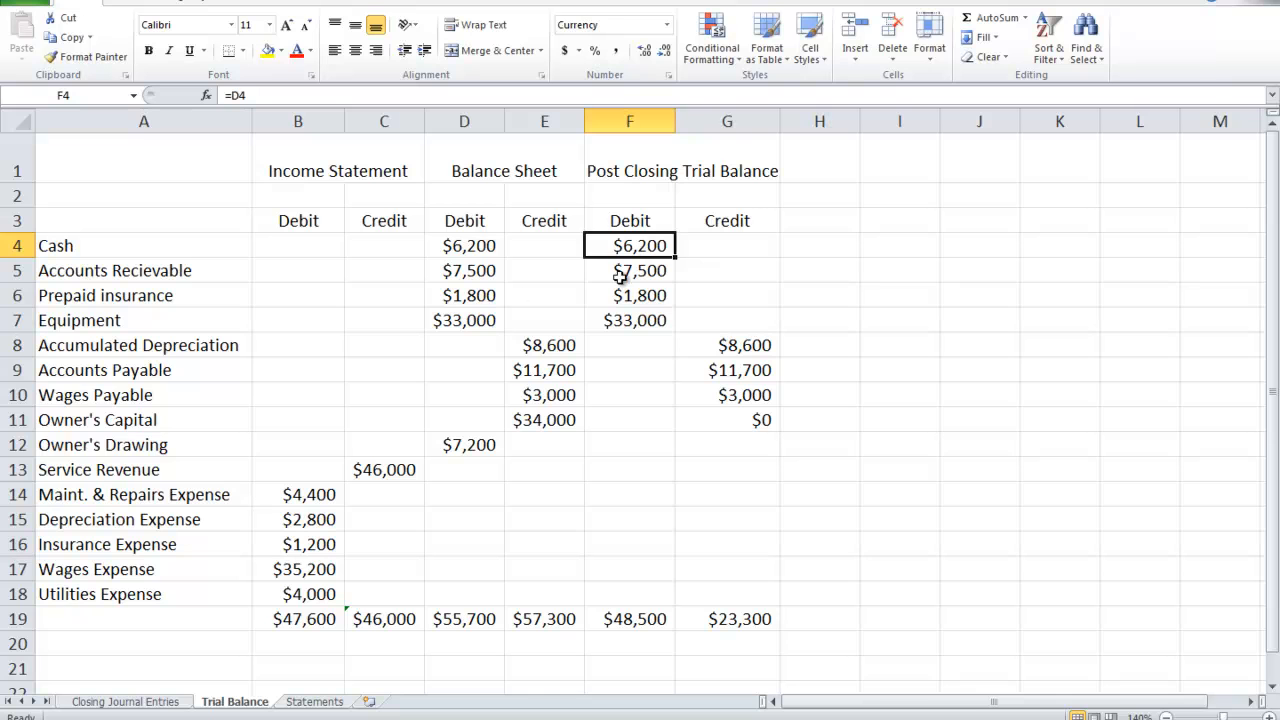
left_click_drag(629, 245, 629, 320)
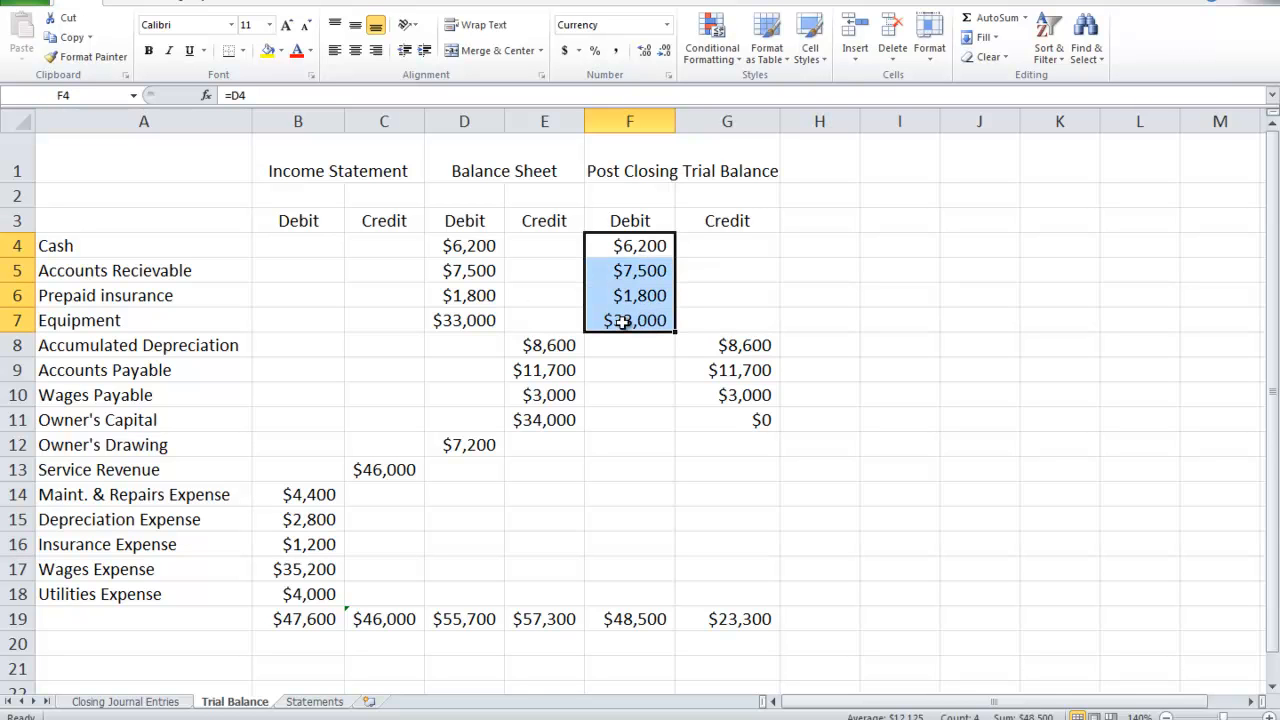
left_click(727, 345)
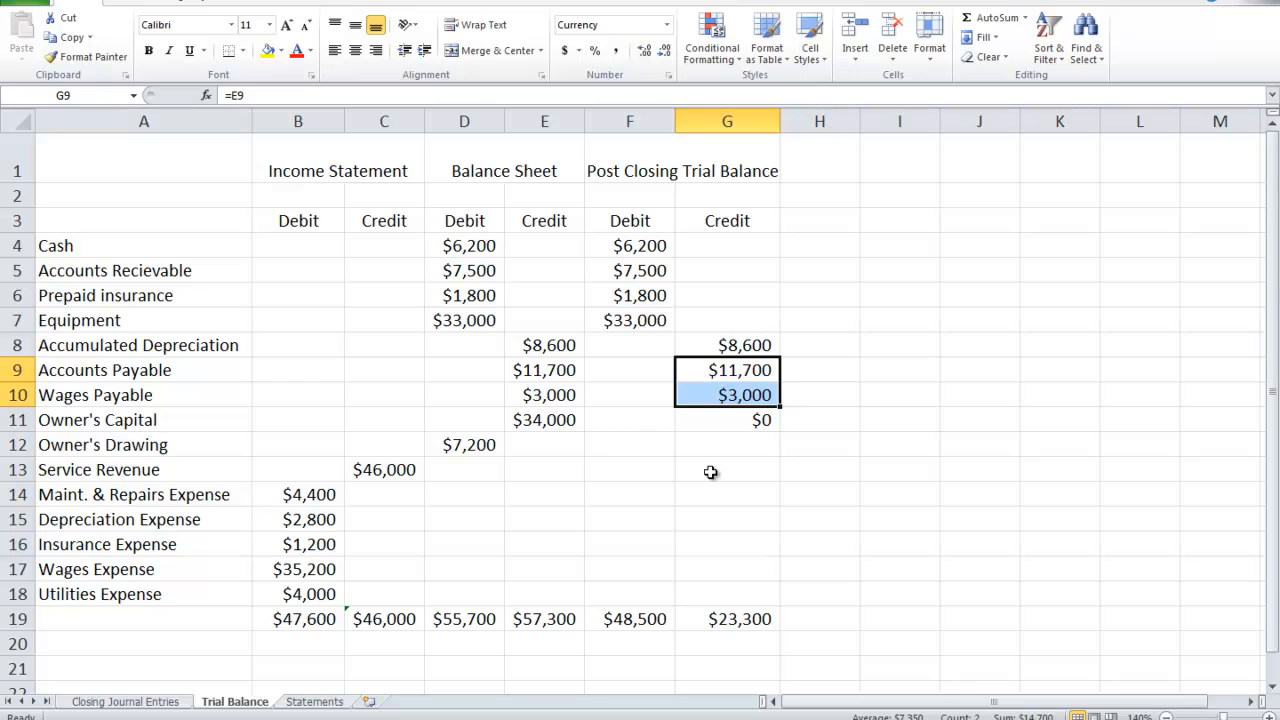
mouse_move(724, 426)
type("2")
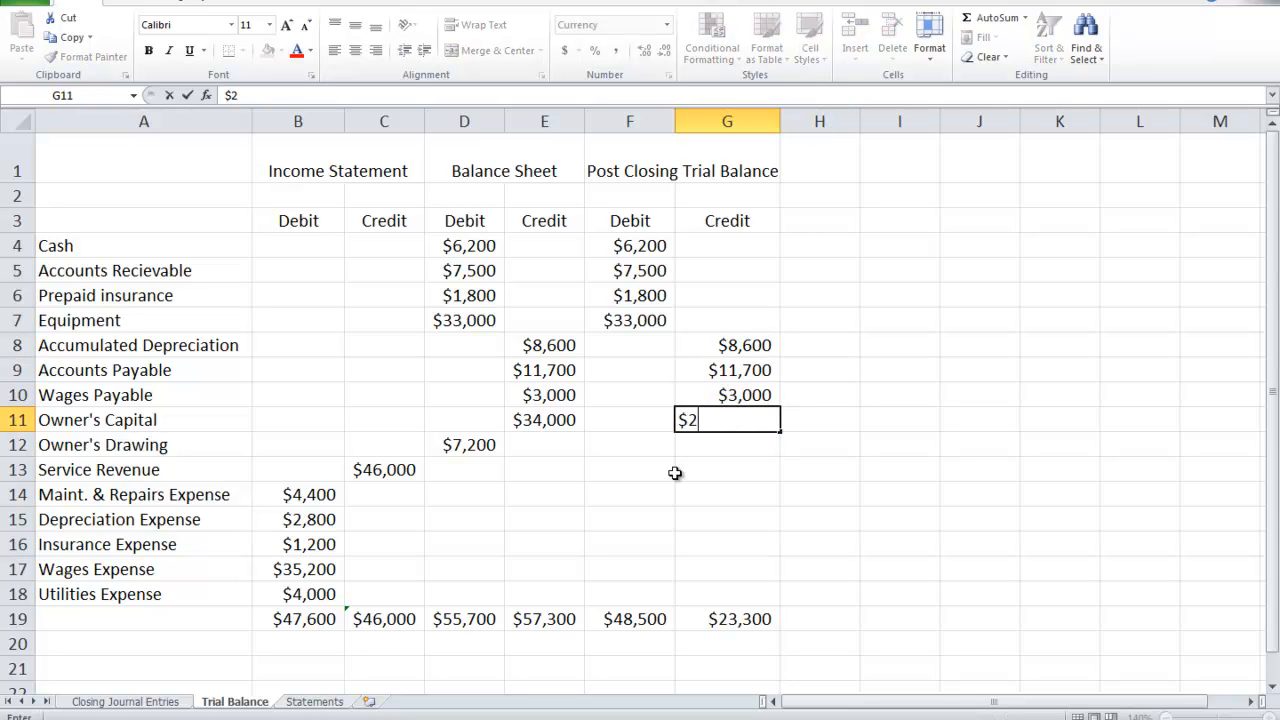
type("5,20")
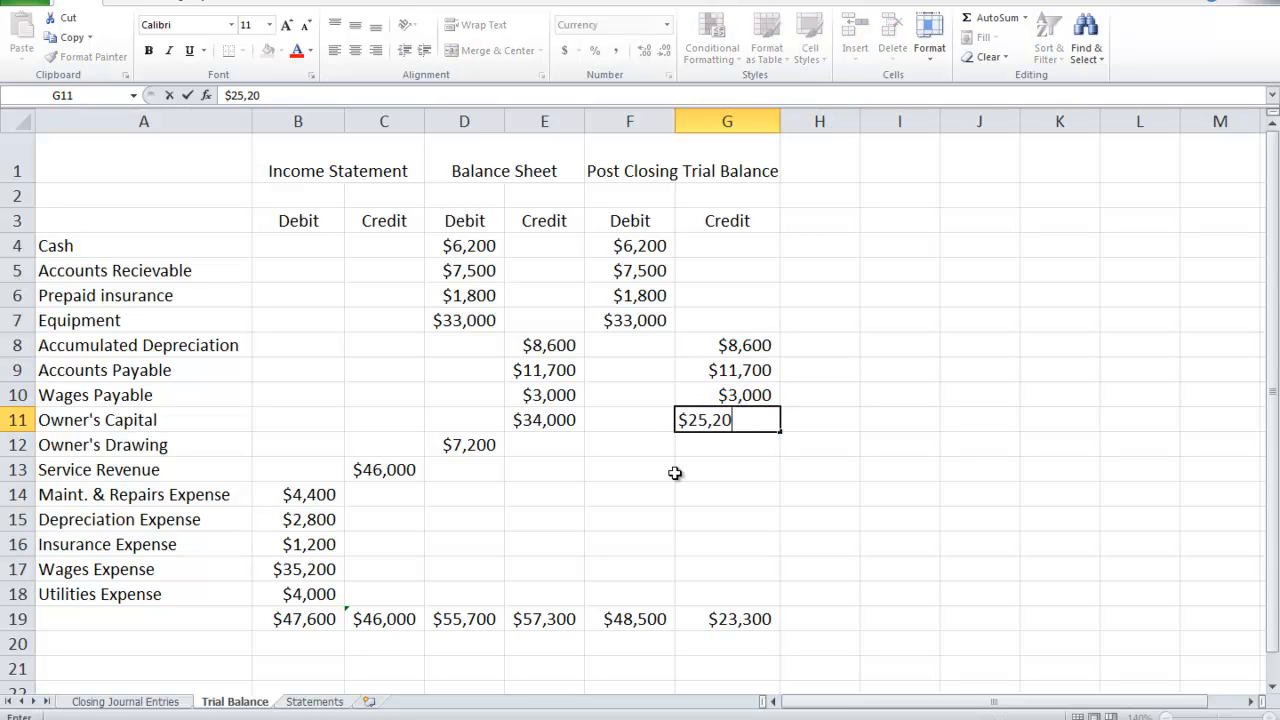
key("Return")
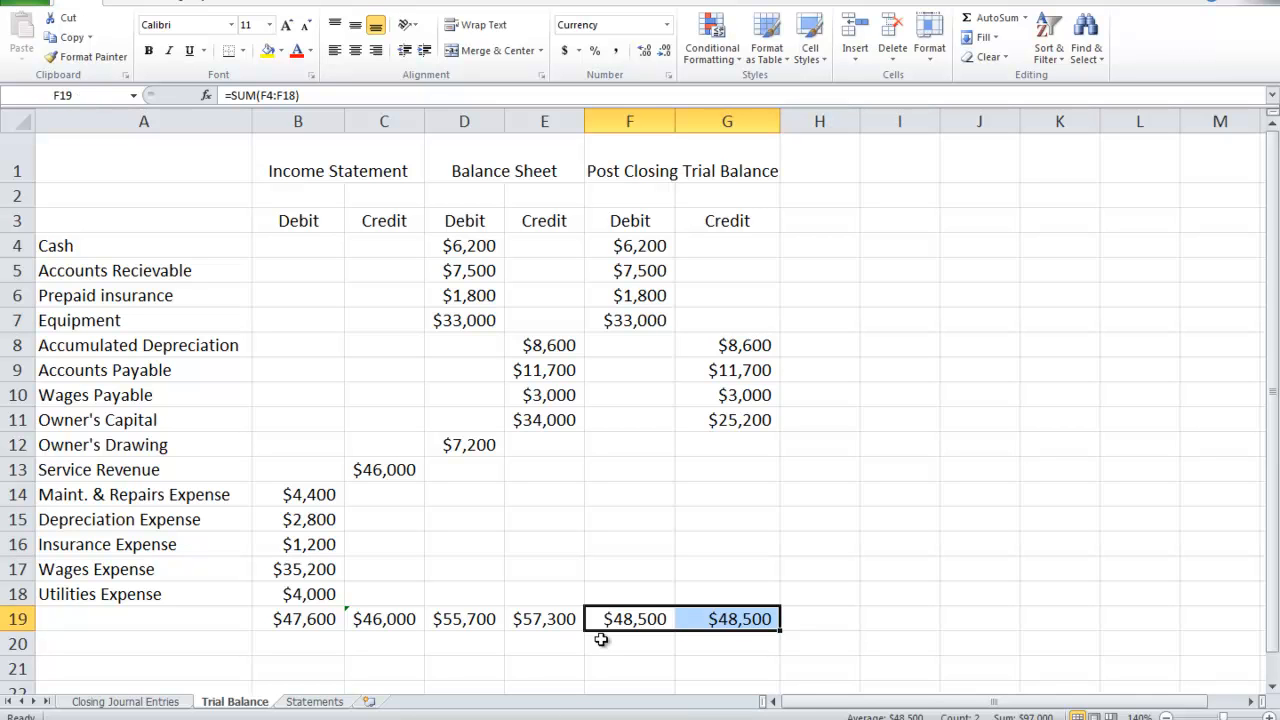
mouse_move(793, 640)
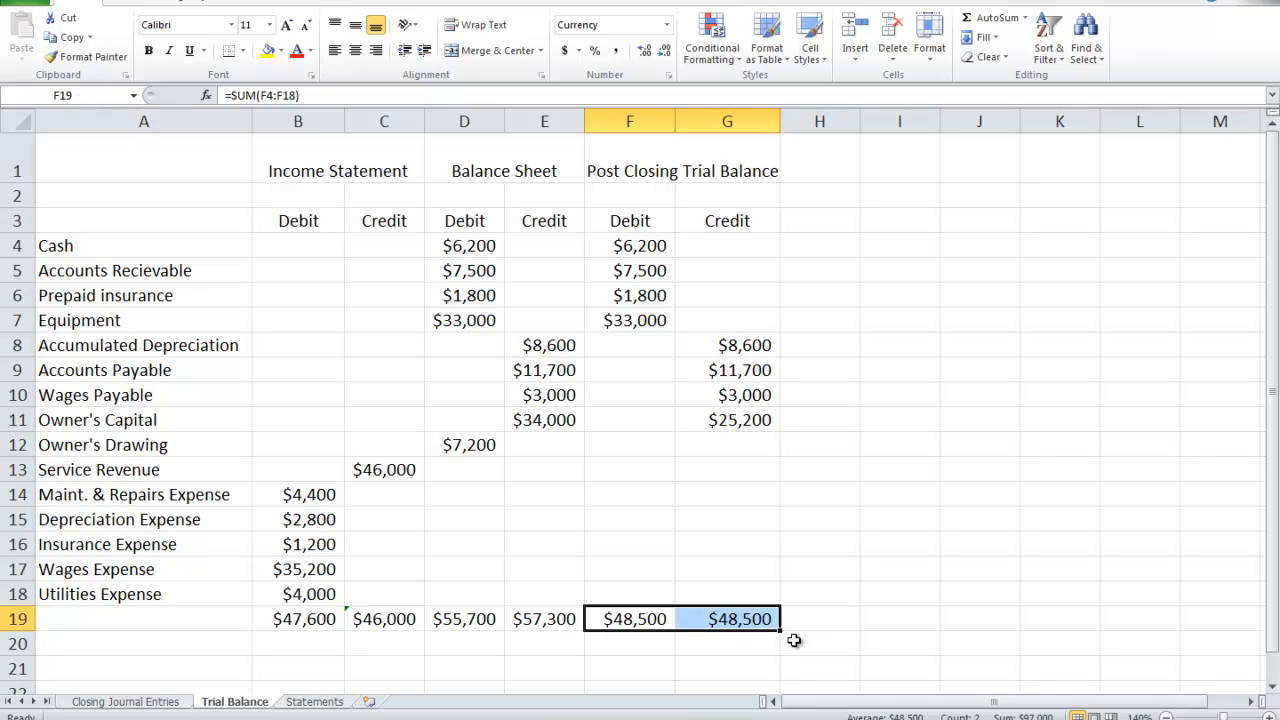
mouse_move(609, 333)
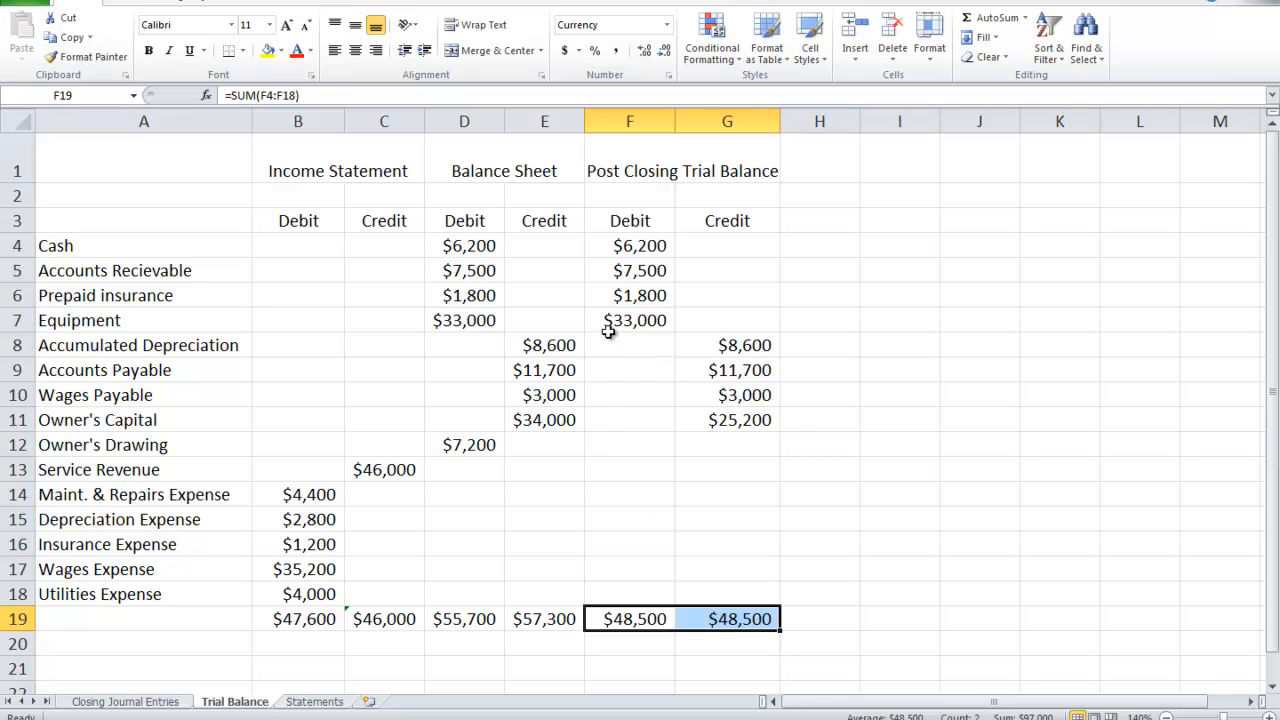
mouse_move(816, 472)
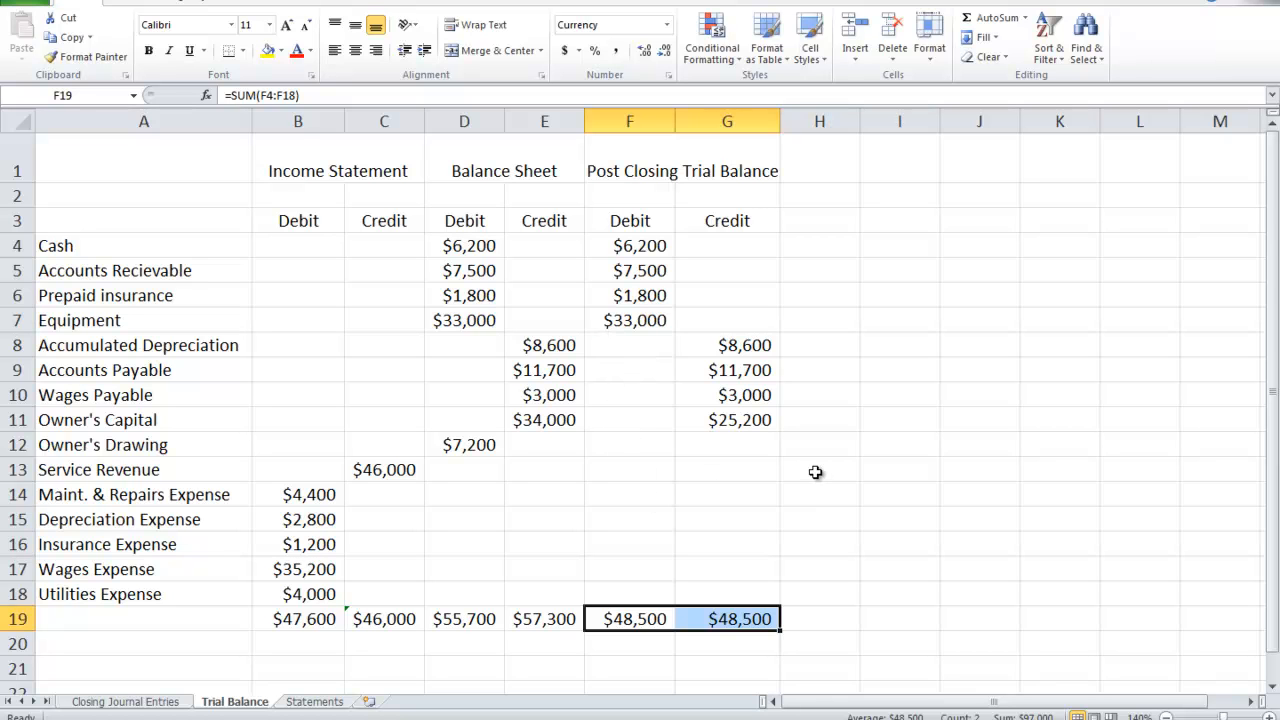